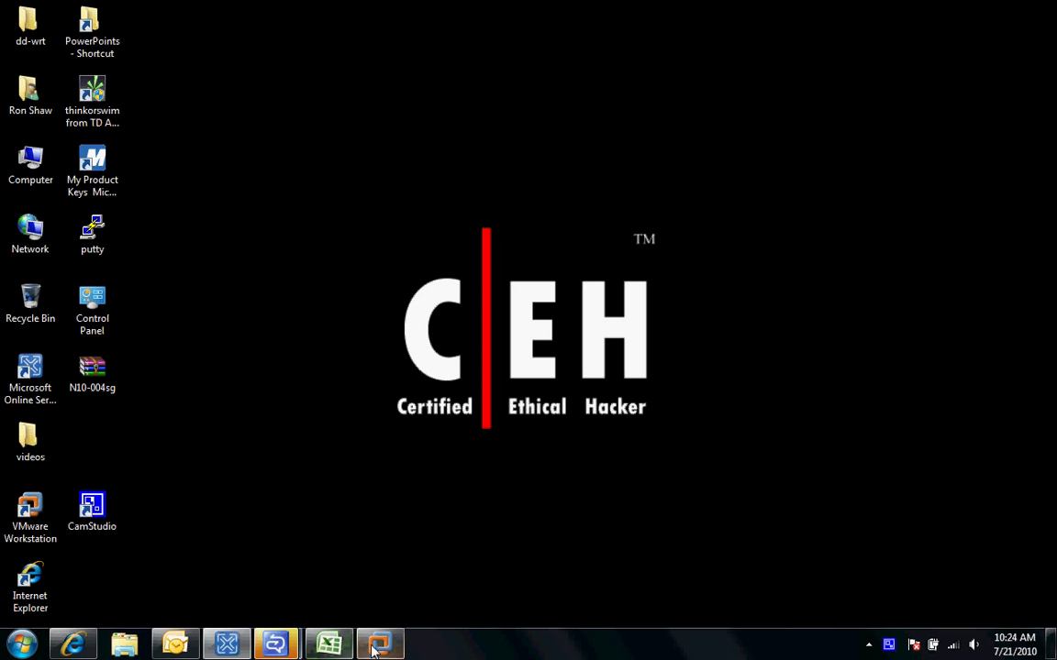
{"action": "mouse_move", "coordinate": [380, 644]}
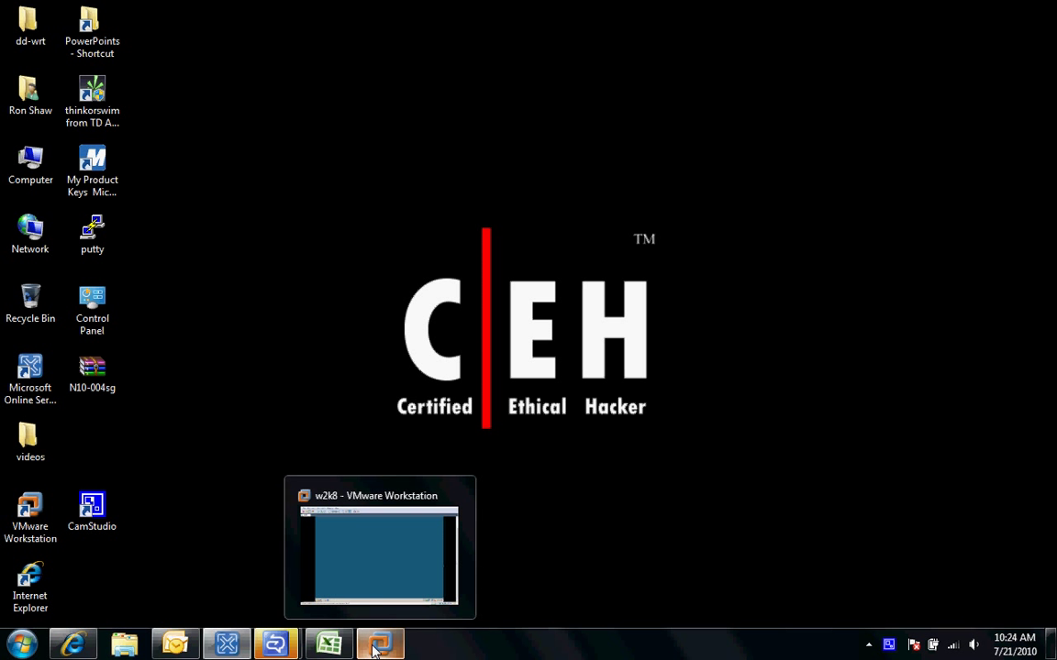
- Restore the running w2k8 virtual machine window from the taskbar preview
{"action": "left_click", "coordinate": [380, 643]}
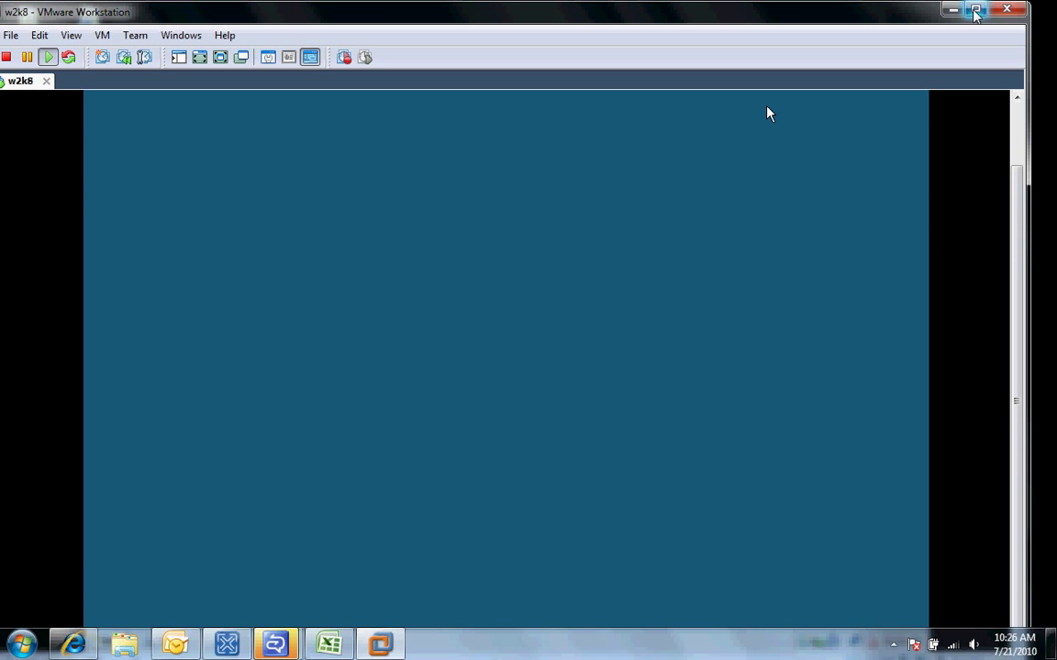
- Maximize the VM window and show the Roles overview in Server Manager
{"action": "left_click", "coordinate": [976, 10]}
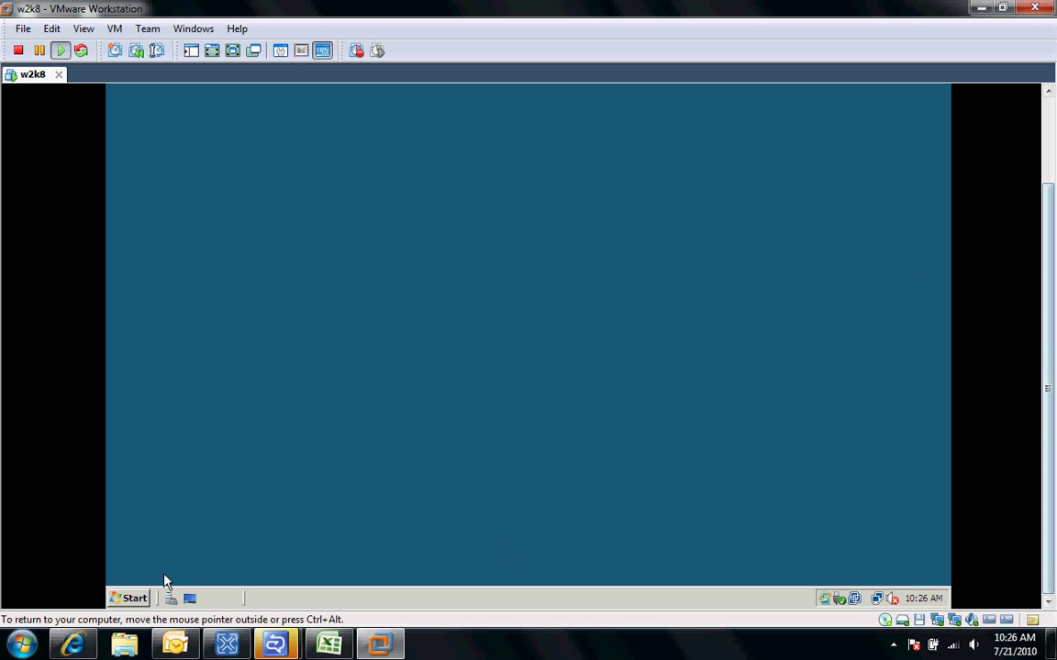
{"action": "left_click", "coordinate": [129, 598]}
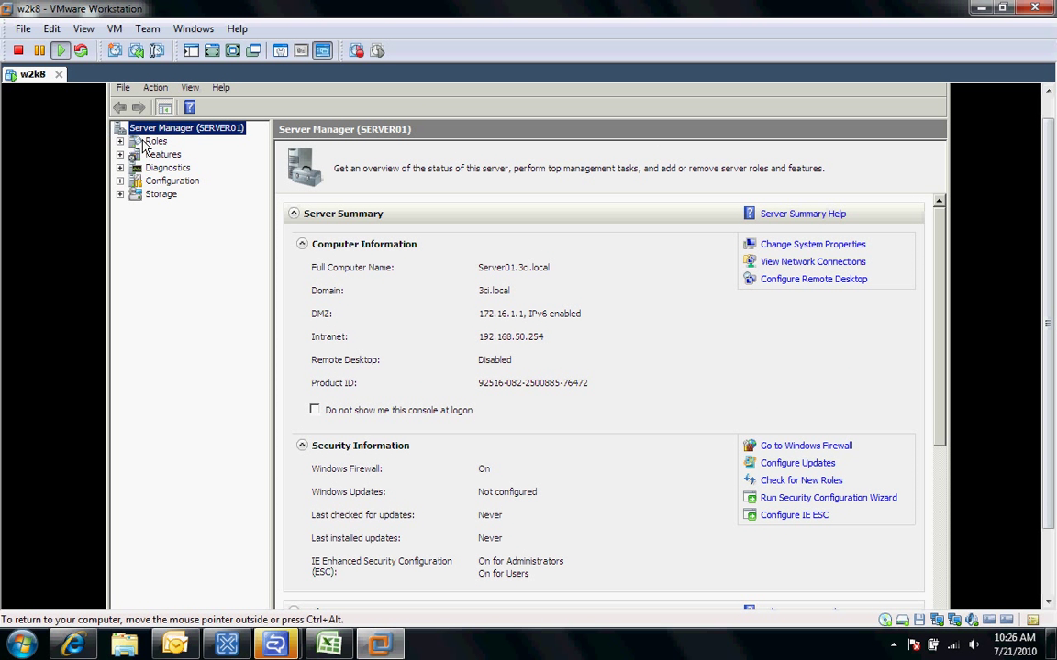
{"action": "left_click", "coordinate": [155, 140]}
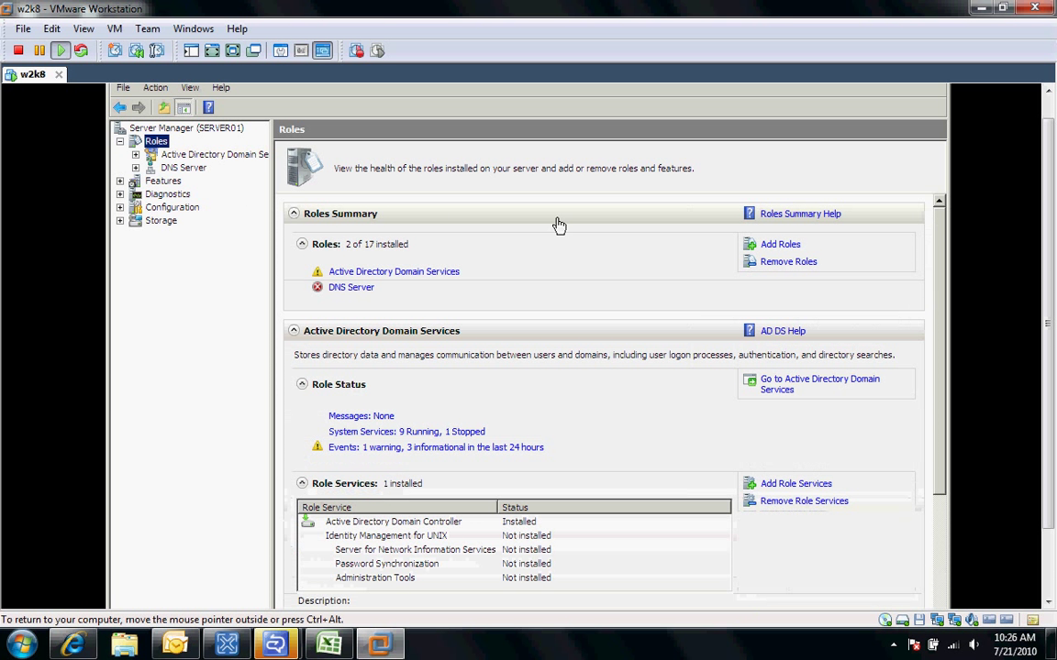
{"action": "mouse_move", "coordinate": [781, 244]}
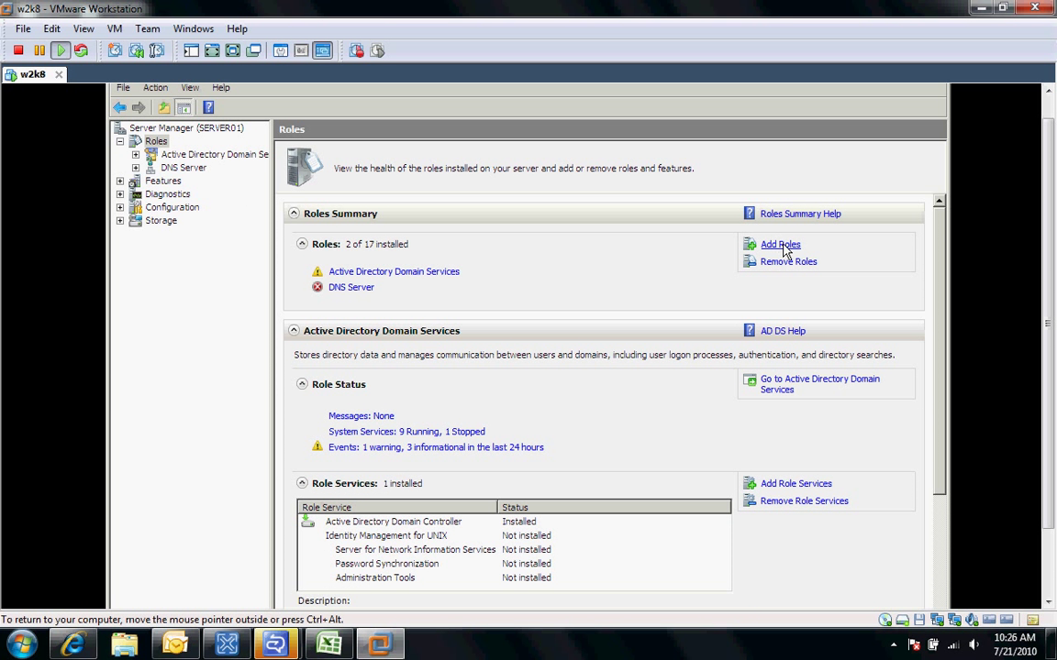
- Start the Add Roles Wizard with DHCP Server selected, reaching Network Connection Bindings
{"action": "left_click", "coordinate": [779, 244]}
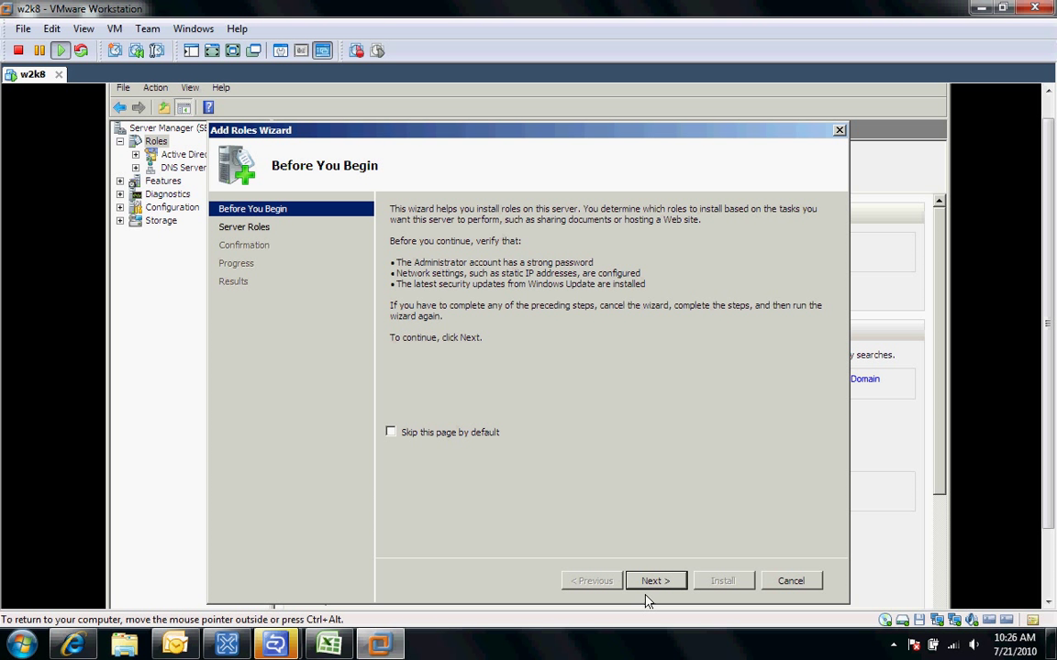
{"action": "left_click", "coordinate": [655, 581]}
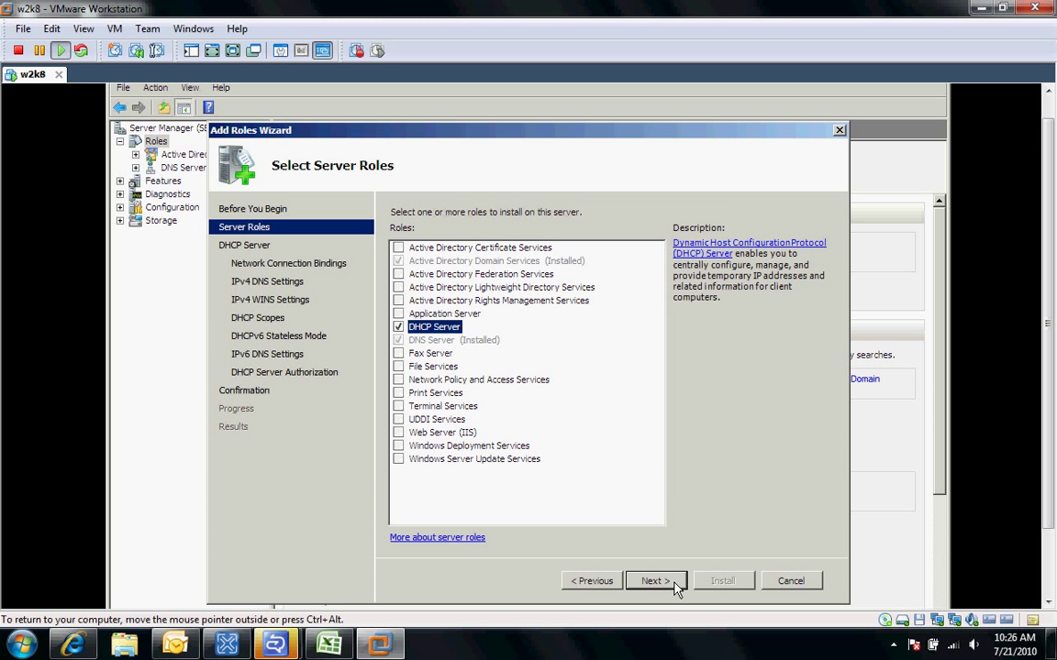
{"action": "left_click", "coordinate": [655, 580]}
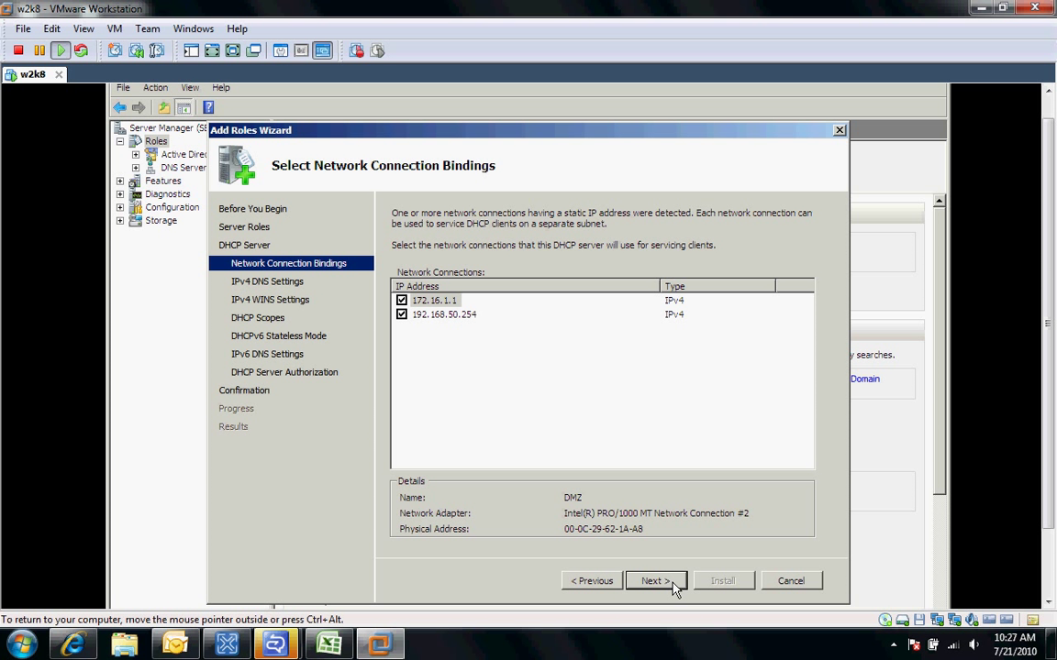
- Accept both connections, validate DNS server 172.16.1.1, skip WINS and reach DHCP Scopes
{"action": "left_click", "coordinate": [654, 580]}
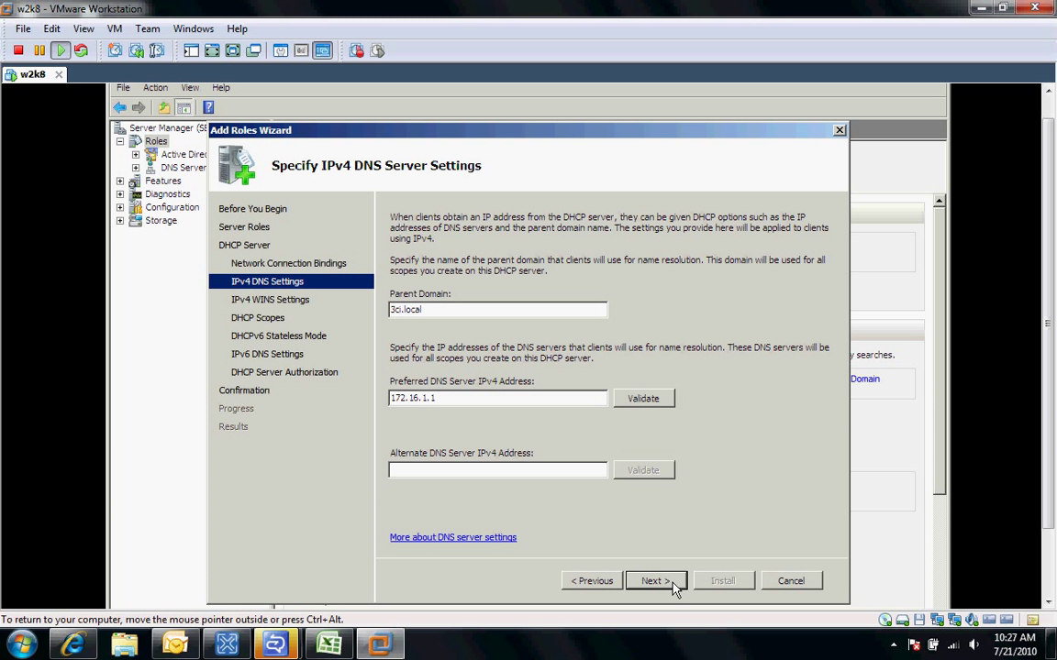
{"action": "mouse_move", "coordinate": [619, 405]}
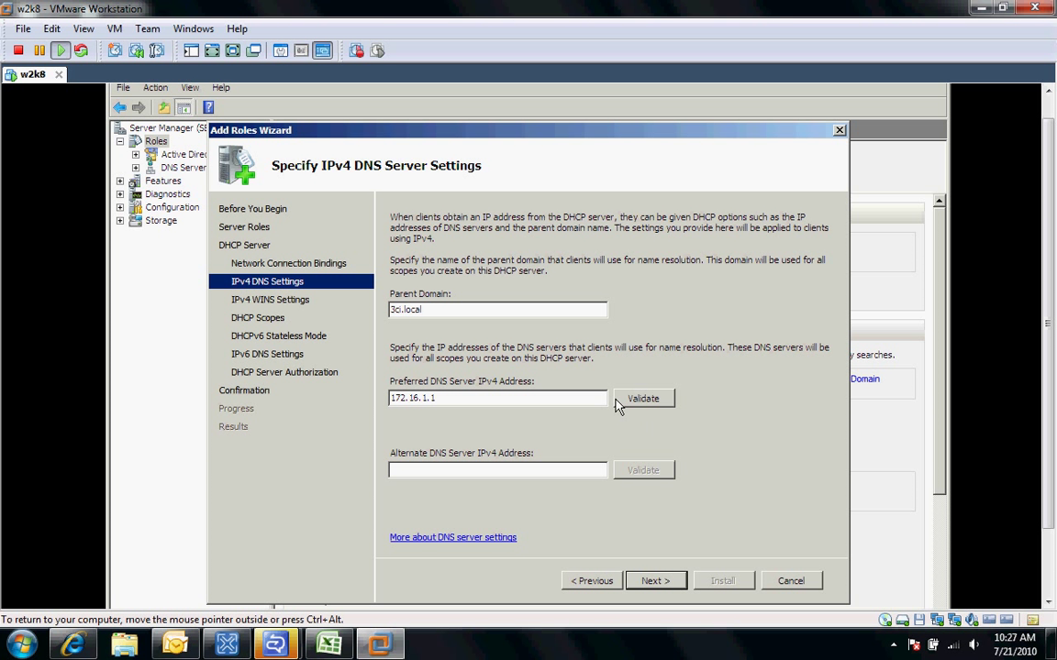
{"action": "left_click", "coordinate": [642, 398]}
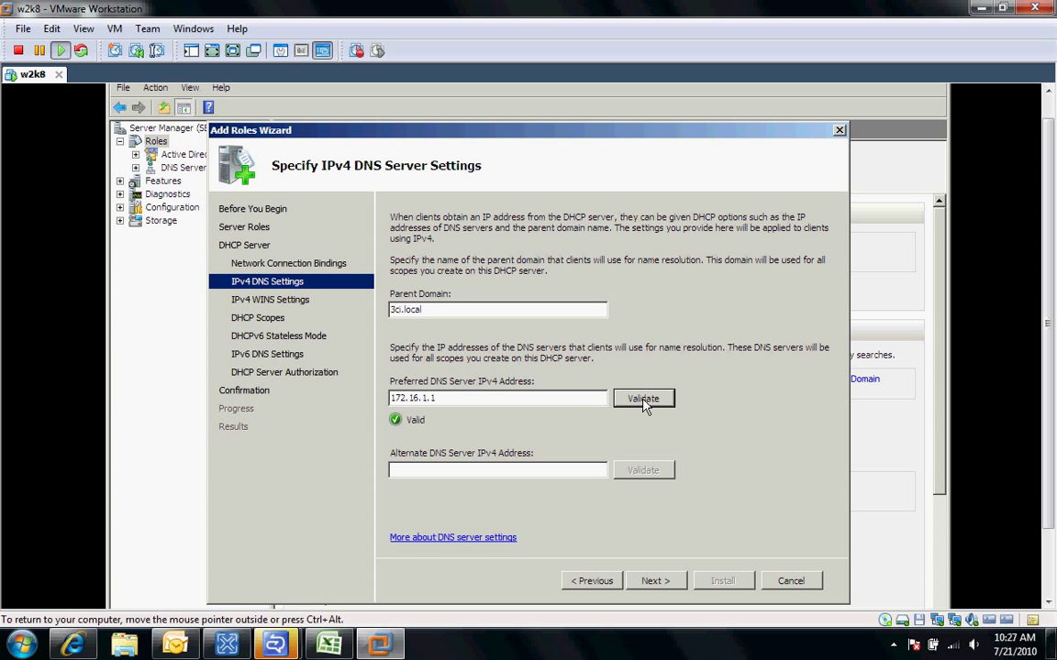
{"action": "mouse_move", "coordinate": [643, 435]}
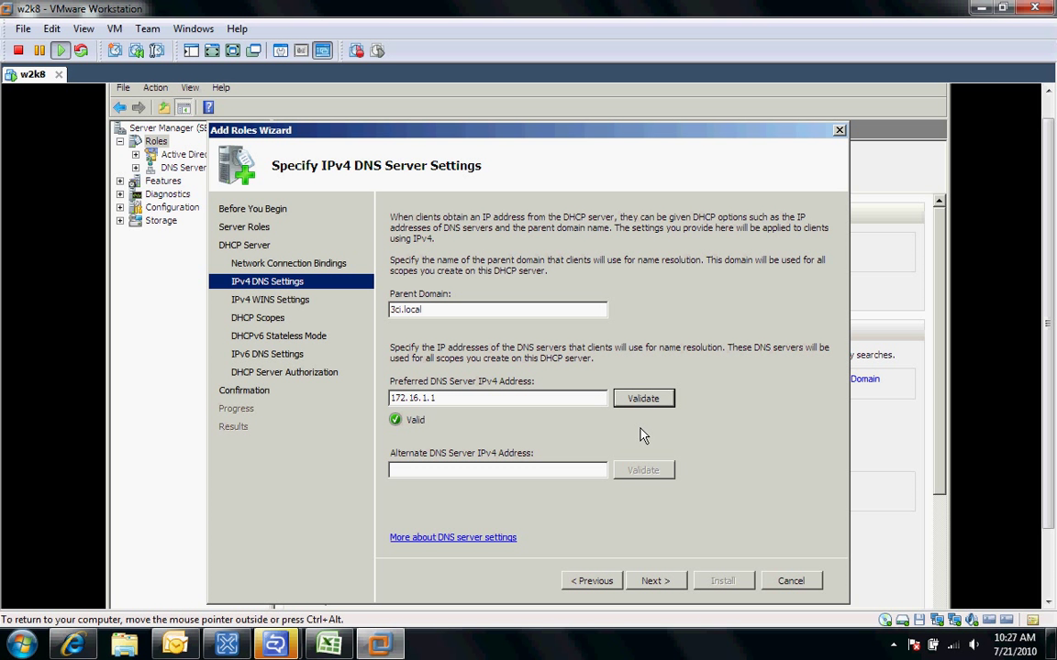
{"action": "left_click", "coordinate": [656, 581]}
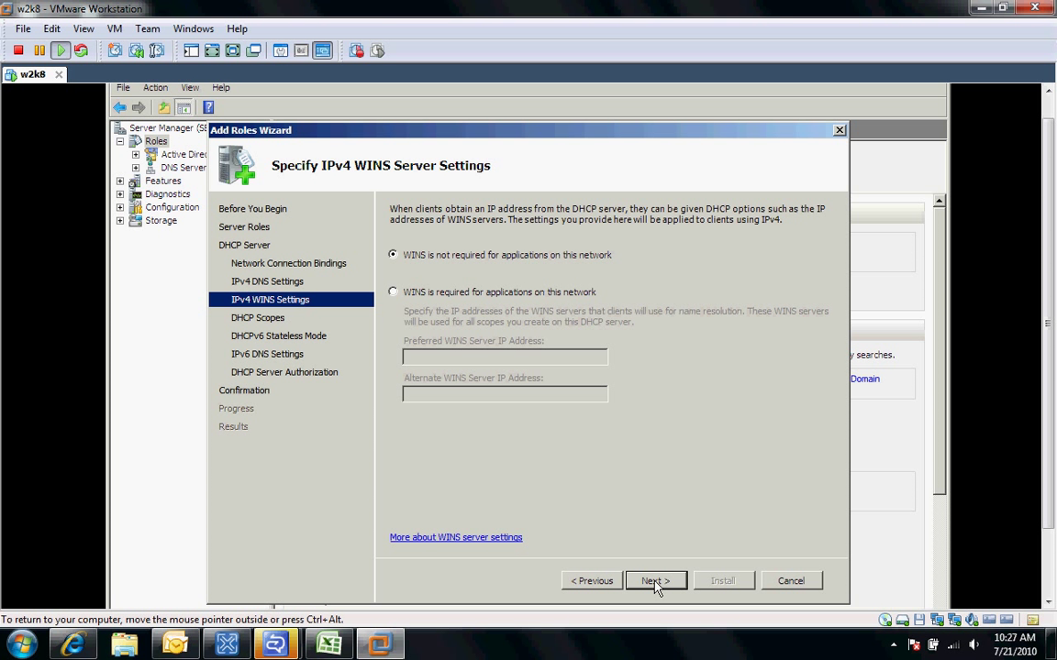
{"action": "left_click", "coordinate": [655, 580]}
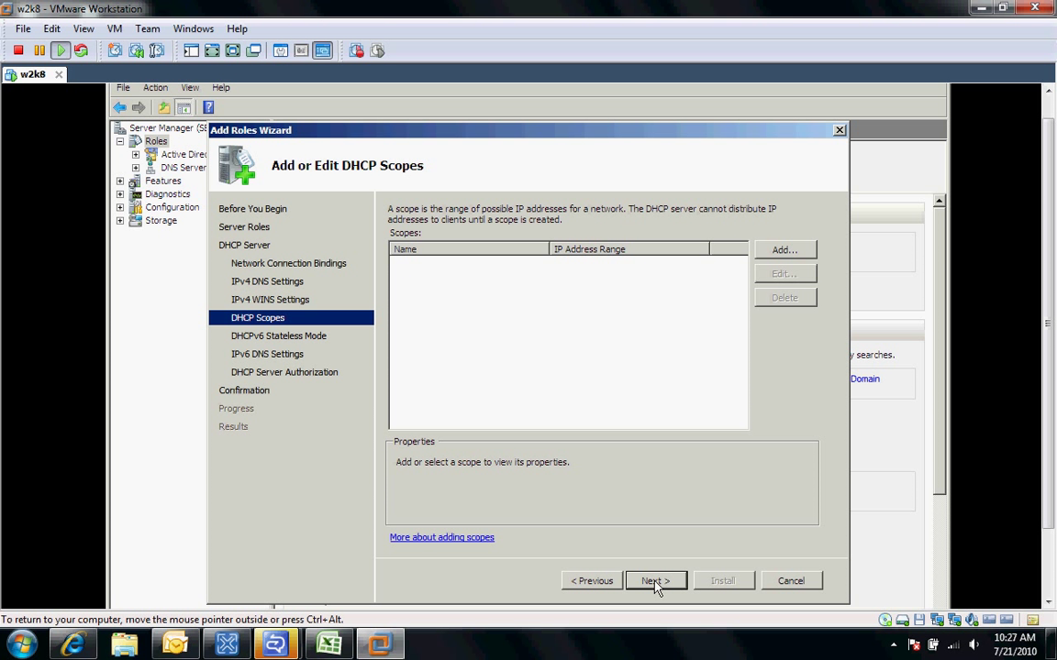
{"action": "mouse_move", "coordinate": [827, 322]}
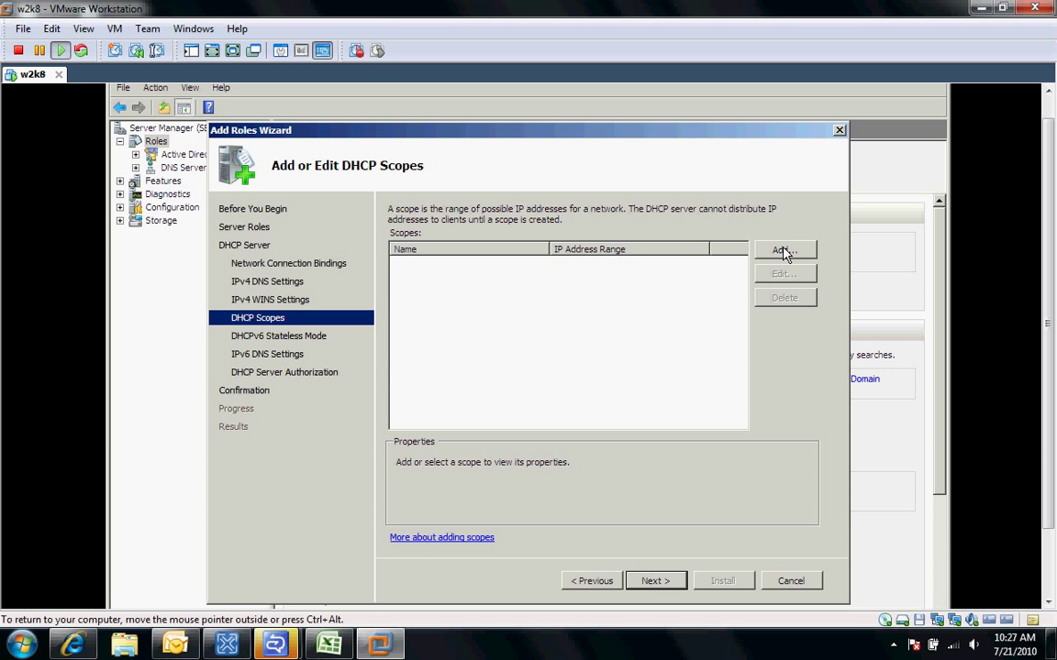
- Define a new scope named 'DMZ scope' from 172.16.1.50 to 172.16.1.150
{"action": "left_click", "coordinate": [783, 250]}
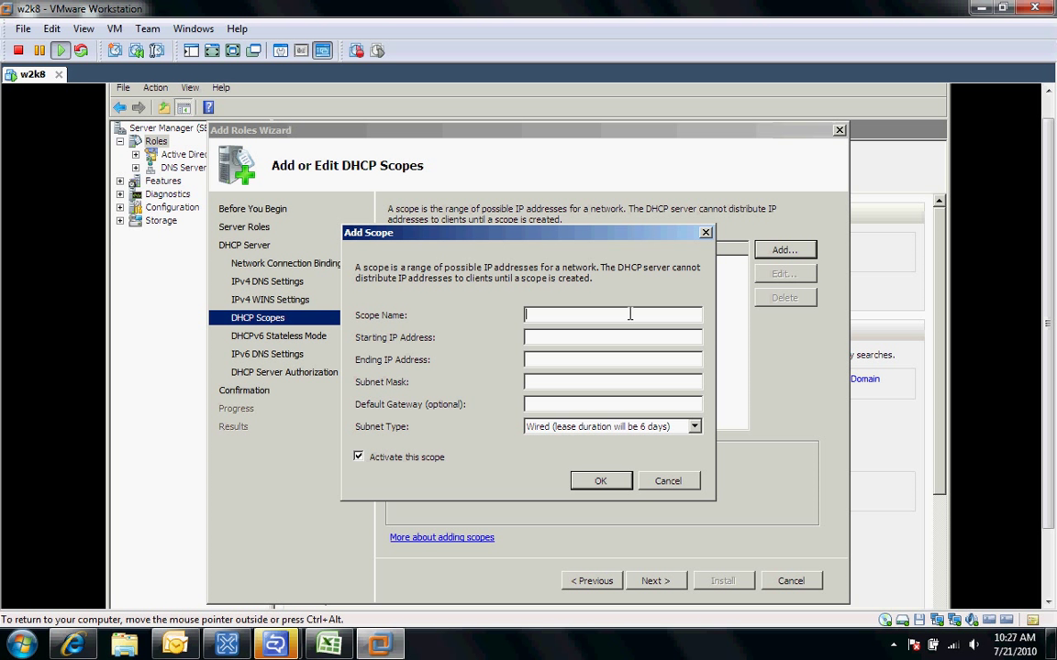
{"action": "type", "text": "DMZ s"}
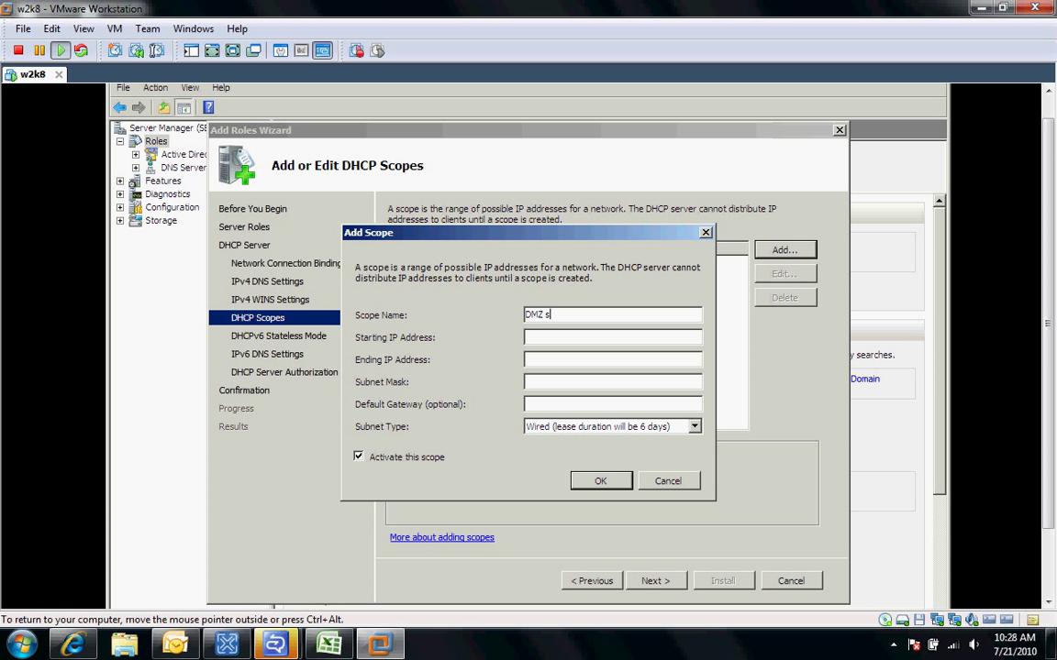
{"action": "type", "text": "cope"}
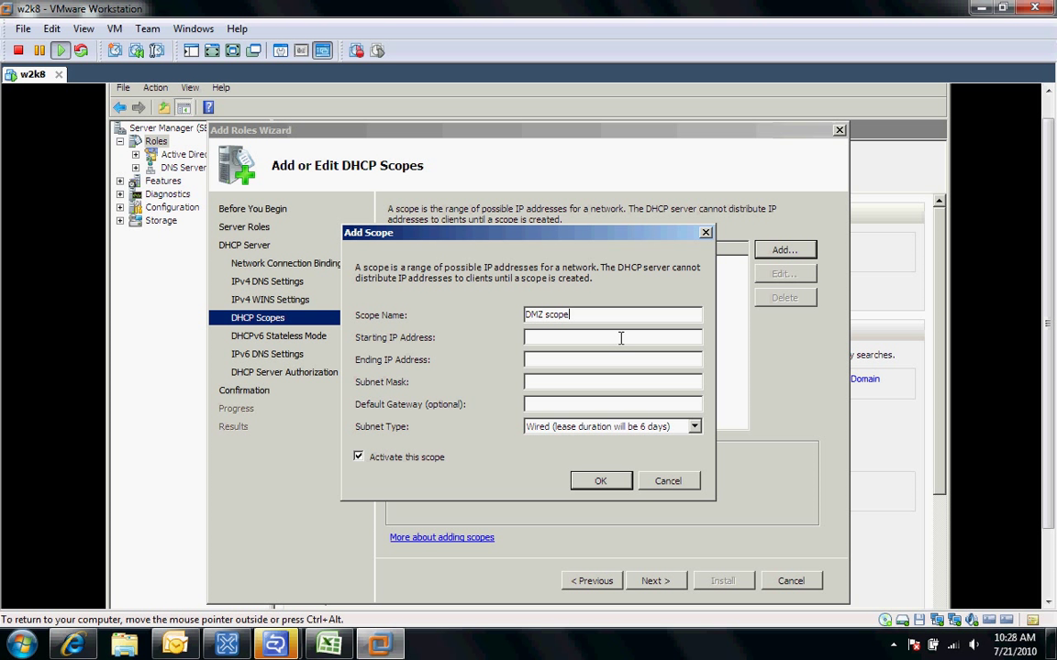
{"action": "type", "text": "172"}
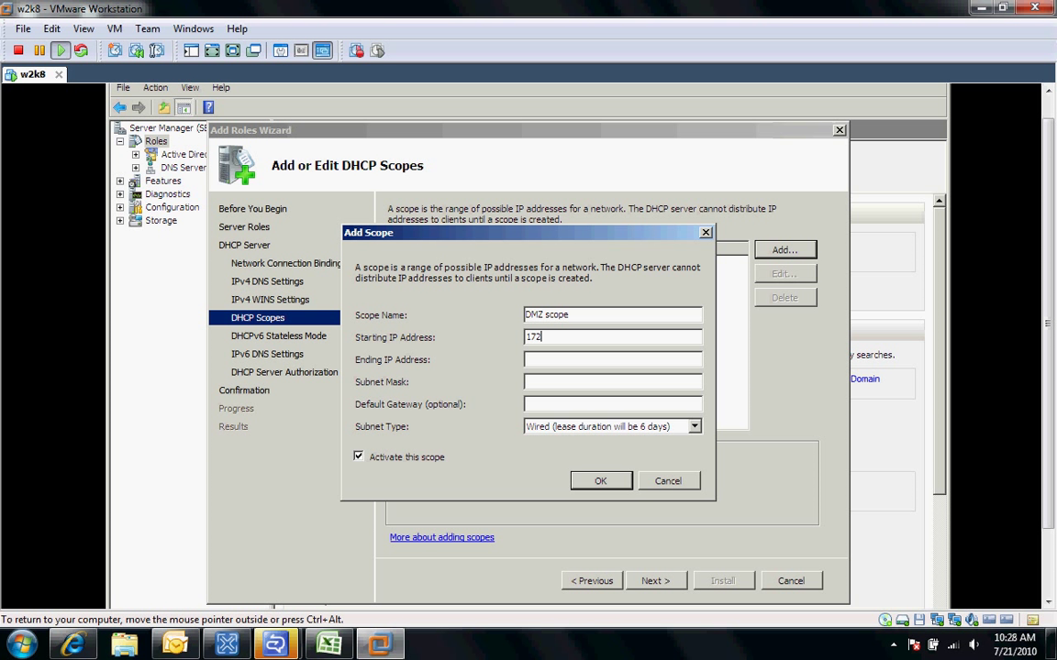
{"action": "type", "text": ".16."}
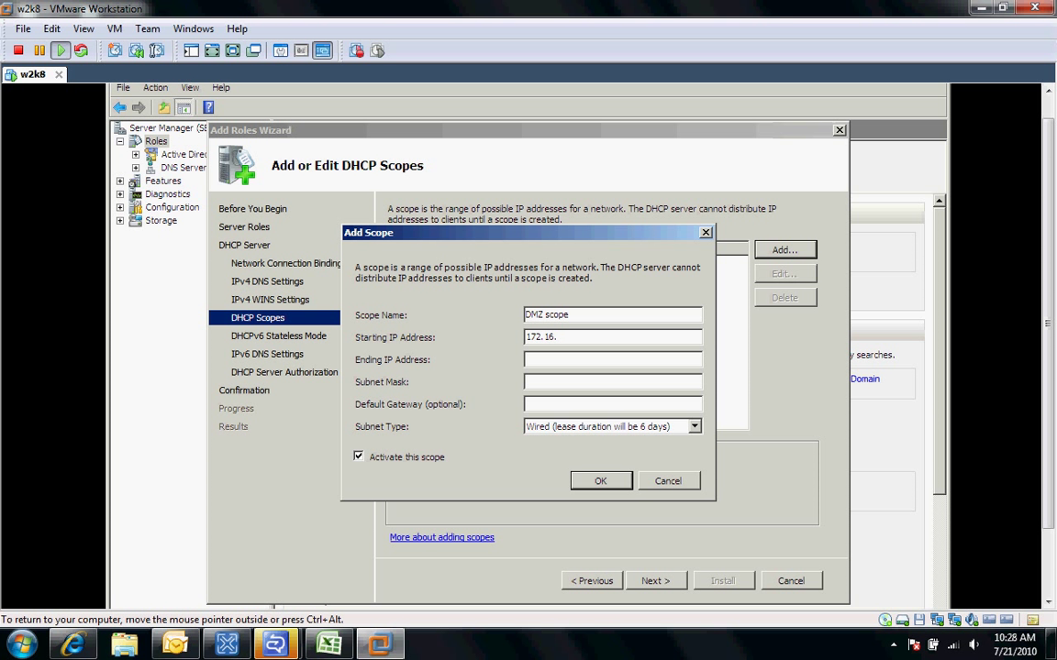
{"action": "type", "text": "1.50"}
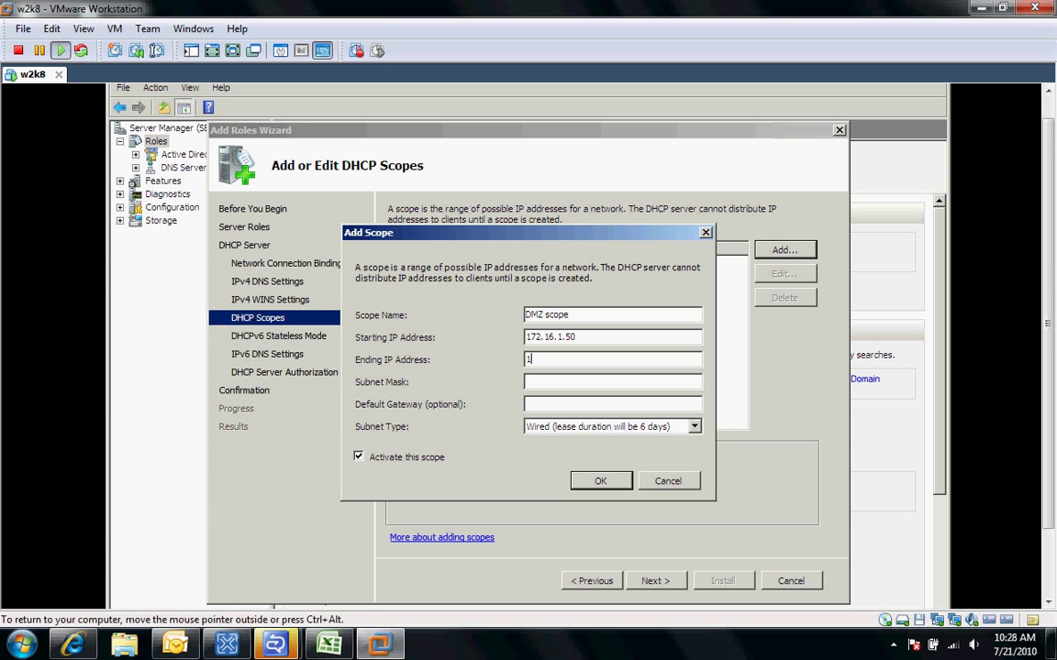
{"action": "type", "text": "72.16."}
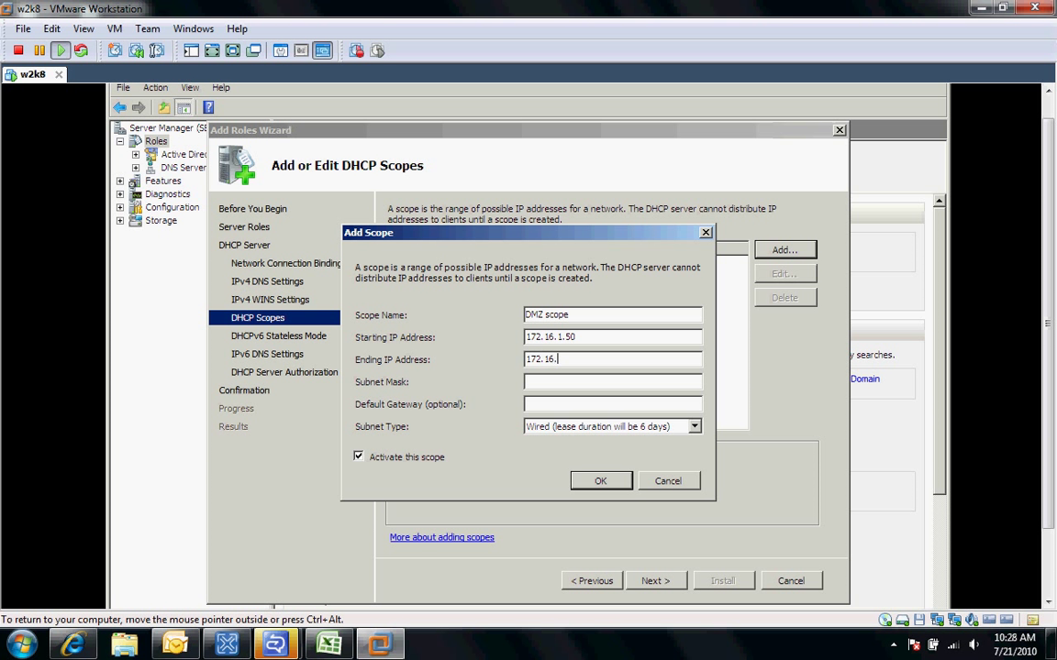
{"action": "type", "text": "1."}
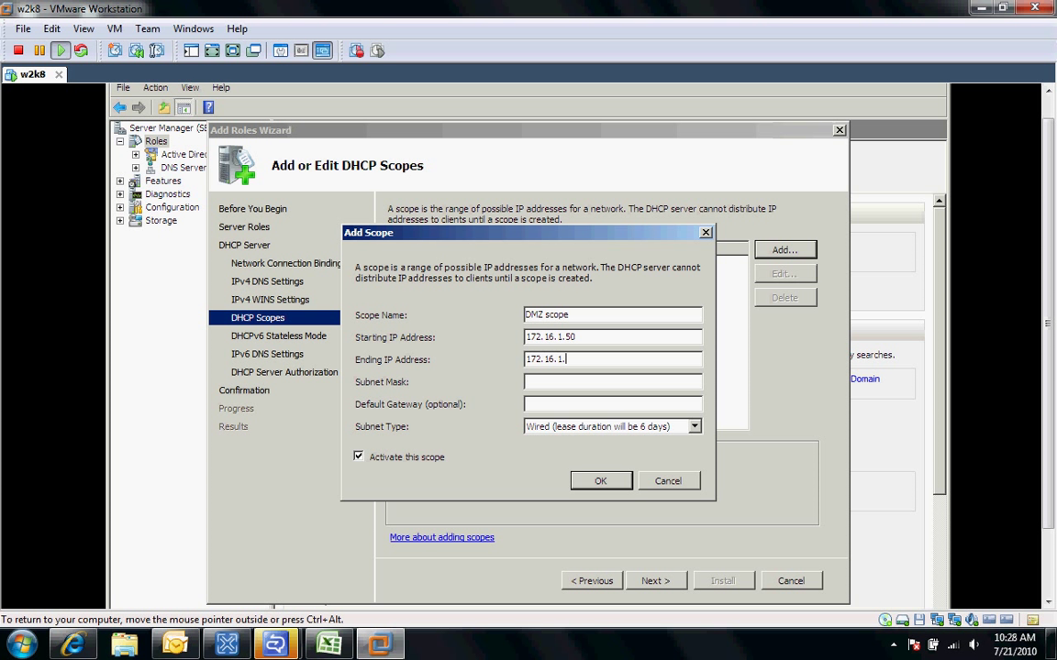
{"action": "type", "text": "150"}
{"action": "left_click", "coordinate": [612, 382]}
{"action": "type", "text": "255.255.255.0"}
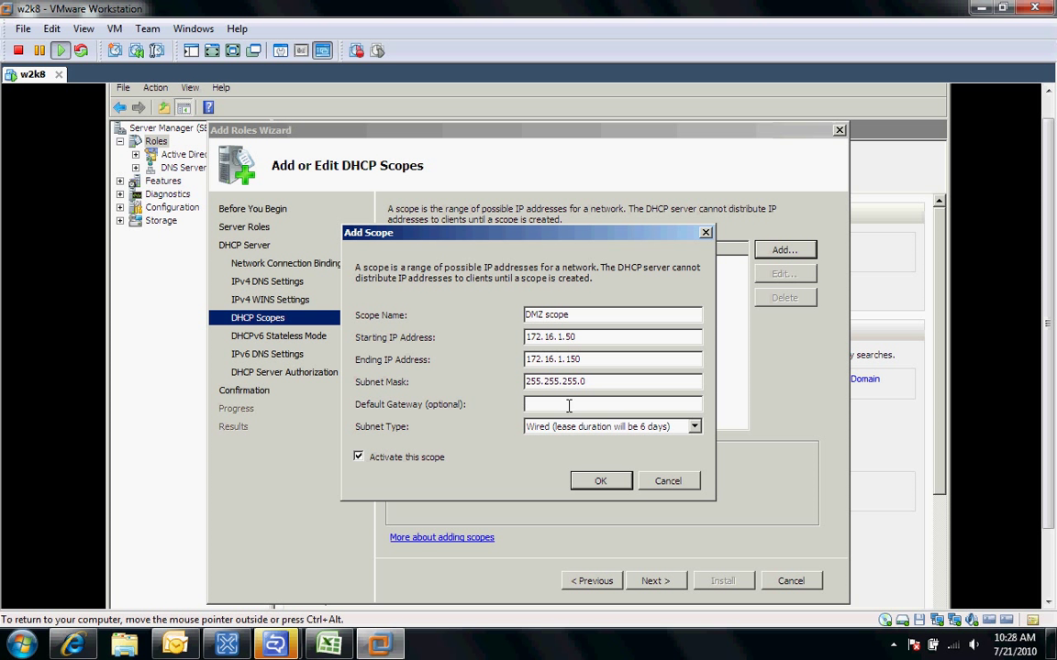
- Set default gateway 172.16.1.1, keep the Wired subnet type and save the scope
{"action": "type", "text": "17"}
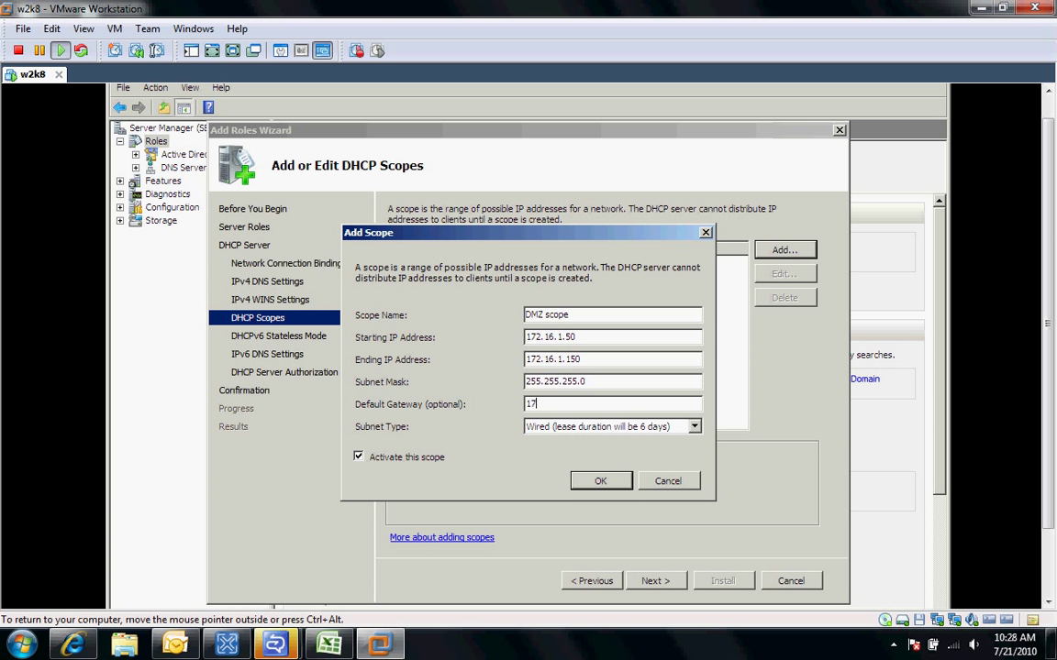
{"action": "type", "text": "2.16"}
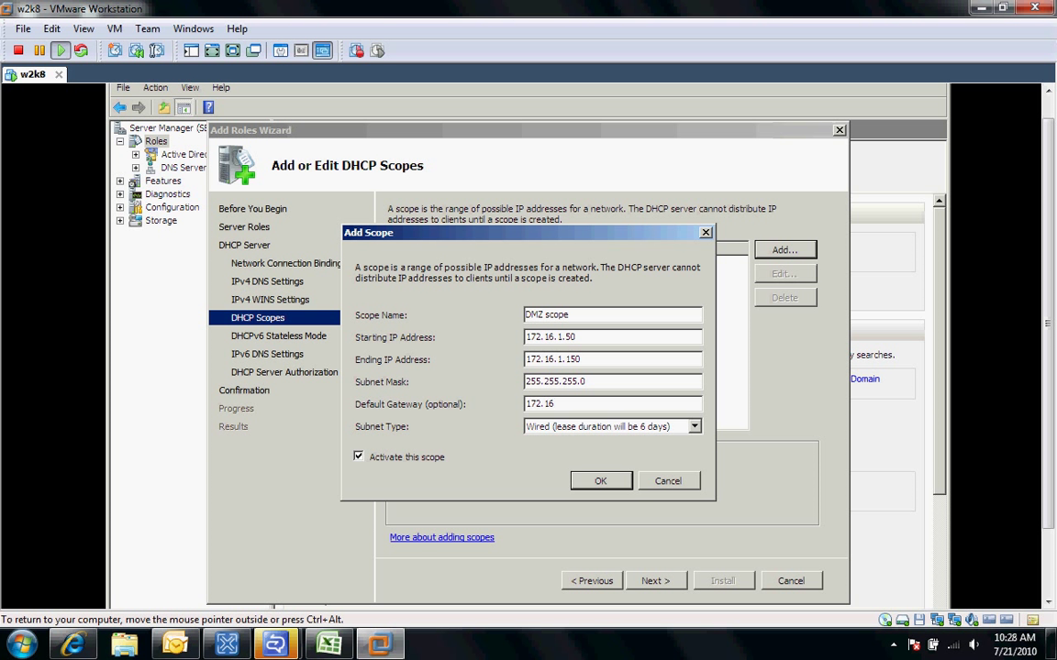
{"action": "type", "text": ".1."}
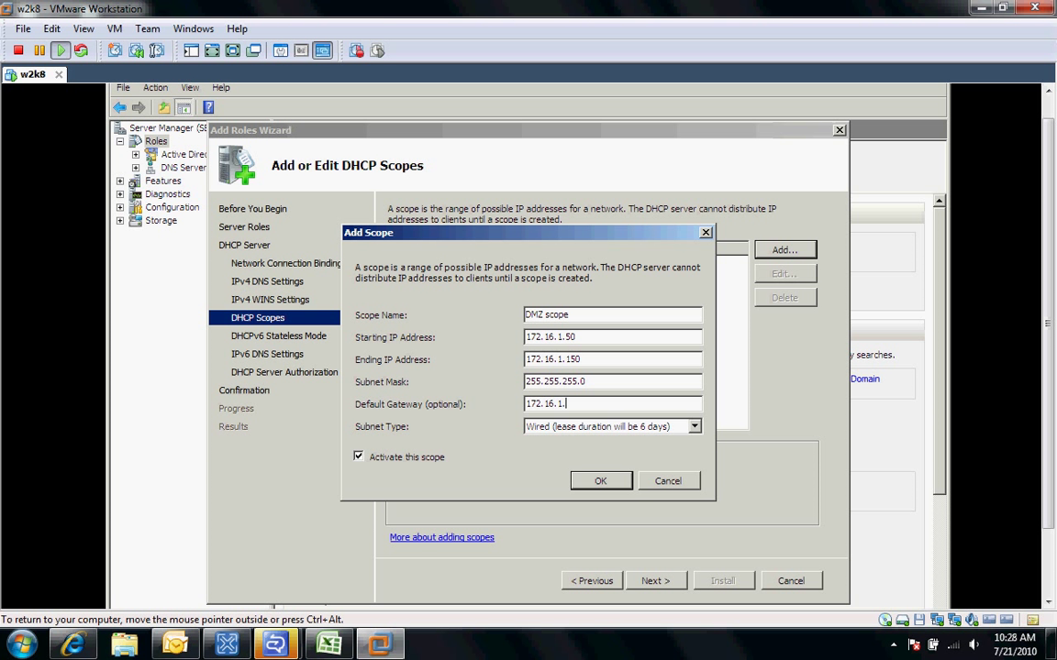
{"action": "left_click", "coordinate": [694, 426]}
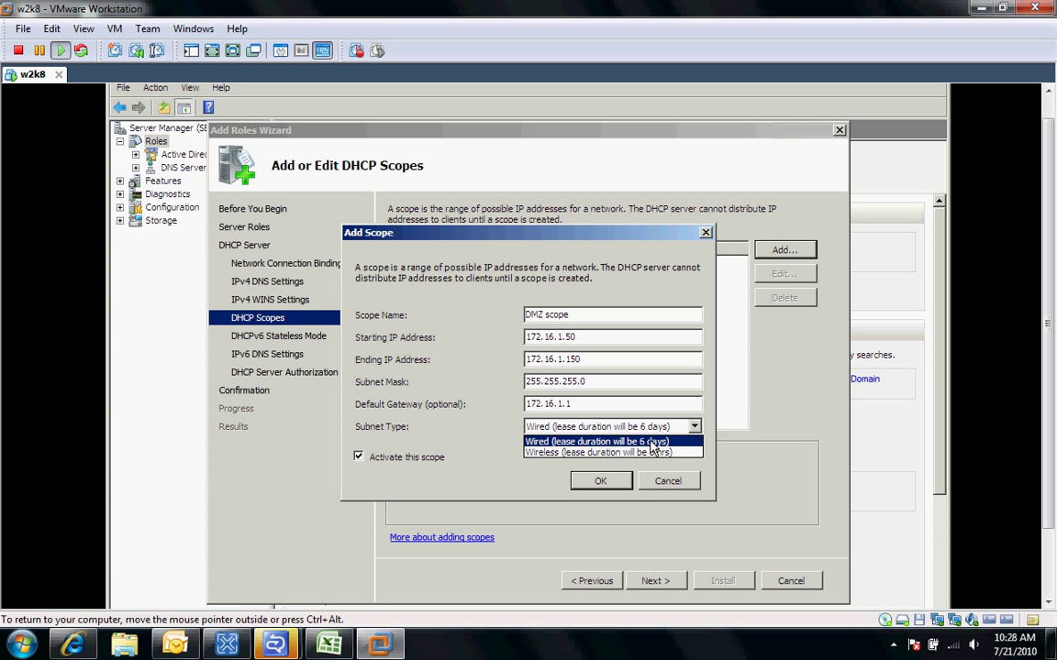
{"action": "left_click", "coordinate": [598, 441]}
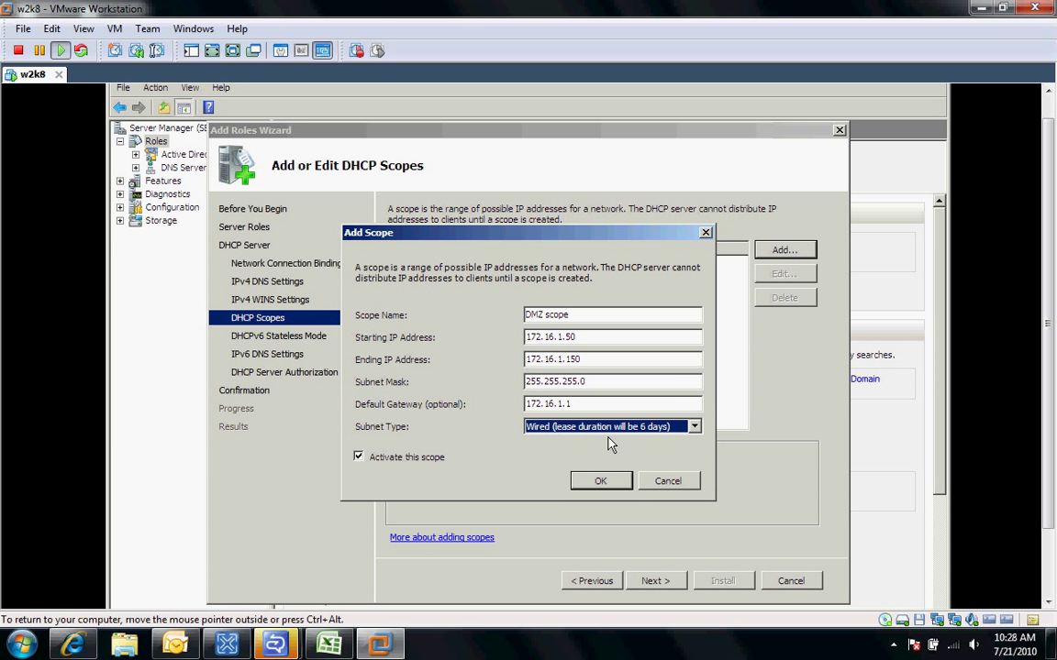
{"action": "left_click", "coordinate": [601, 481]}
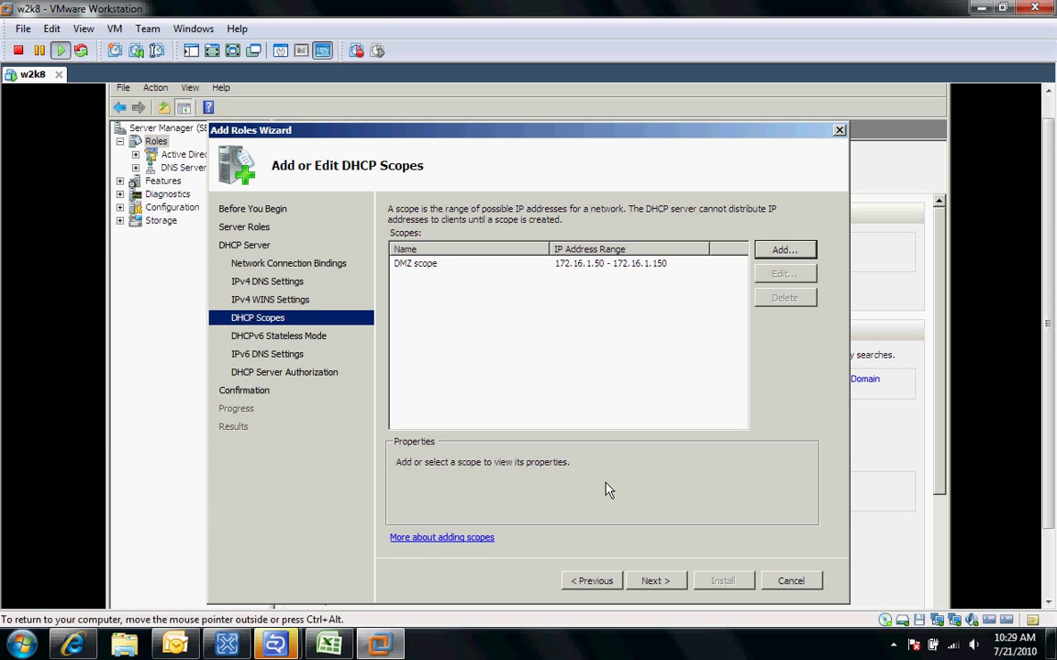
{"action": "mouse_move", "coordinate": [647, 580]}
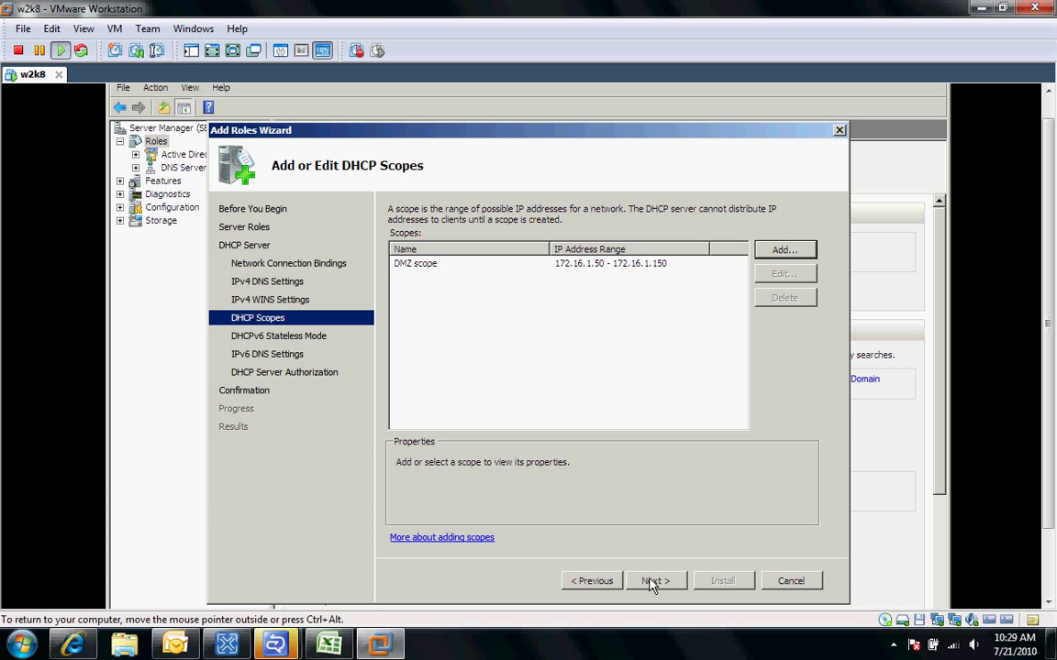
- Disable DHCPv6 stateless mode and continue to the Authorize DHCP Server page
{"action": "left_click", "coordinate": [655, 580]}
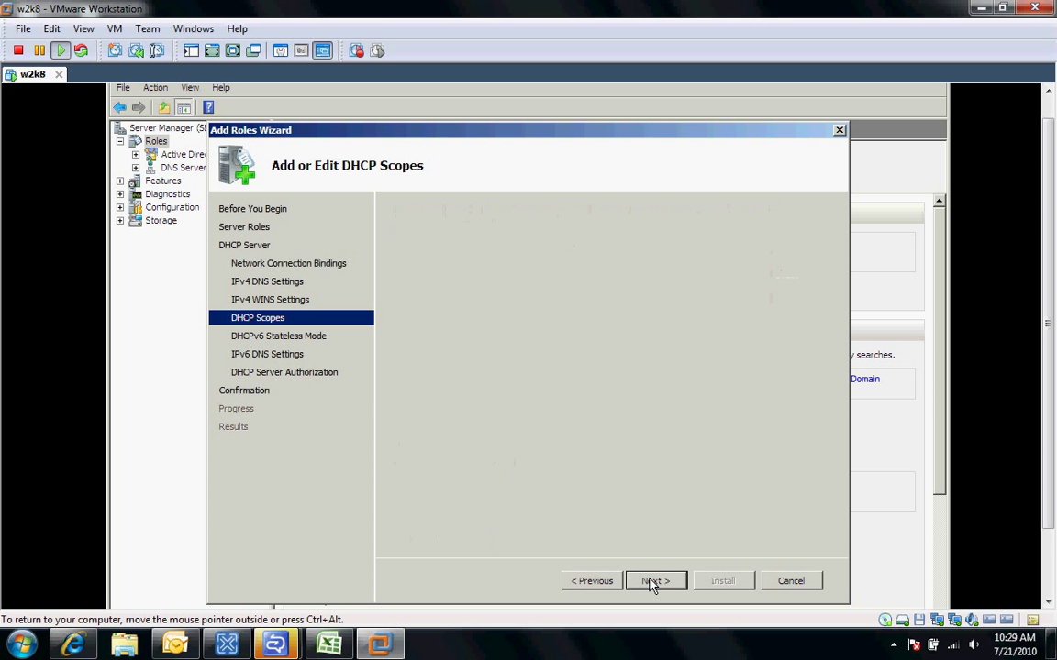
{"action": "left_click", "coordinate": [655, 581]}
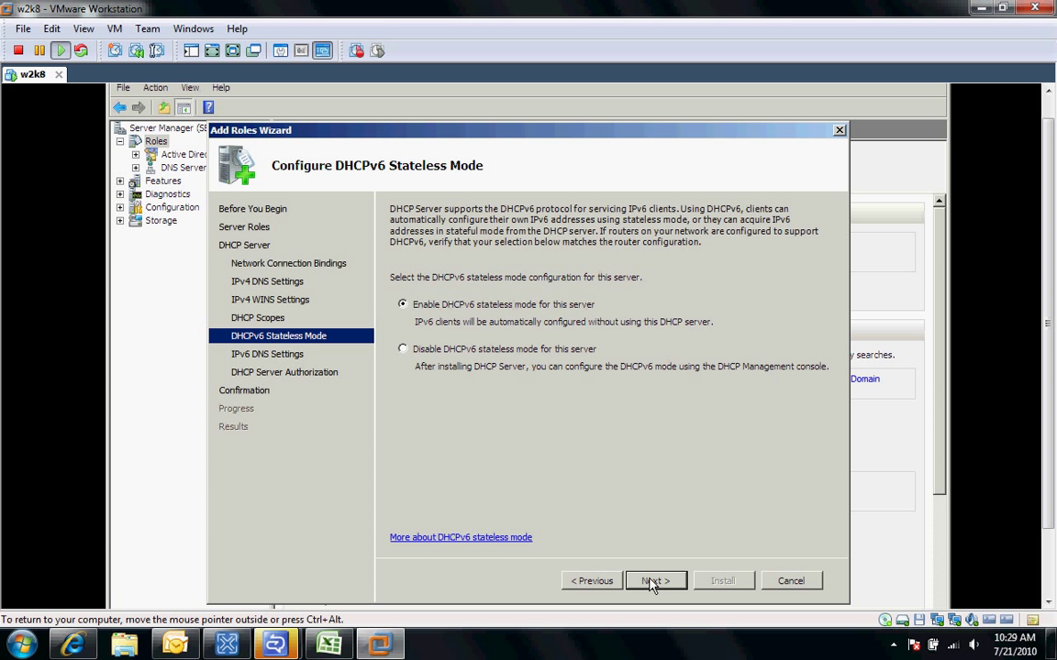
{"action": "mouse_move", "coordinate": [613, 559]}
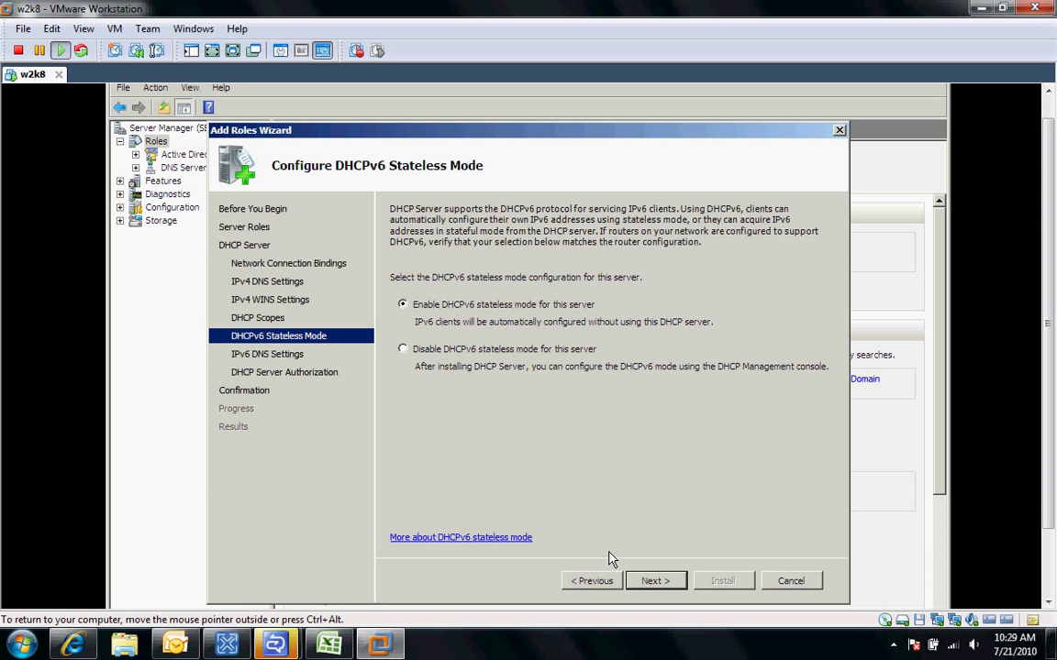
{"action": "mouse_move", "coordinate": [459, 427]}
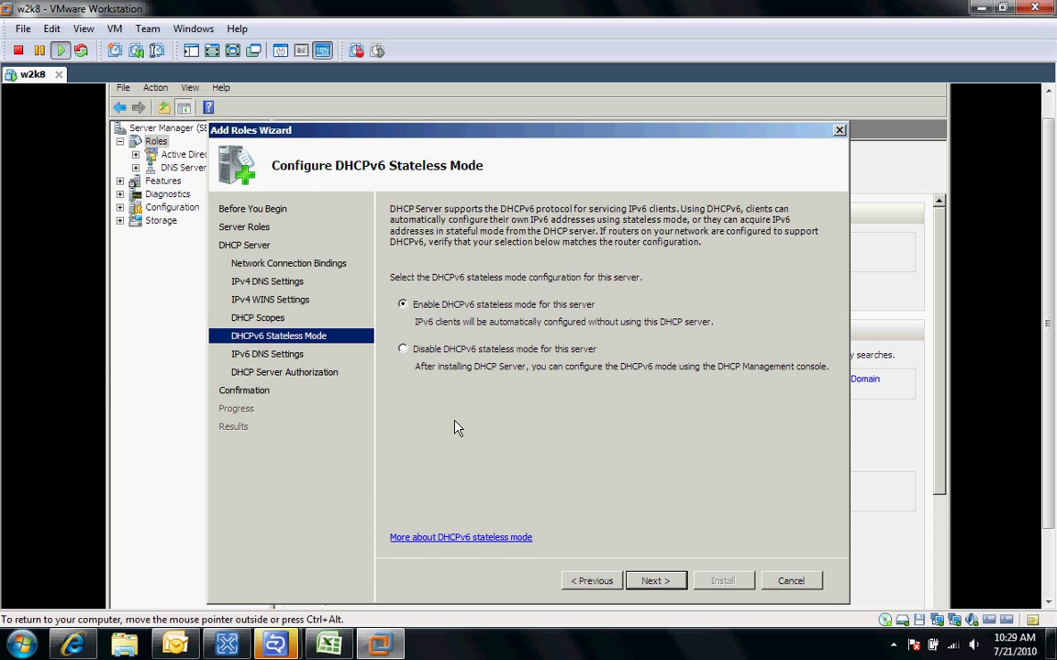
{"action": "mouse_move", "coordinate": [393, 339]}
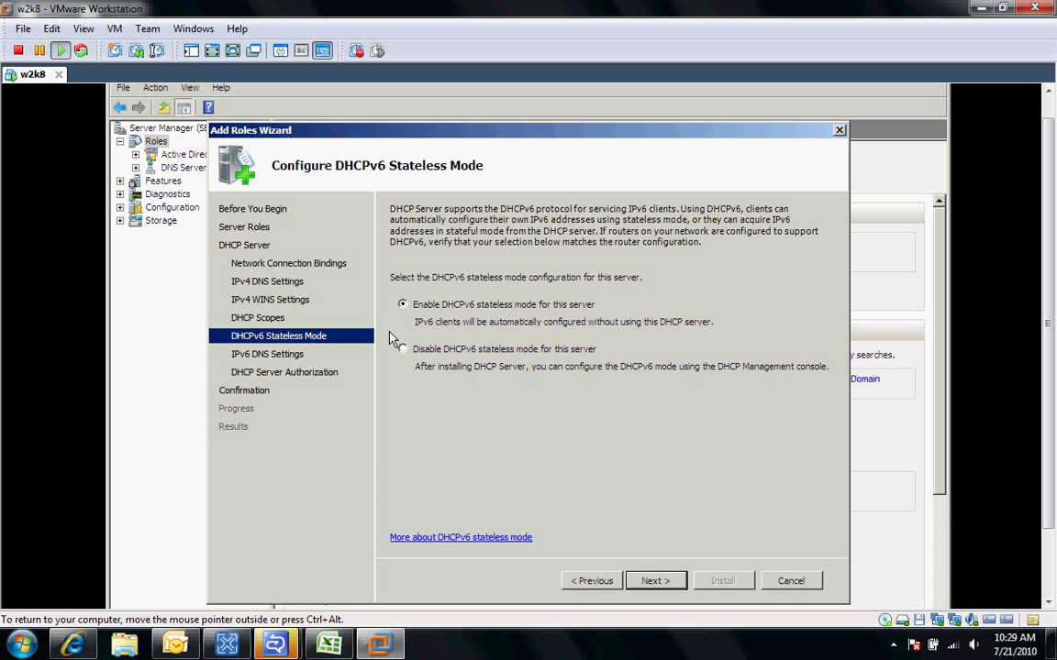
{"action": "left_click", "coordinate": [402, 349]}
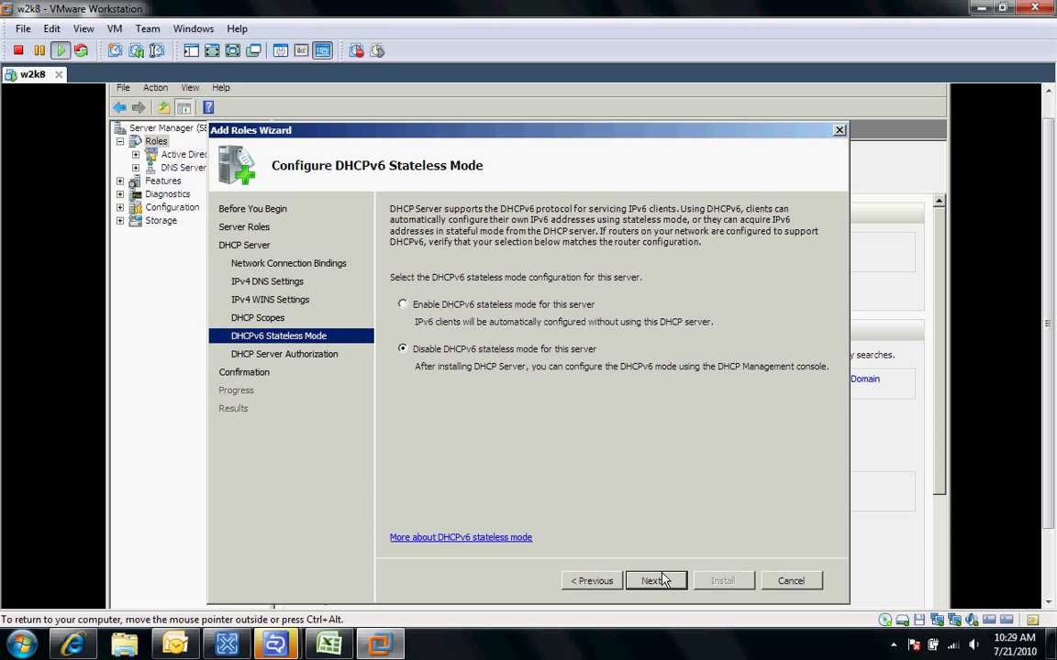
{"action": "left_click", "coordinate": [653, 580]}
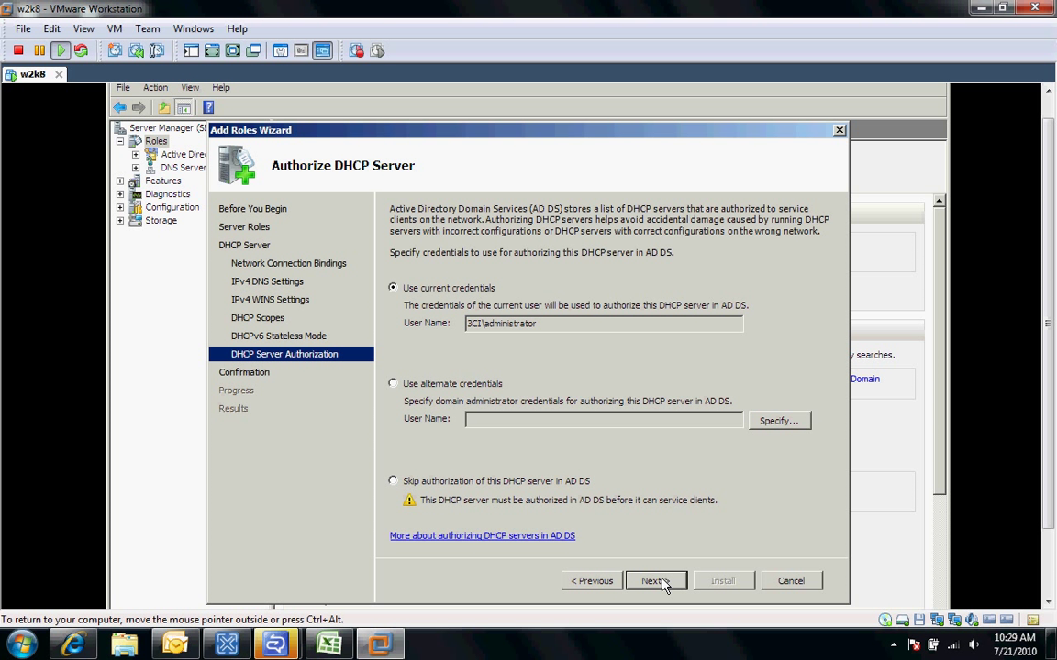
{"action": "mouse_move", "coordinate": [542, 448]}
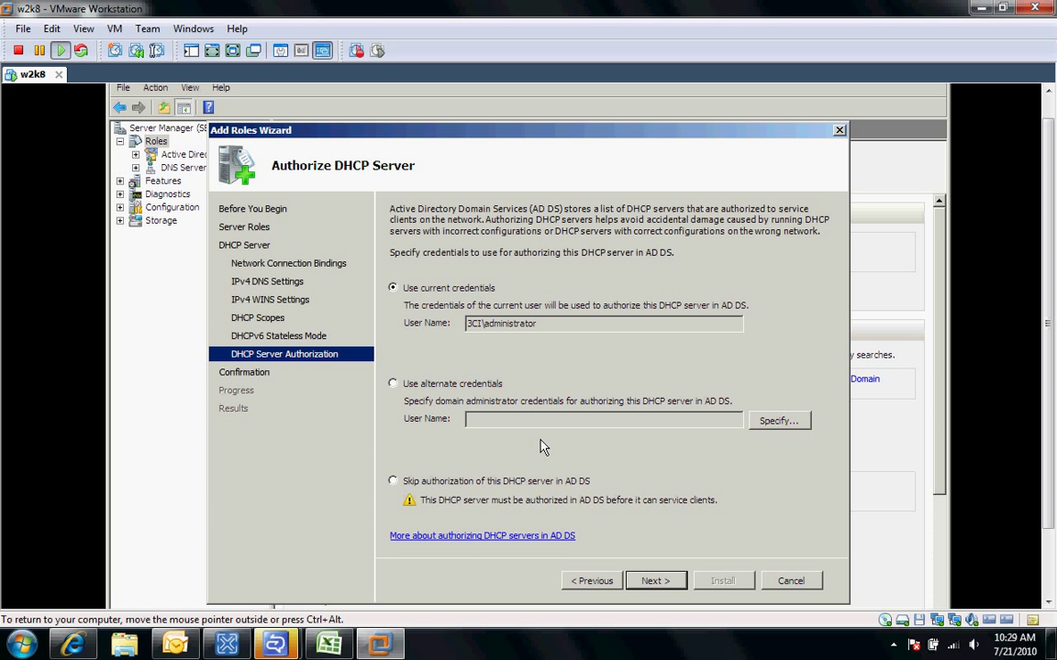
{"action": "mouse_move", "coordinate": [645, 586]}
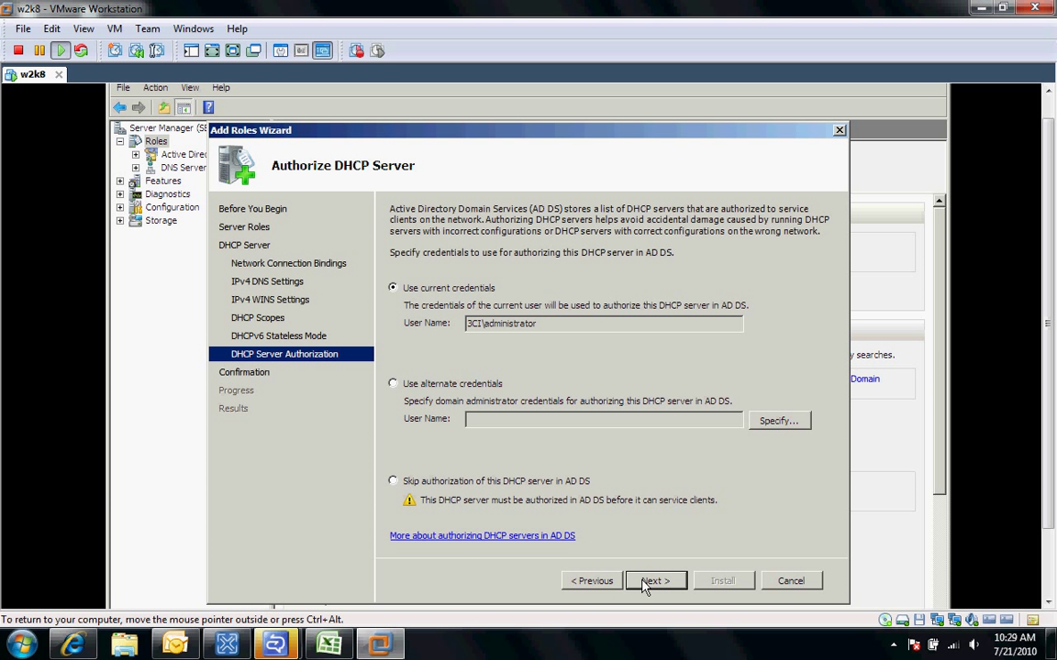
{"action": "mouse_move", "coordinate": [443, 499]}
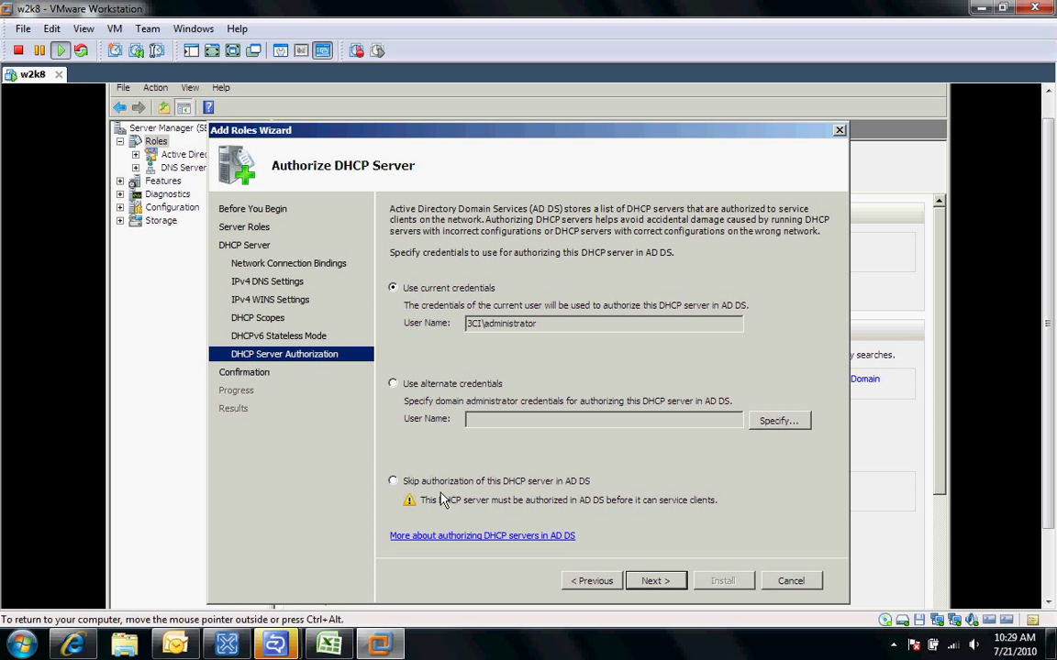
{"action": "mouse_move", "coordinate": [657, 581]}
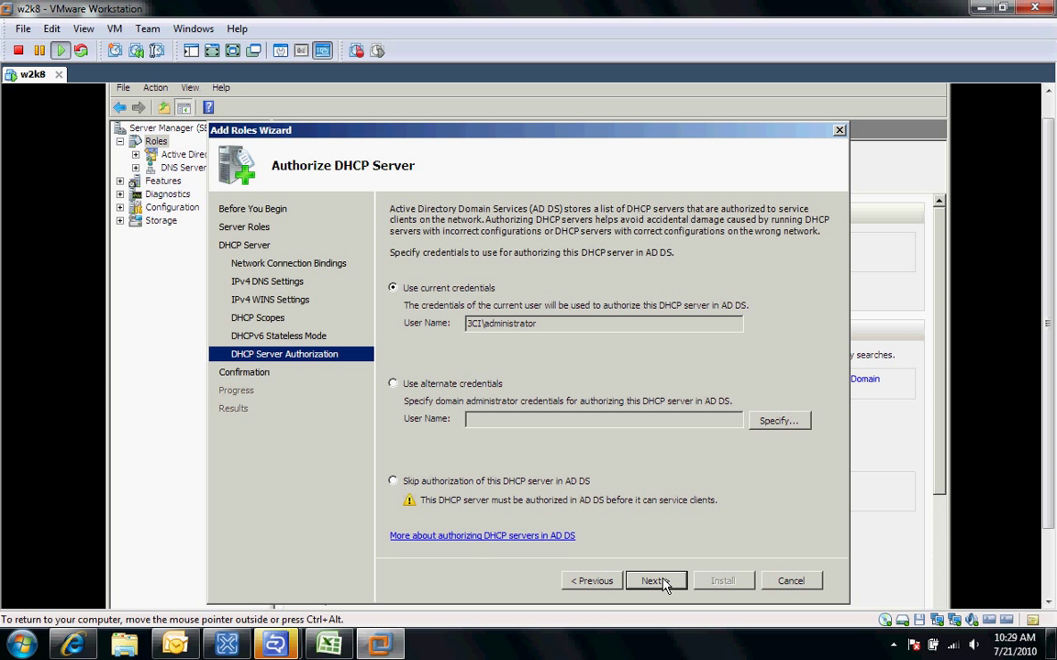
- Authorize with current credentials and reach Confirm Installation Selections
{"action": "left_click", "coordinate": [653, 581]}
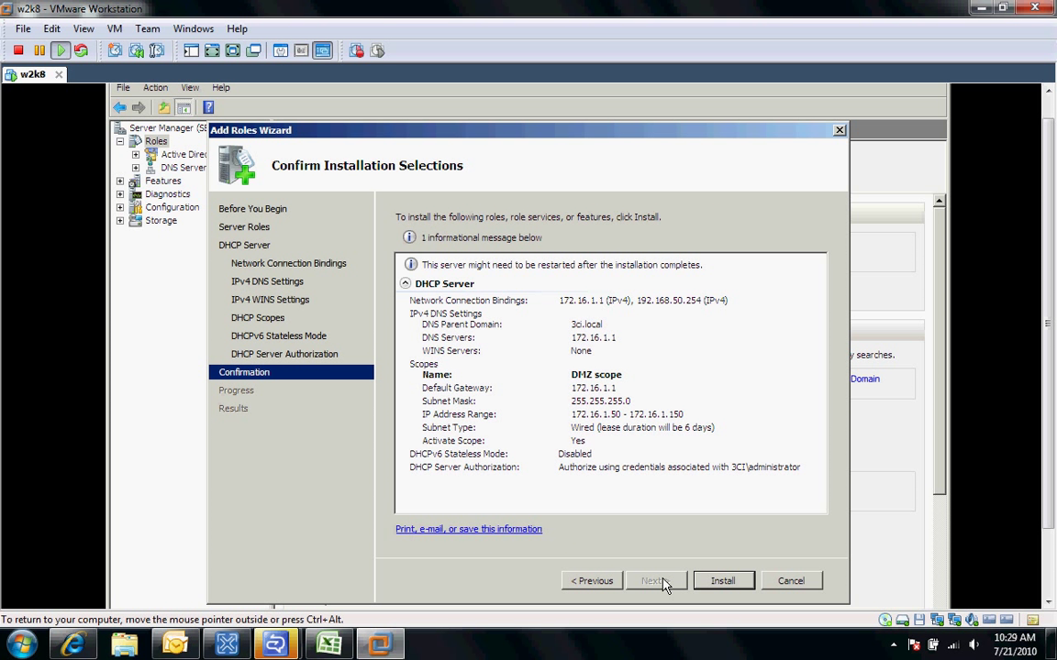
{"action": "mouse_move", "coordinate": [711, 586]}
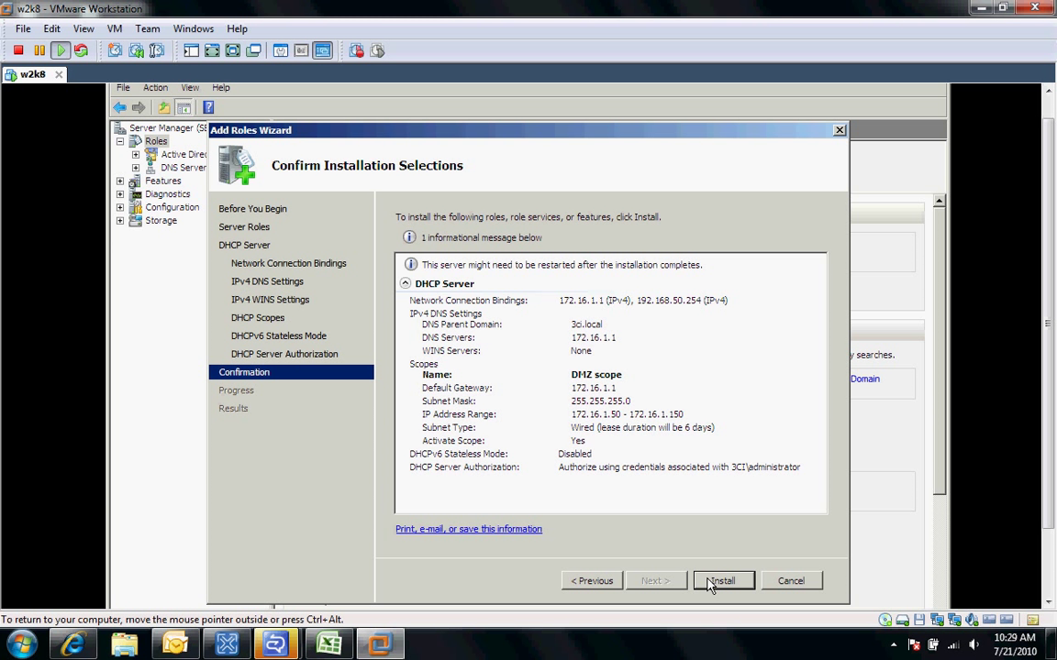
- Install the DHCP Server role with the confirmed DMZ scope settings
{"action": "left_click", "coordinate": [723, 581]}
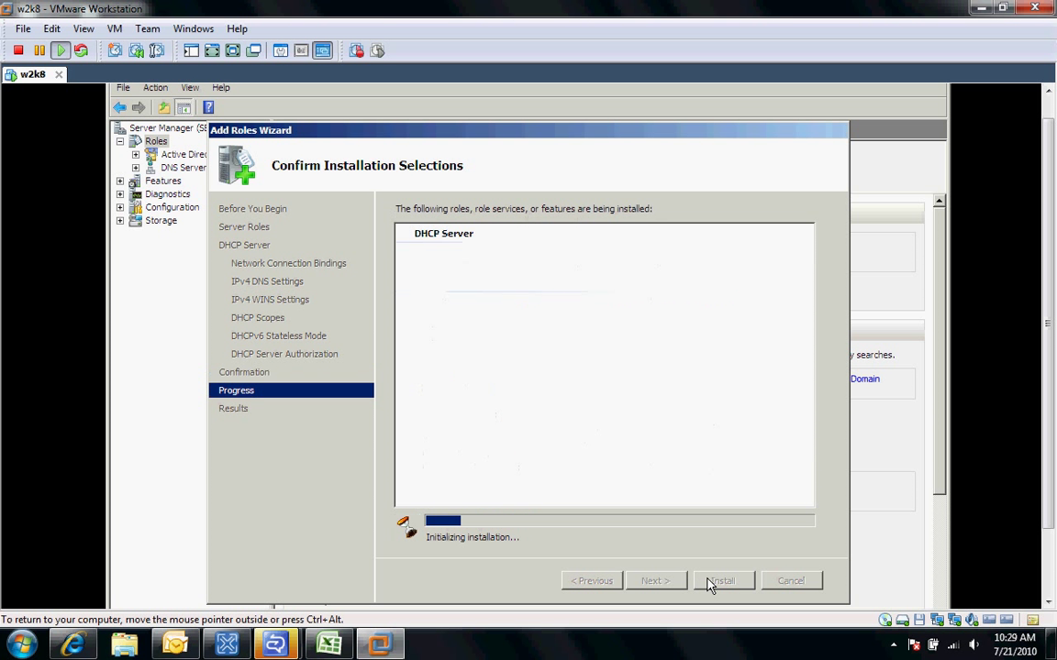
{"action": "left_click", "coordinate": [722, 580]}
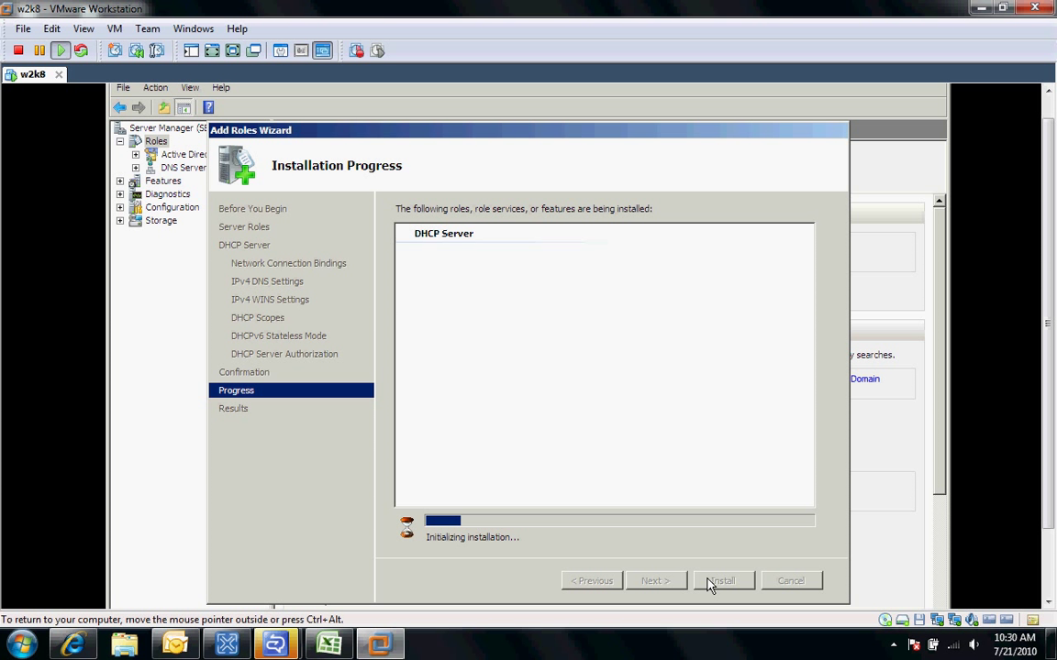
{"action": "mouse_move", "coordinate": [762, 548]}
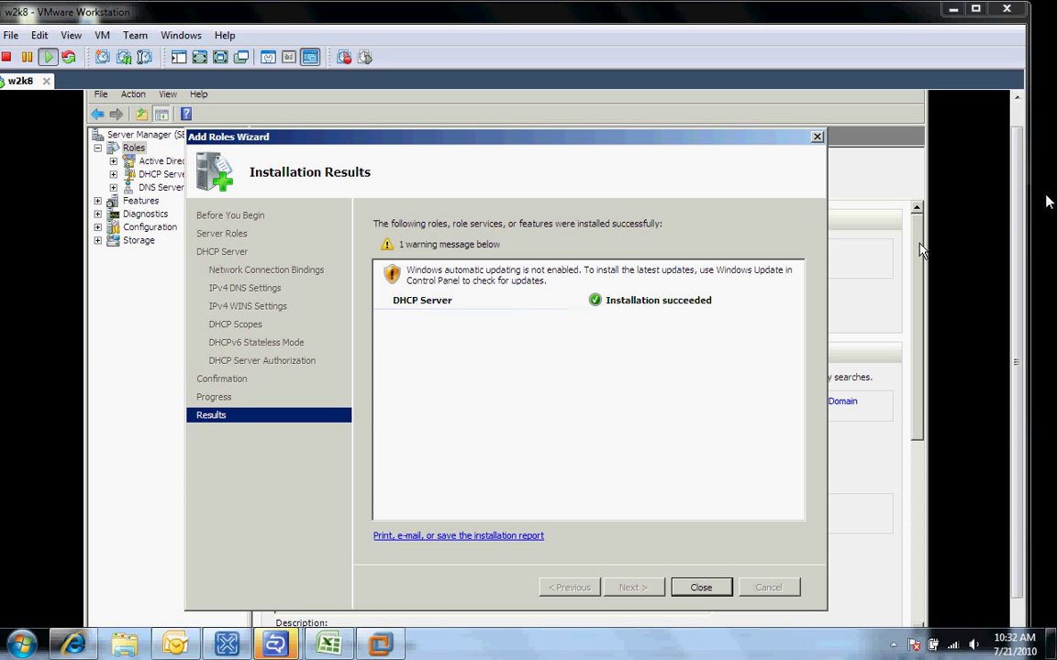
{"action": "mouse_move", "coordinate": [631, 367]}
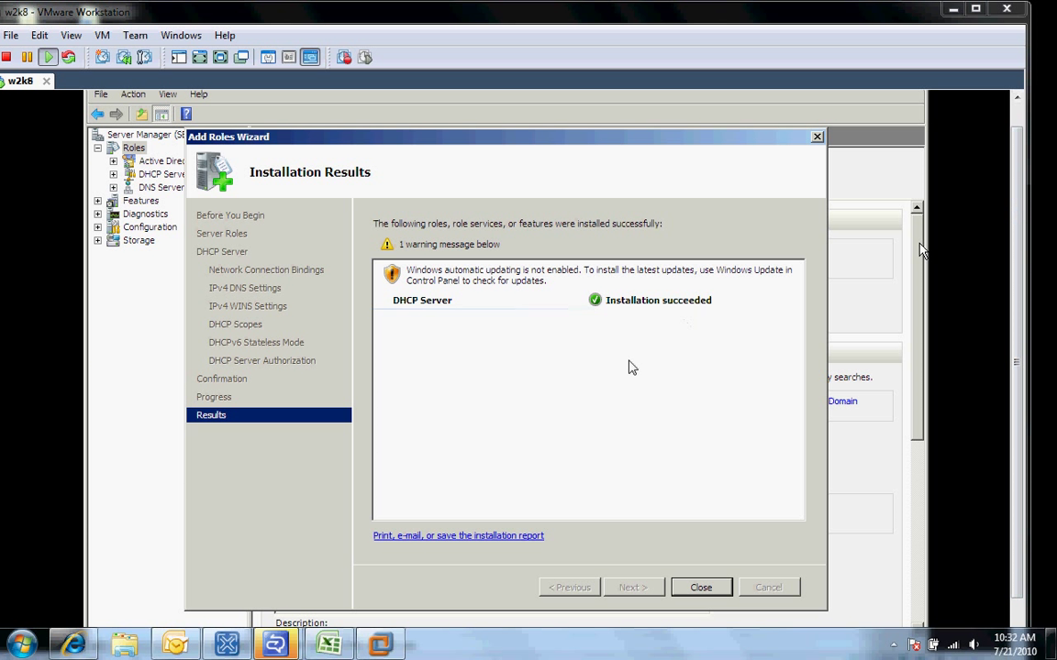
{"action": "mouse_move", "coordinate": [674, 507]}
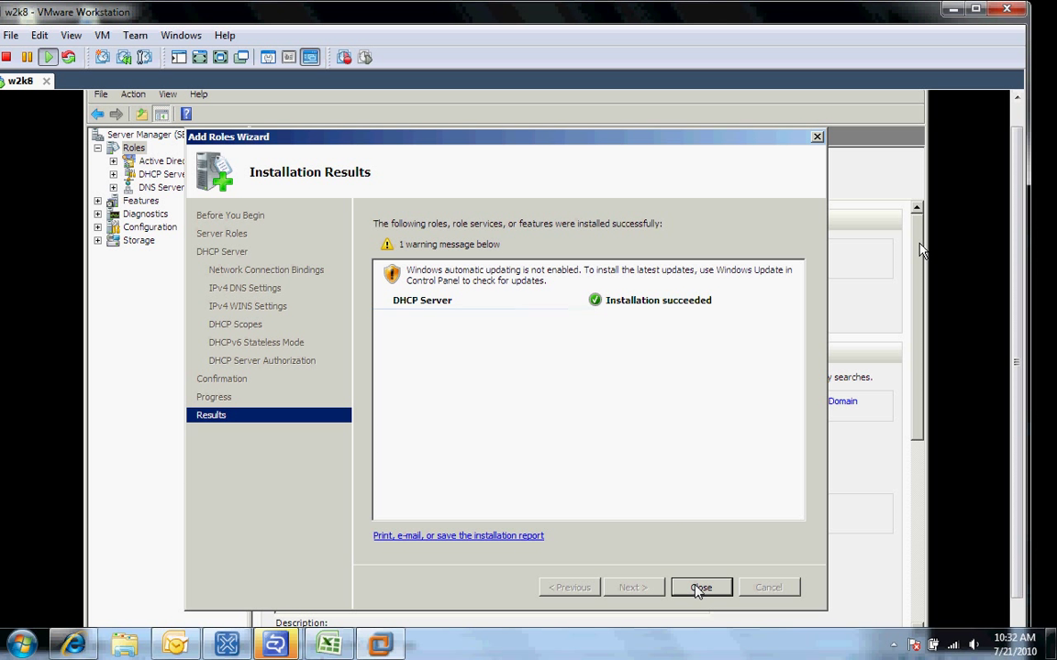
{"action": "mouse_move", "coordinate": [701, 588]}
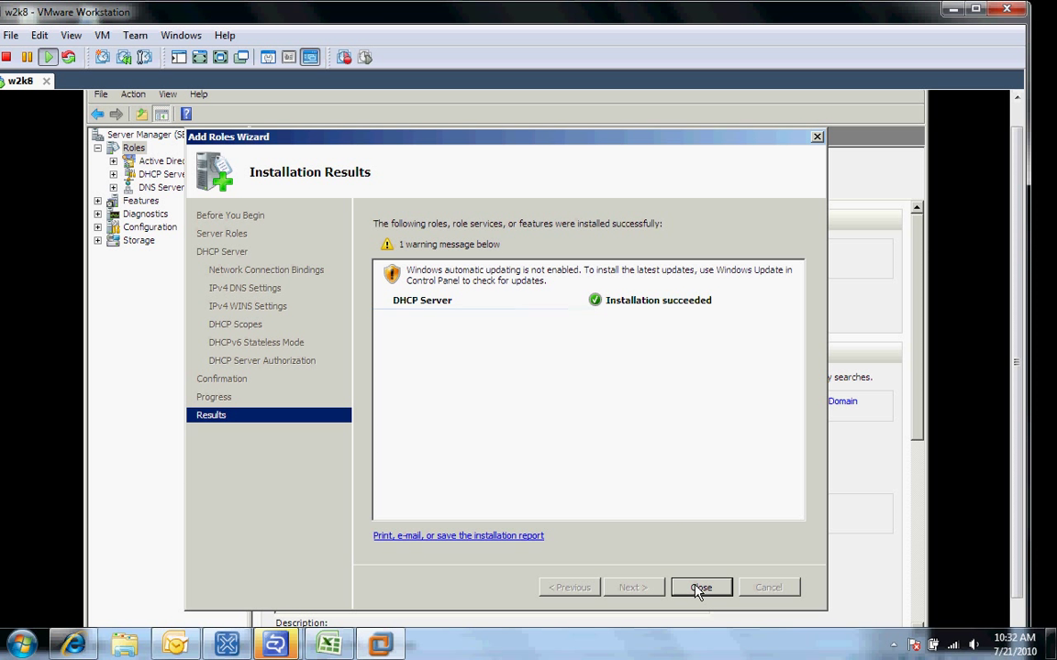
- Close the finished wizard and show the DHCP Server role summary page
{"action": "left_click", "coordinate": [700, 588]}
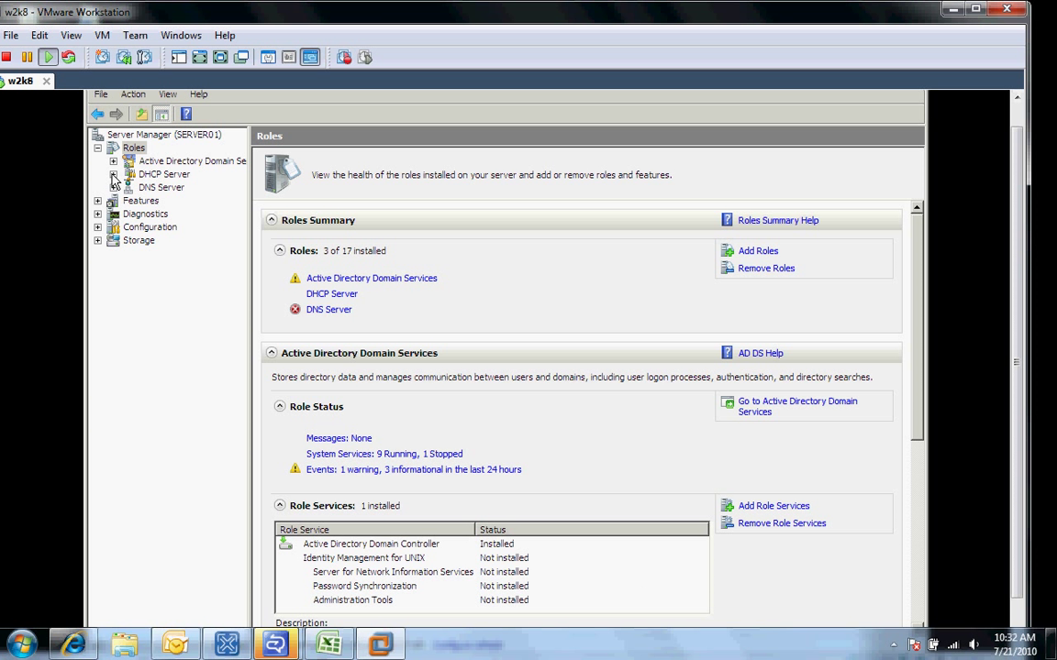
{"action": "left_click", "coordinate": [163, 174]}
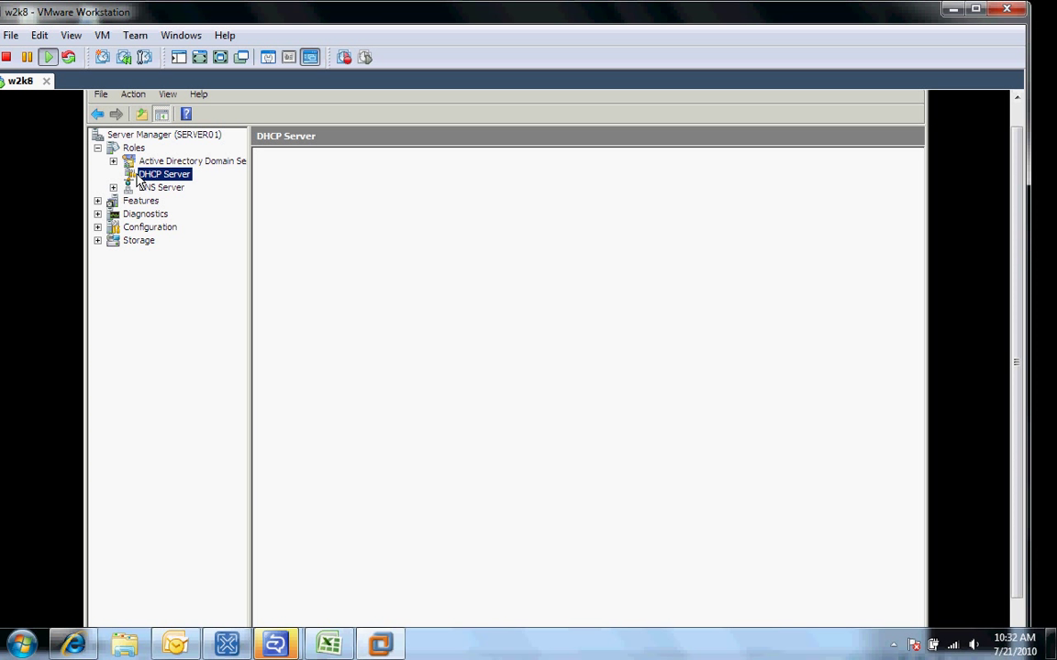
{"action": "left_click", "coordinate": [165, 175]}
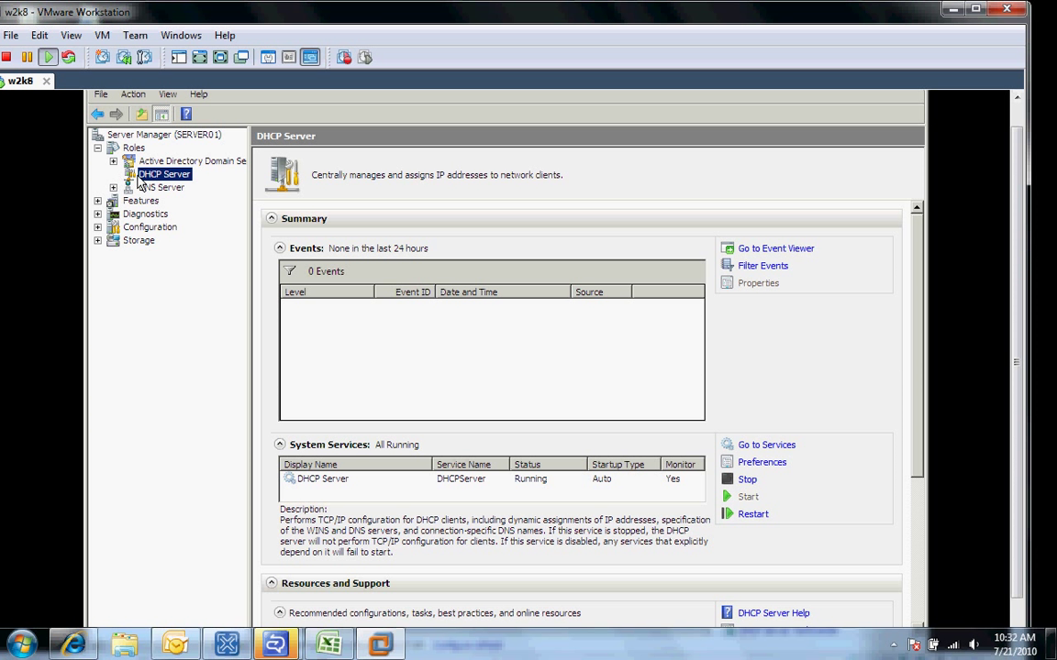
{"action": "mouse_move", "coordinate": [156, 172]}
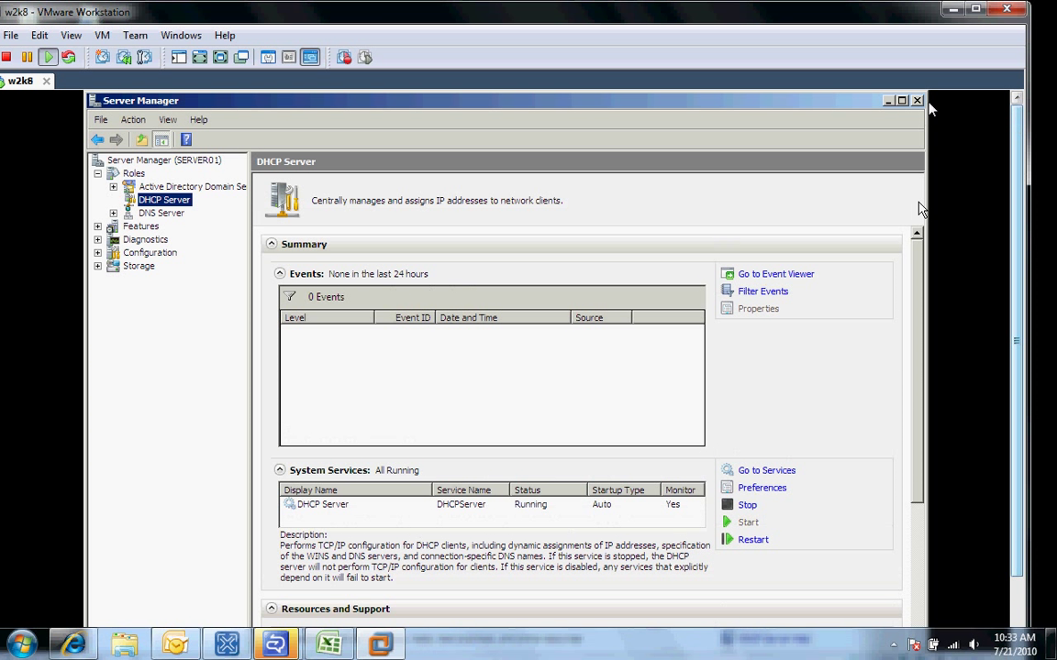
- Expand Roles > DHCP Server > server01.3ci.local > IPv4 to list the DMZ scope and Server Options
{"action": "left_click", "coordinate": [916, 100]}
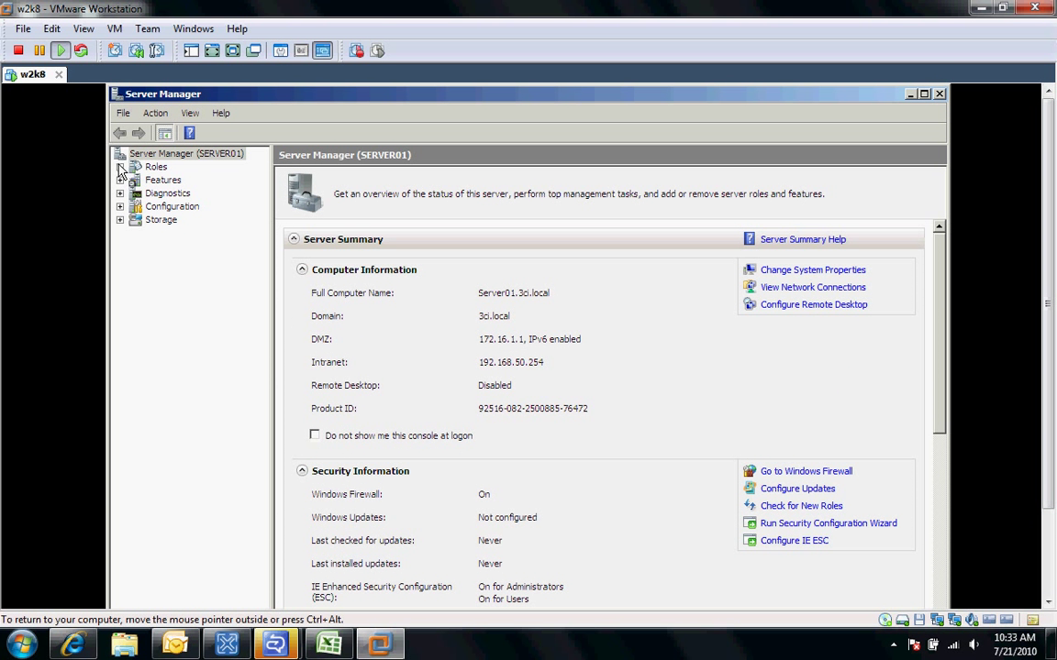
{"action": "left_click", "coordinate": [121, 166]}
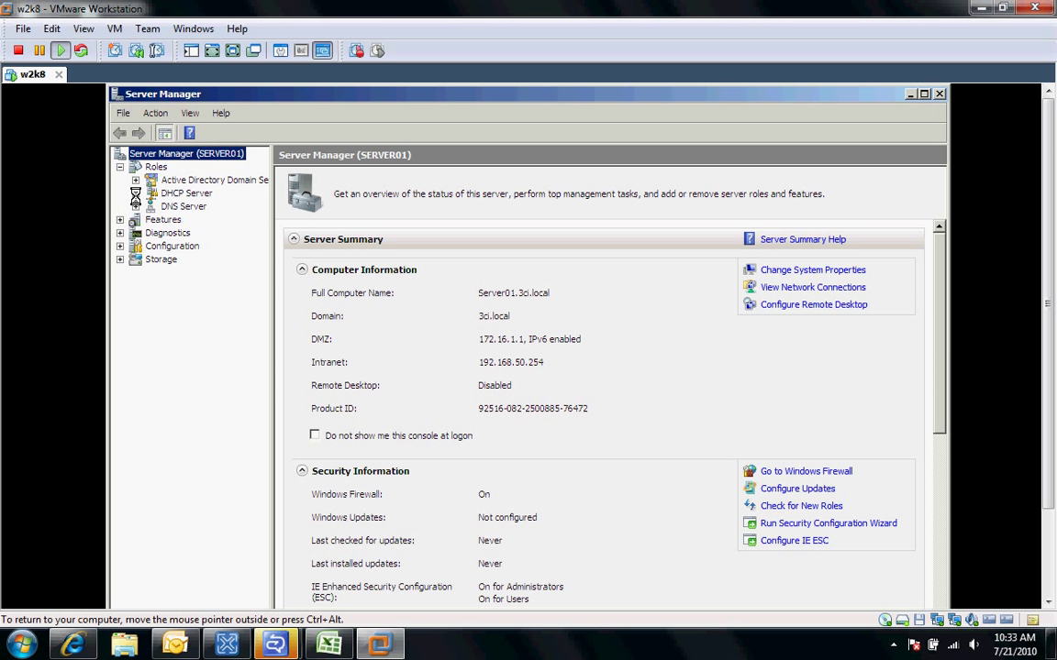
{"action": "left_click", "coordinate": [154, 206]}
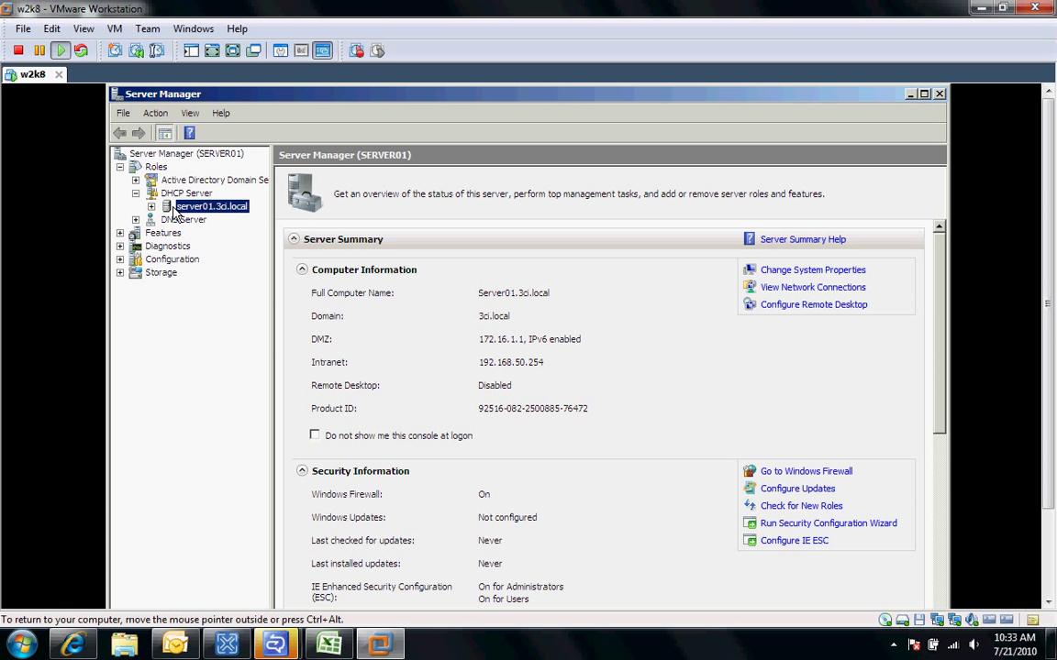
{"action": "left_click", "coordinate": [211, 206]}
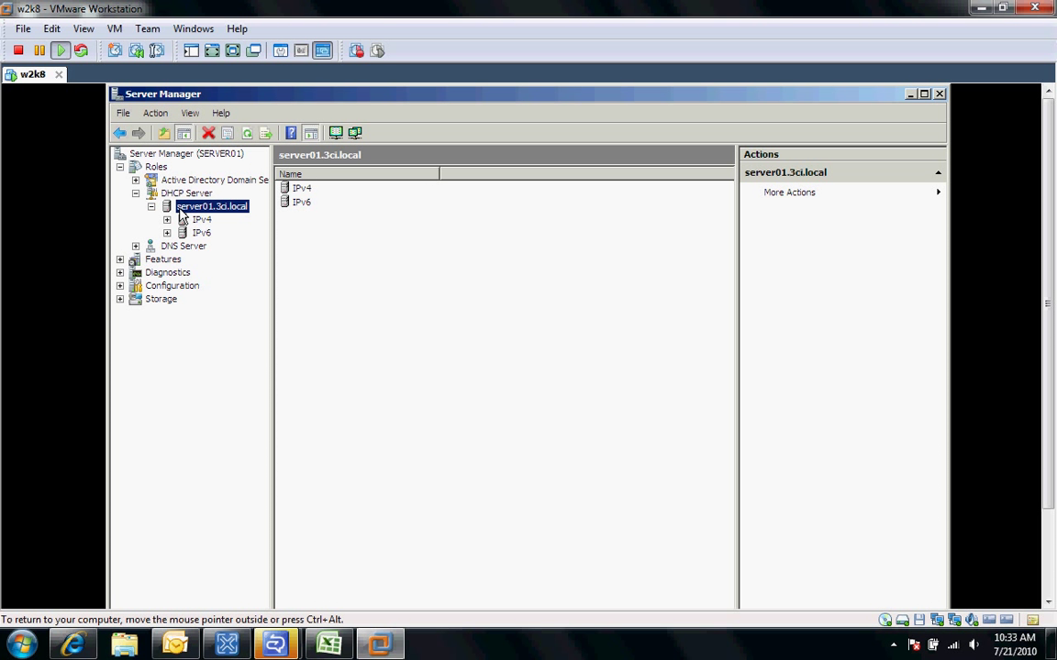
{"action": "left_click", "coordinate": [168, 219]}
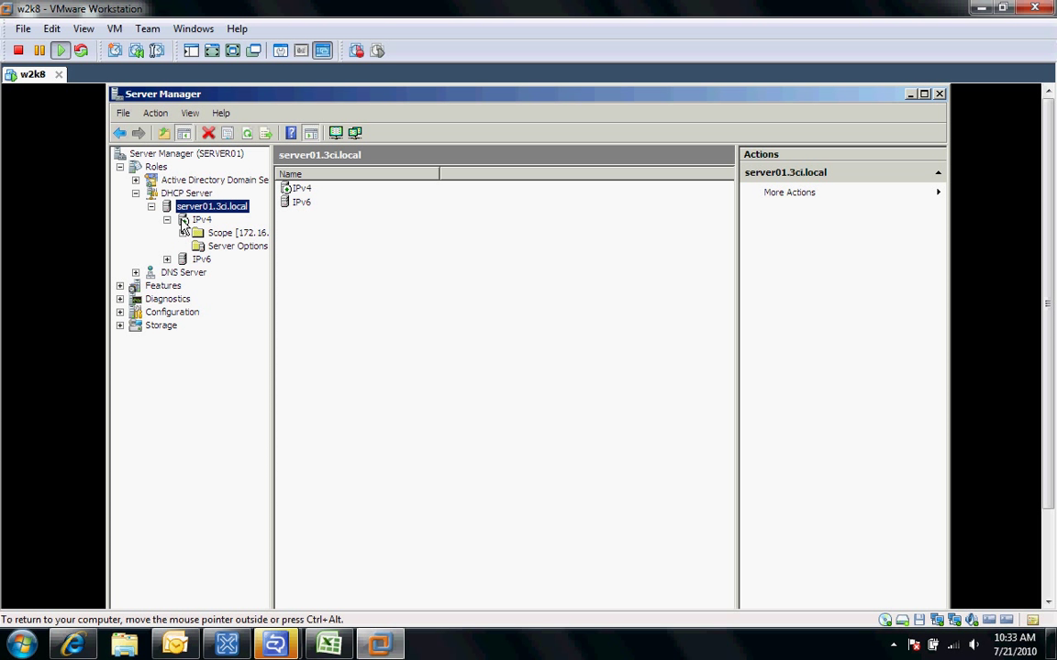
{"action": "left_click", "coordinate": [202, 220]}
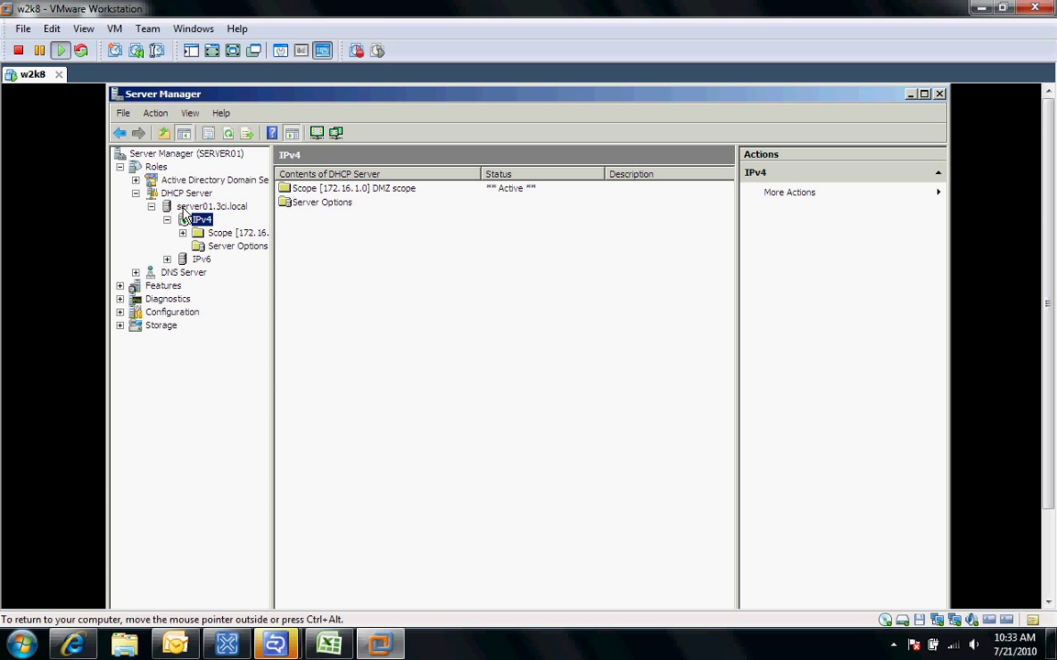
- Show the DHCP server's bindings with DMZ 172.16.1.1 and Intranet 192.168.50.254 enabled
{"action": "right_click", "coordinate": [211, 206]}
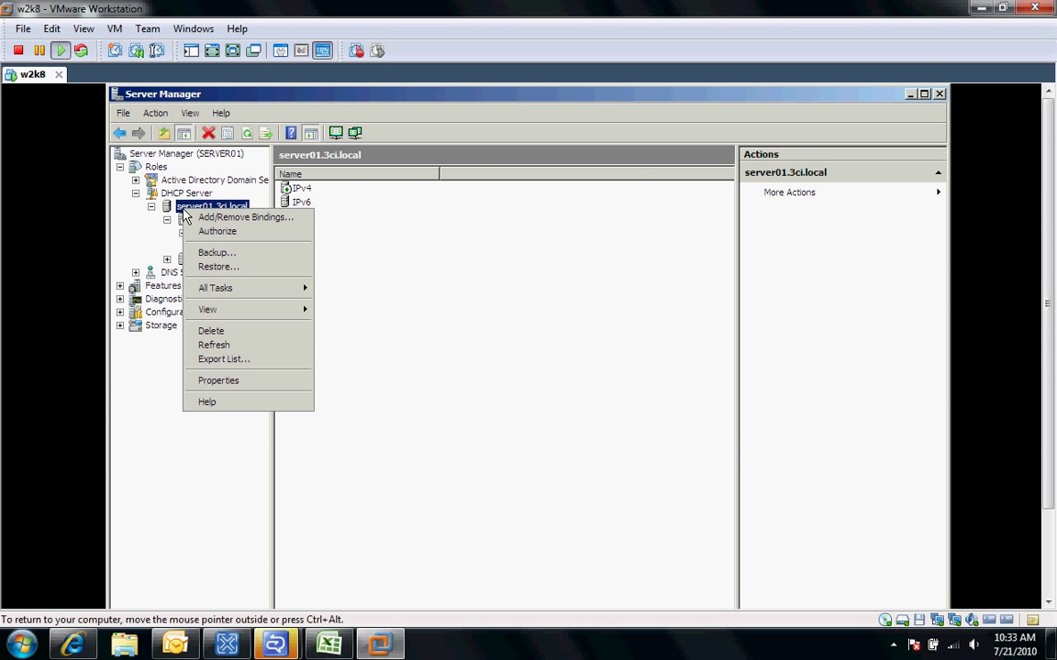
{"action": "mouse_move", "coordinate": [185, 227]}
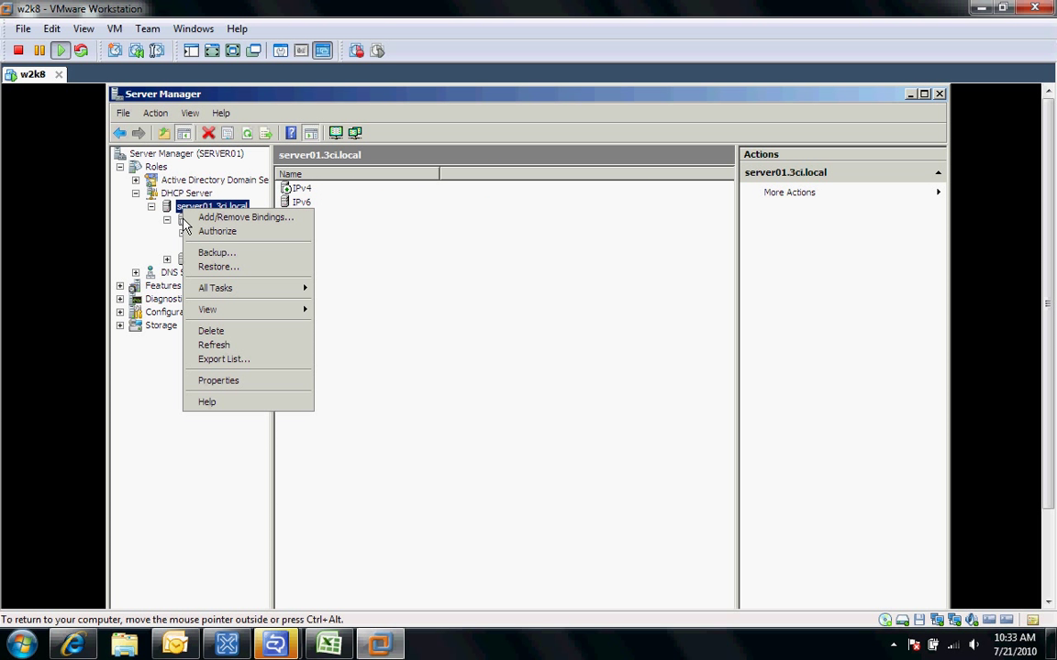
{"action": "mouse_move", "coordinate": [217, 232]}
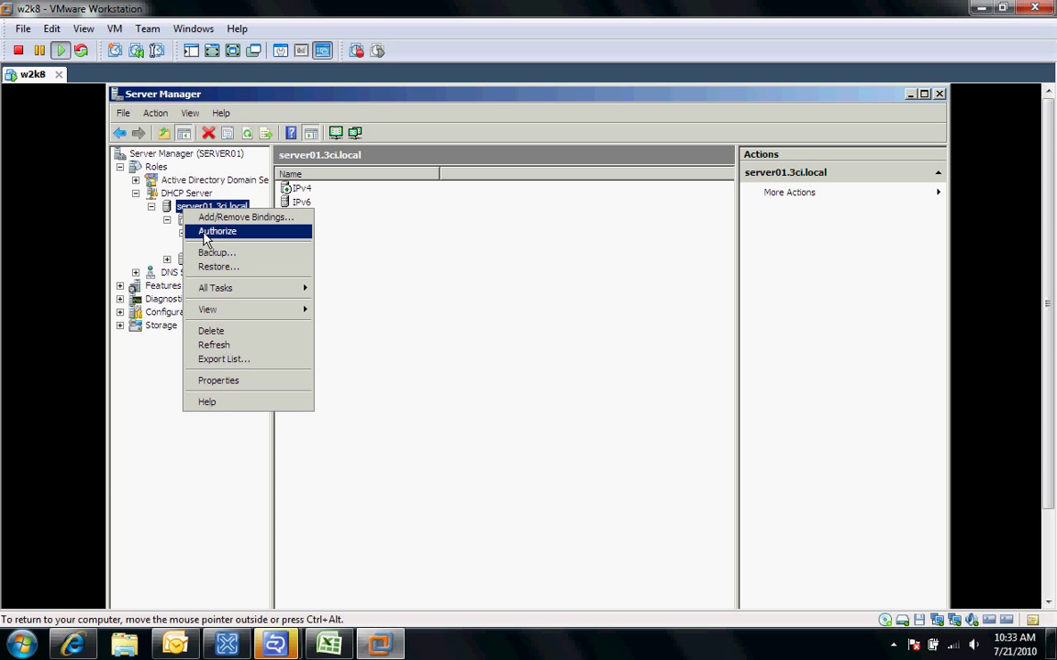
{"action": "mouse_move", "coordinate": [243, 217]}
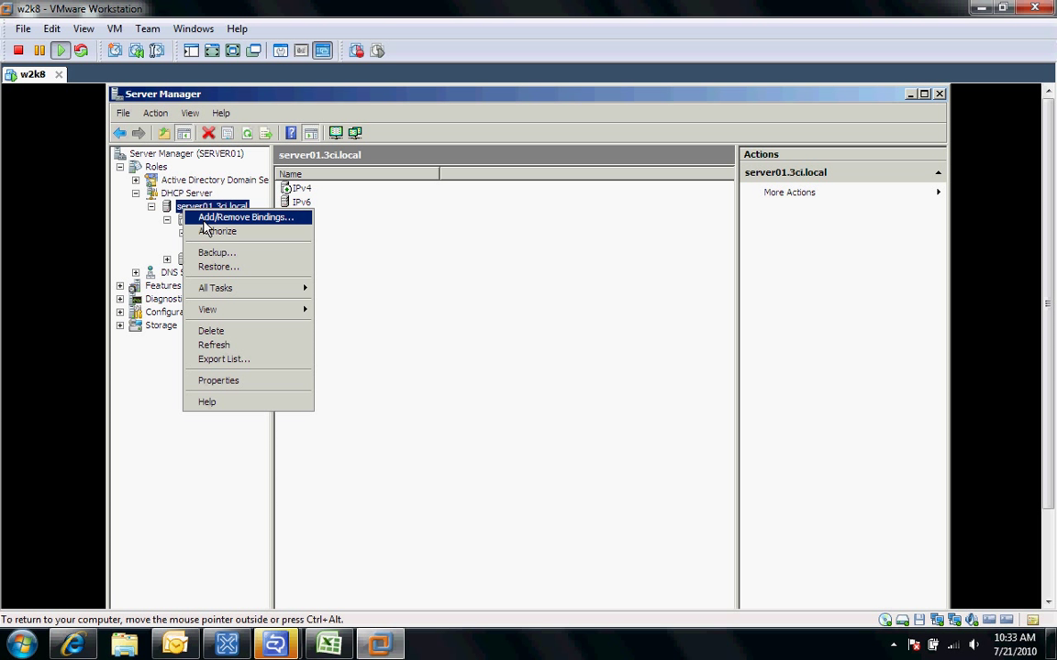
{"action": "left_click", "coordinate": [245, 216]}
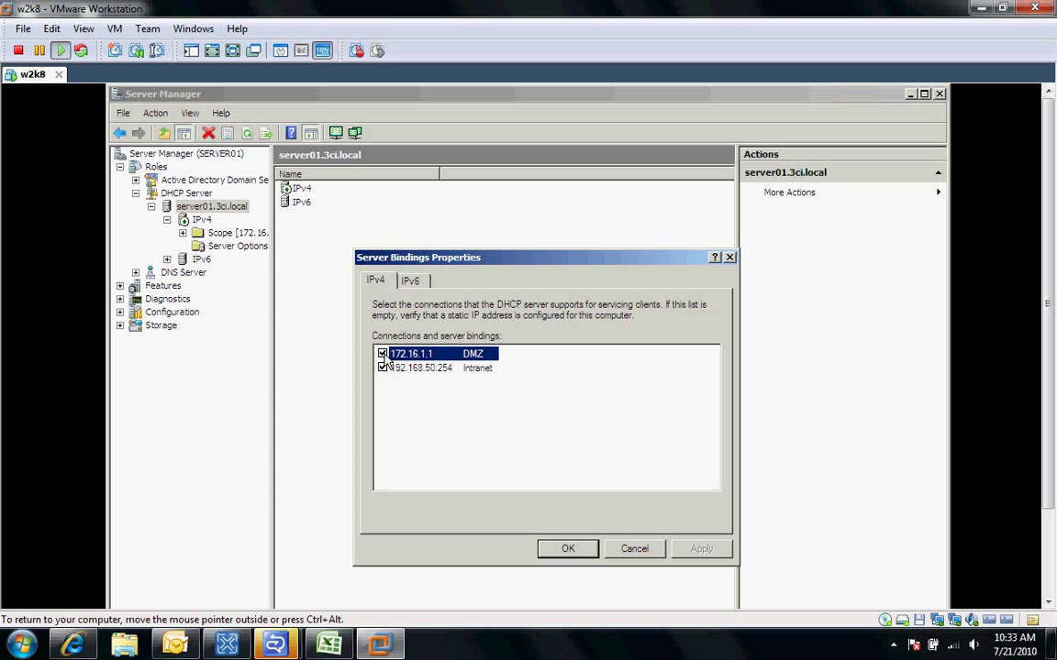
- Uncheck the DMZ 172.16.1.1 binding, close the bindings dialog and expand Scope [172.16.1.0]
{"action": "left_click", "coordinate": [383, 353]}
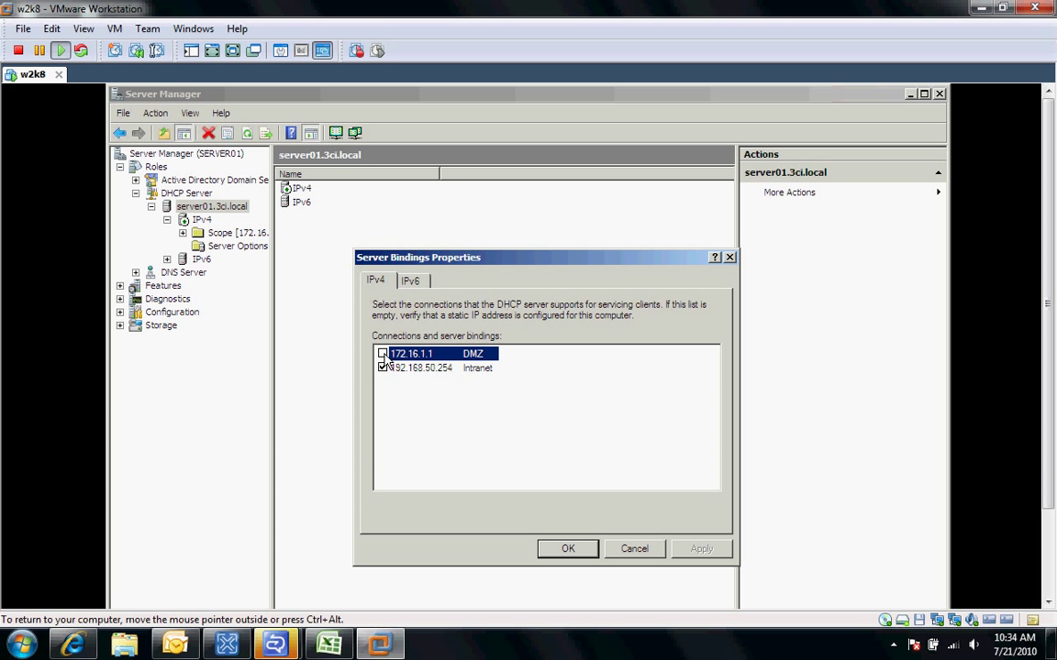
{"action": "left_click", "coordinate": [383, 354]}
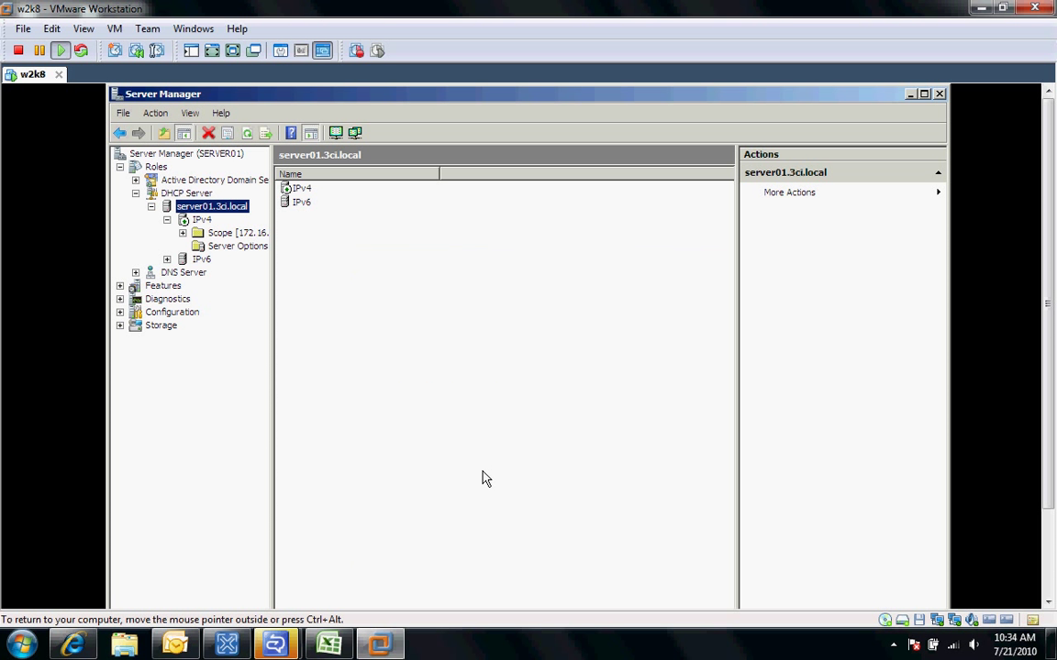
{"action": "left_click", "coordinate": [183, 232]}
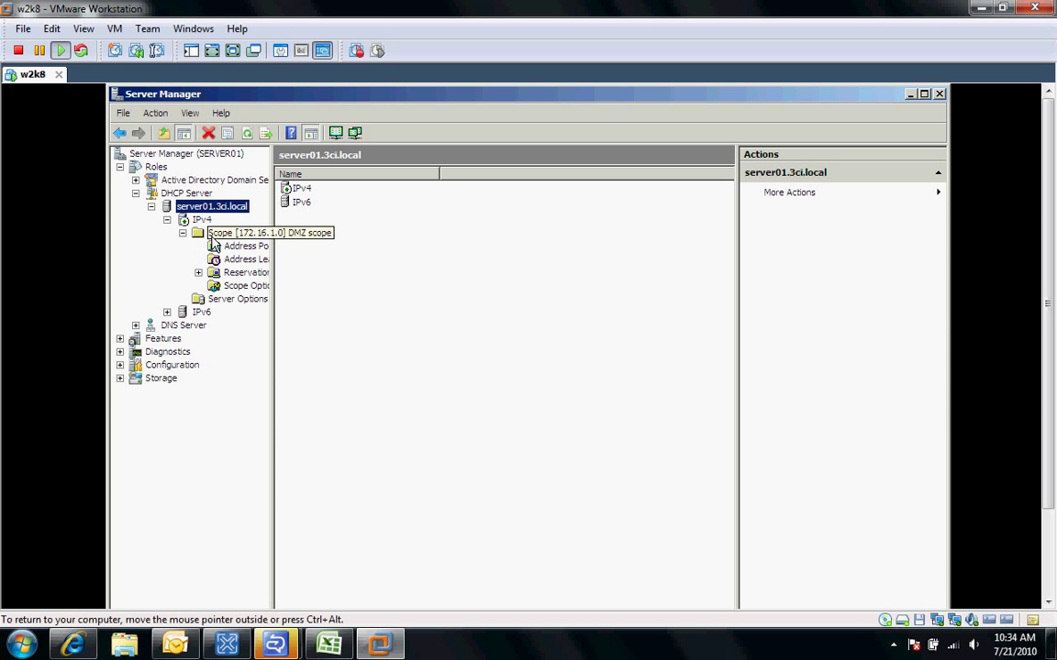
- Select the DMZ scope to list Address Pool, Address Leases, Reservations and Scope Options
{"action": "left_click", "coordinate": [257, 232]}
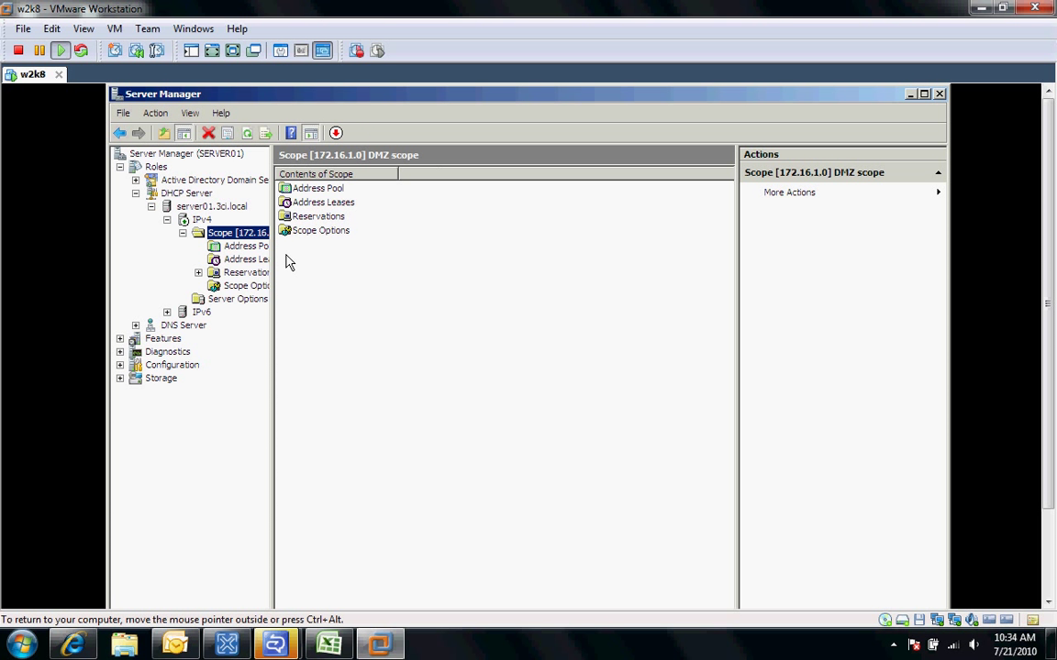
{"action": "mouse_move", "coordinate": [398, 216]}
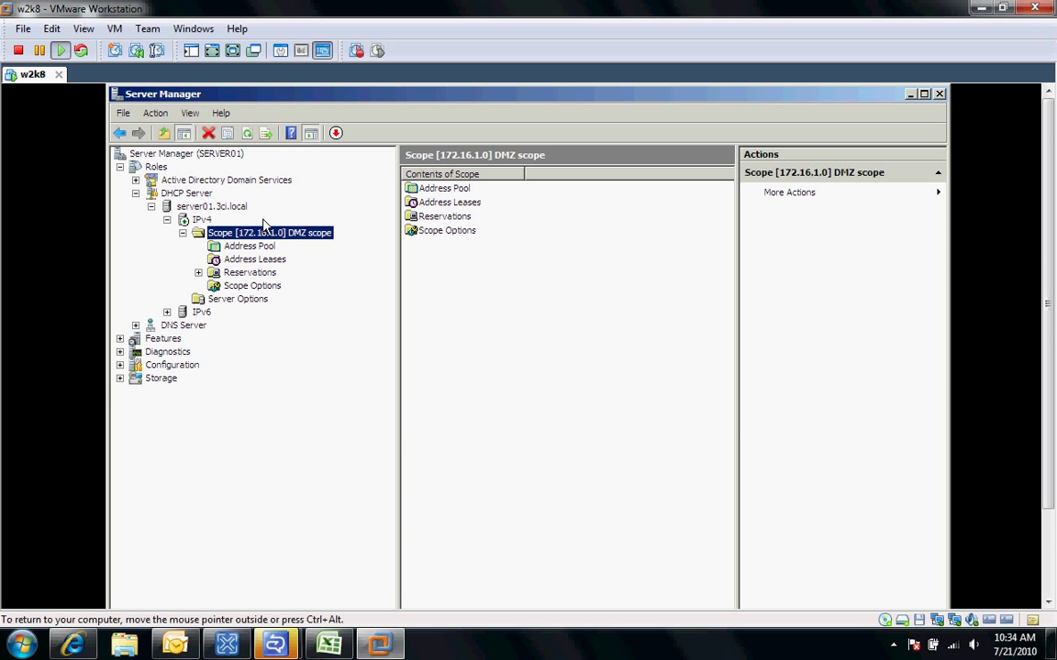
{"action": "mouse_move", "coordinate": [335, 133]}
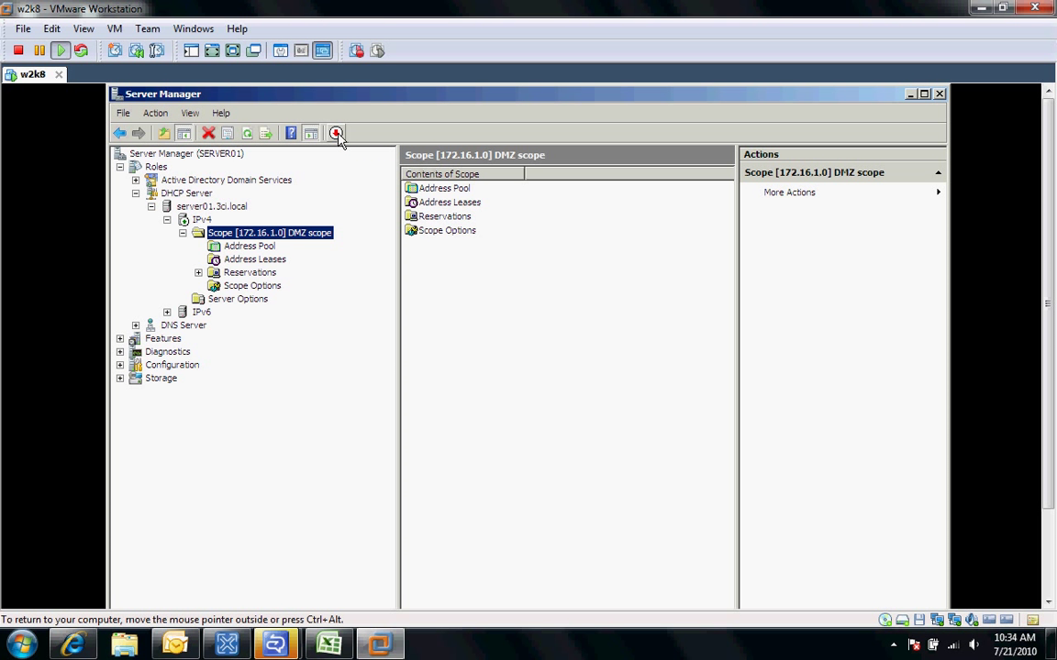
- Deactivate the DMZ scope, confirming the warning, then reactivate it
{"action": "left_click", "coordinate": [336, 133]}
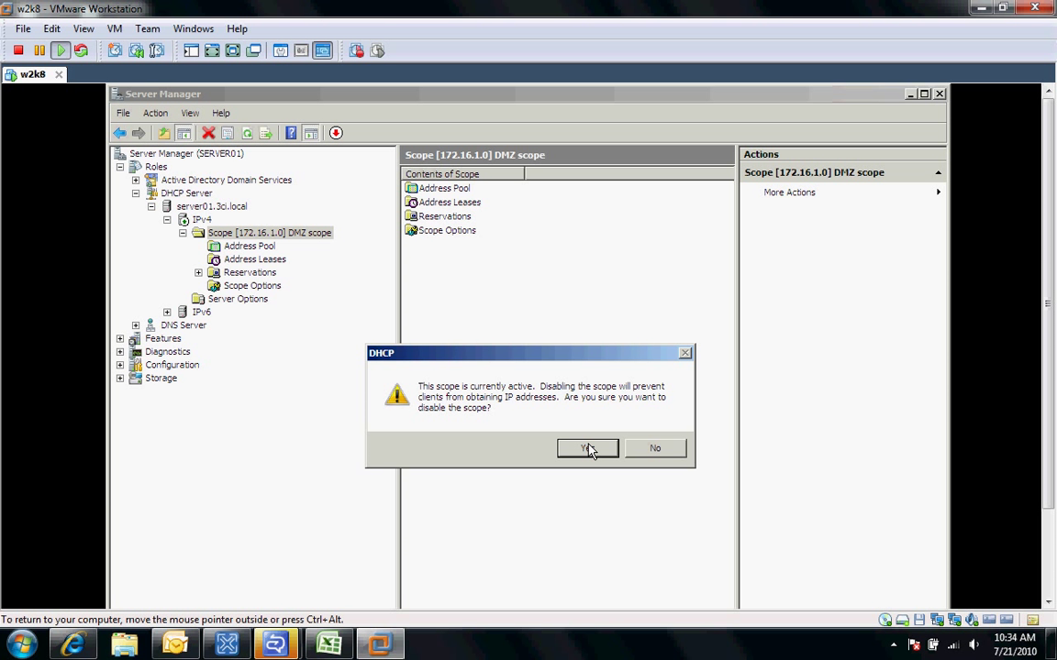
{"action": "left_click", "coordinate": [587, 448]}
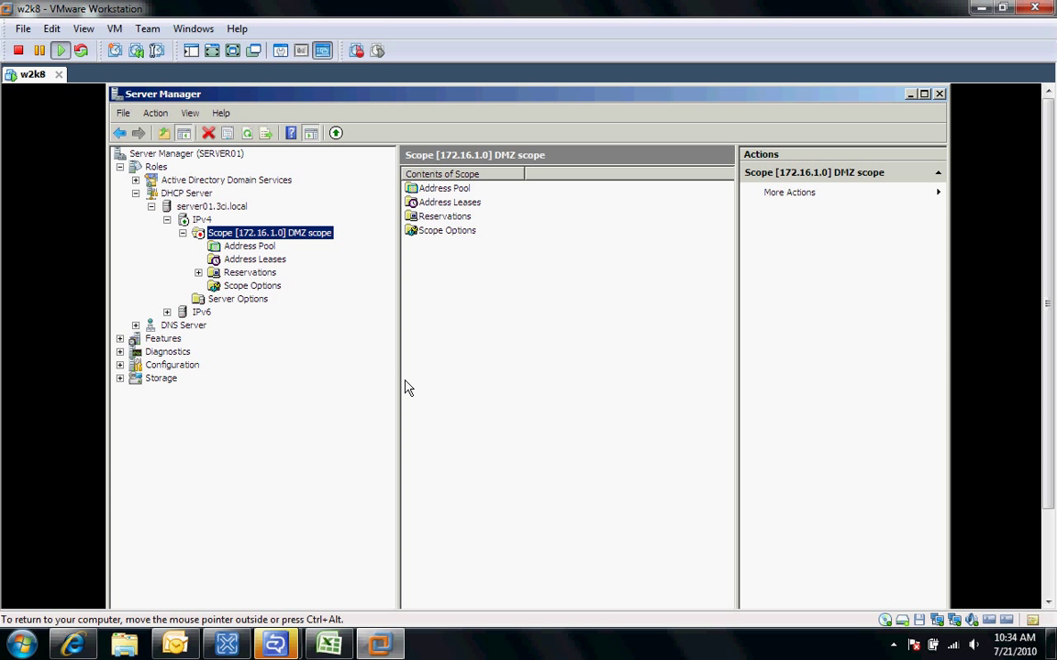
{"action": "mouse_move", "coordinate": [205, 240]}
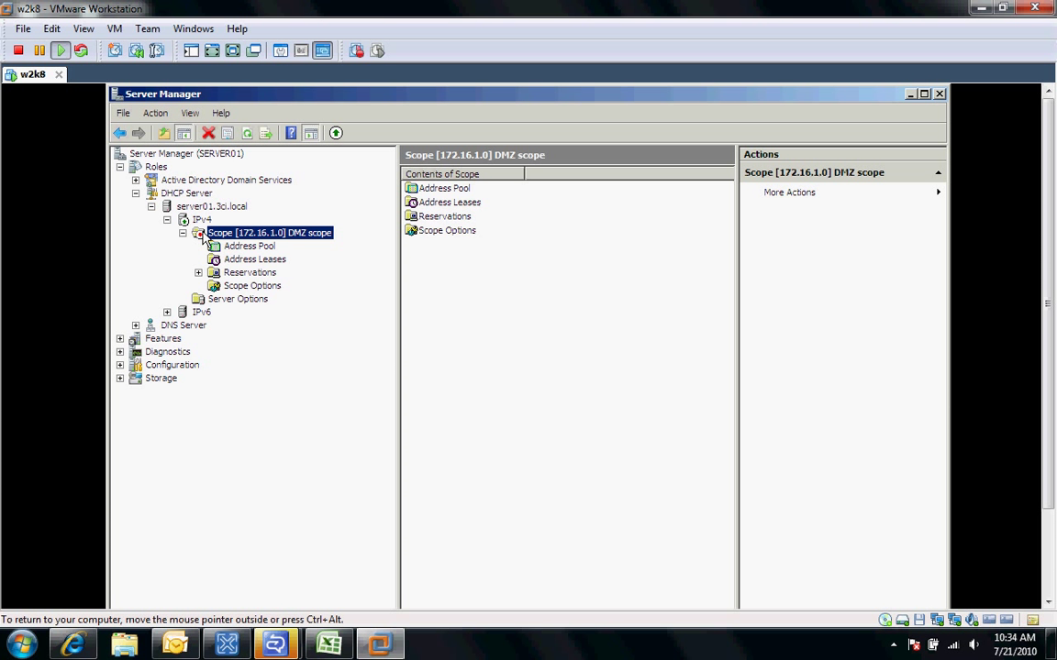
{"action": "mouse_move", "coordinate": [240, 239]}
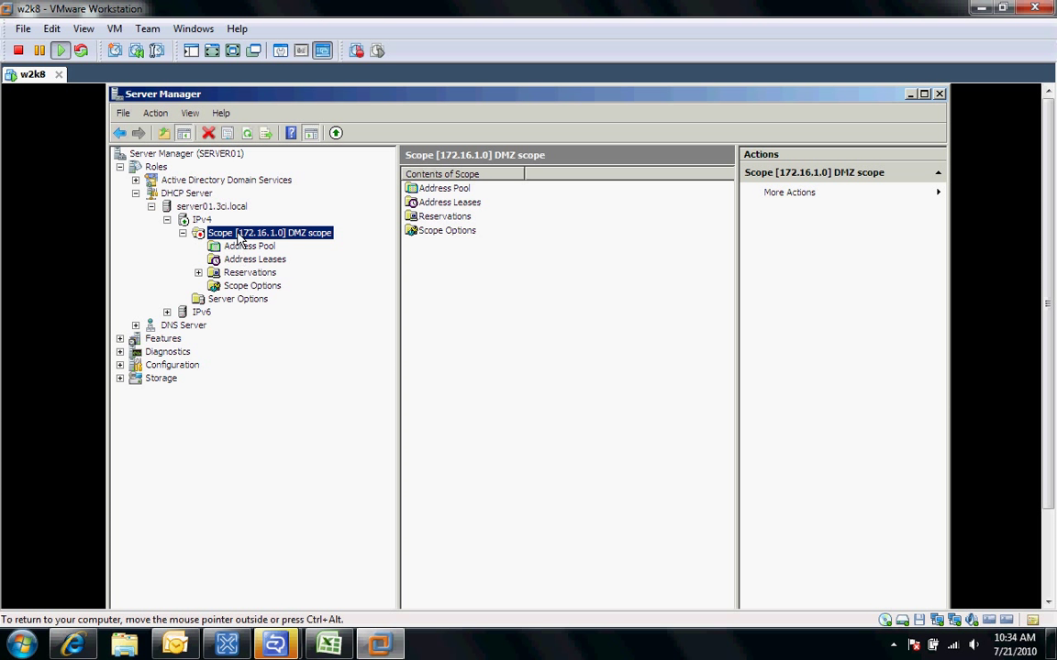
{"action": "right_click", "coordinate": [269, 232]}
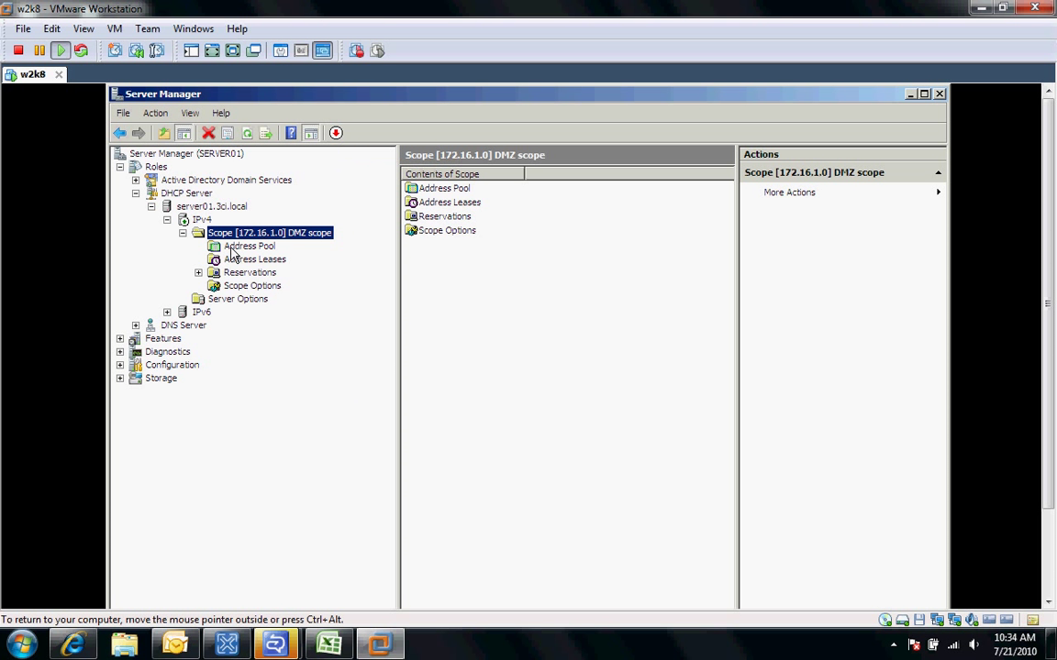
- Review the DMZ address pool 172.16.1.50–172.16.1.150, the empty leases, then the Reservations page
{"action": "left_click", "coordinate": [248, 246]}
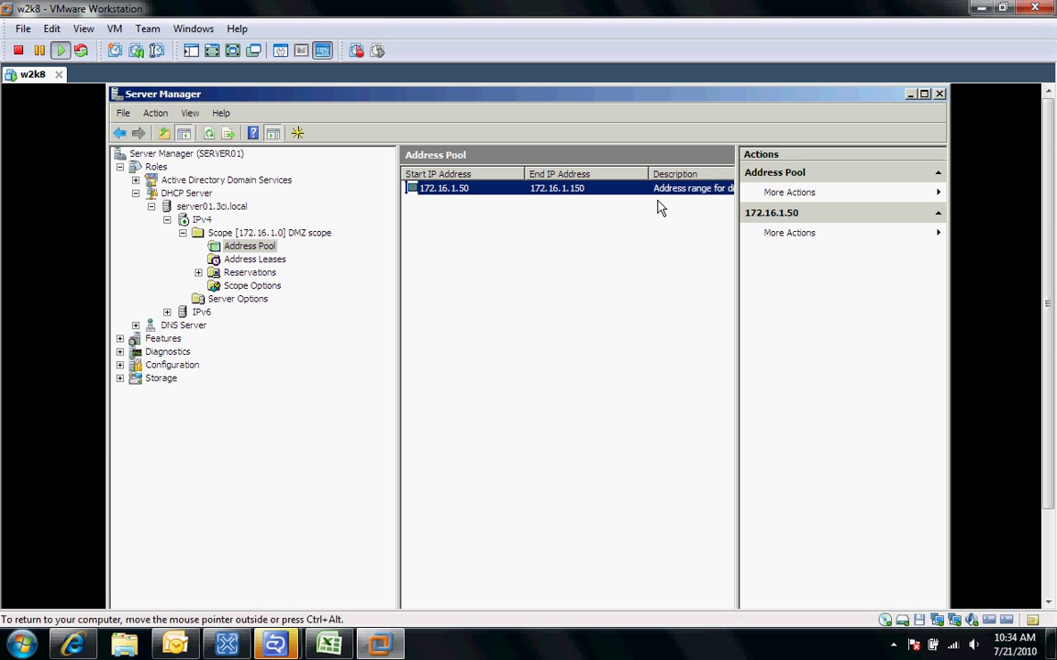
{"action": "left_click", "coordinate": [254, 258]}
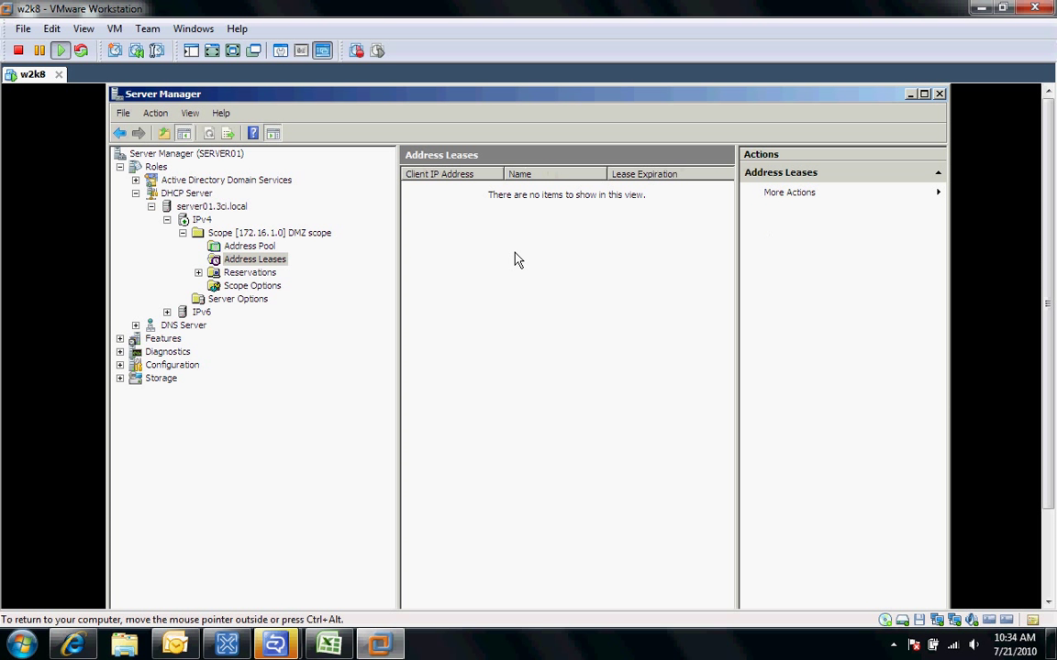
{"action": "mouse_move", "coordinate": [536, 264]}
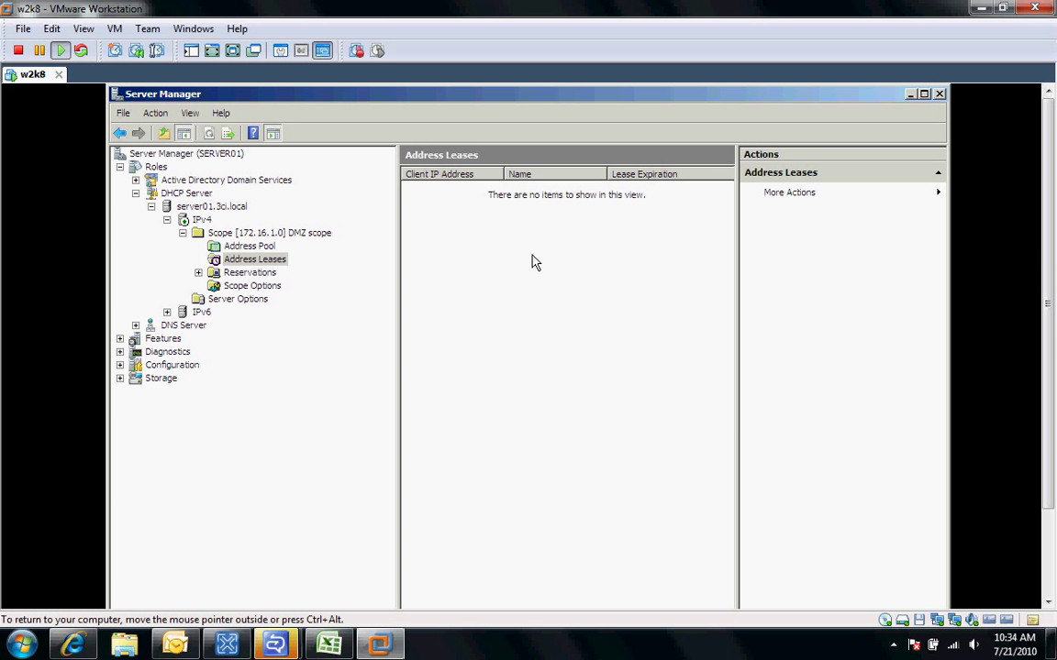
{"action": "mouse_move", "coordinate": [272, 259]}
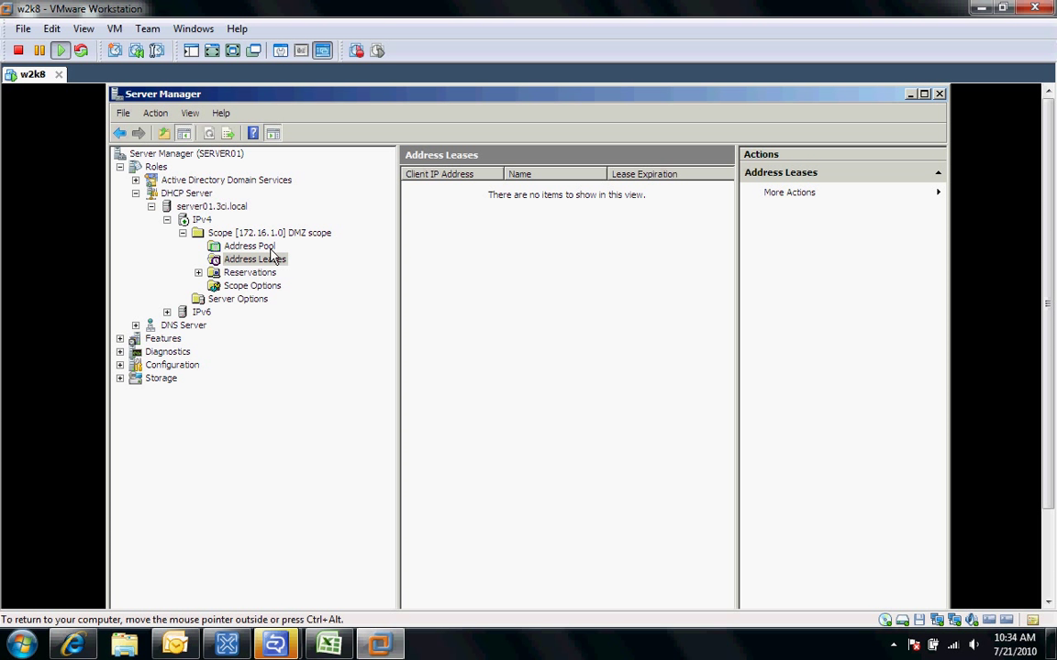
{"action": "left_click", "coordinate": [249, 272]}
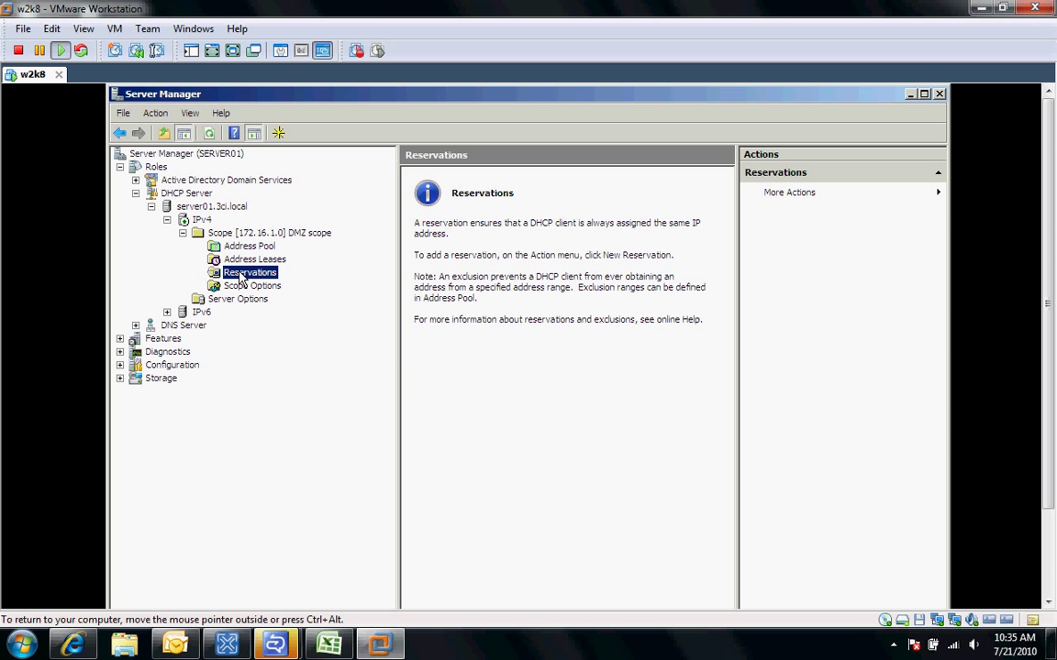
- Display the DMZ scope options: router 172.16.1.1, DNS 172.16.1.1, domain 3ci.local
{"action": "left_click", "coordinate": [252, 285]}
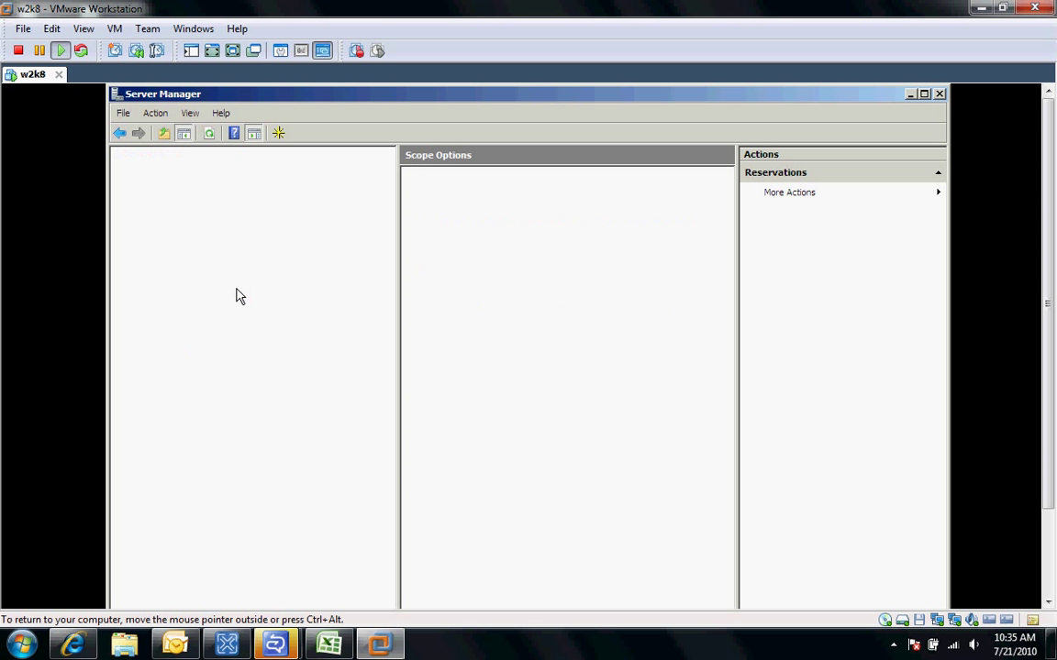
{"action": "left_click", "coordinate": [252, 285]}
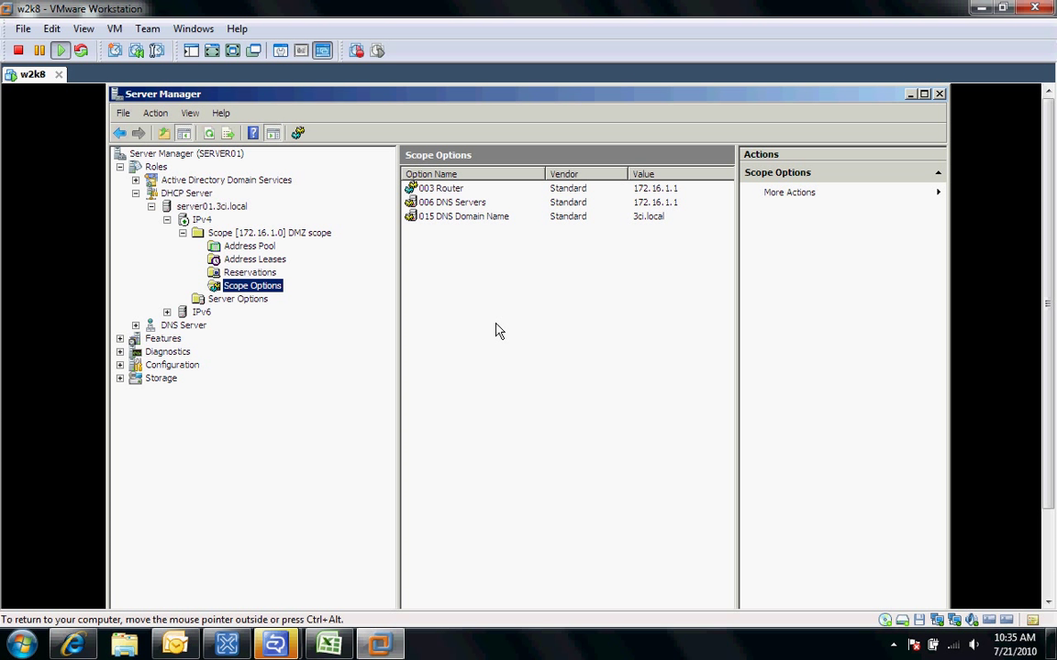
{"action": "mouse_move", "coordinate": [475, 301]}
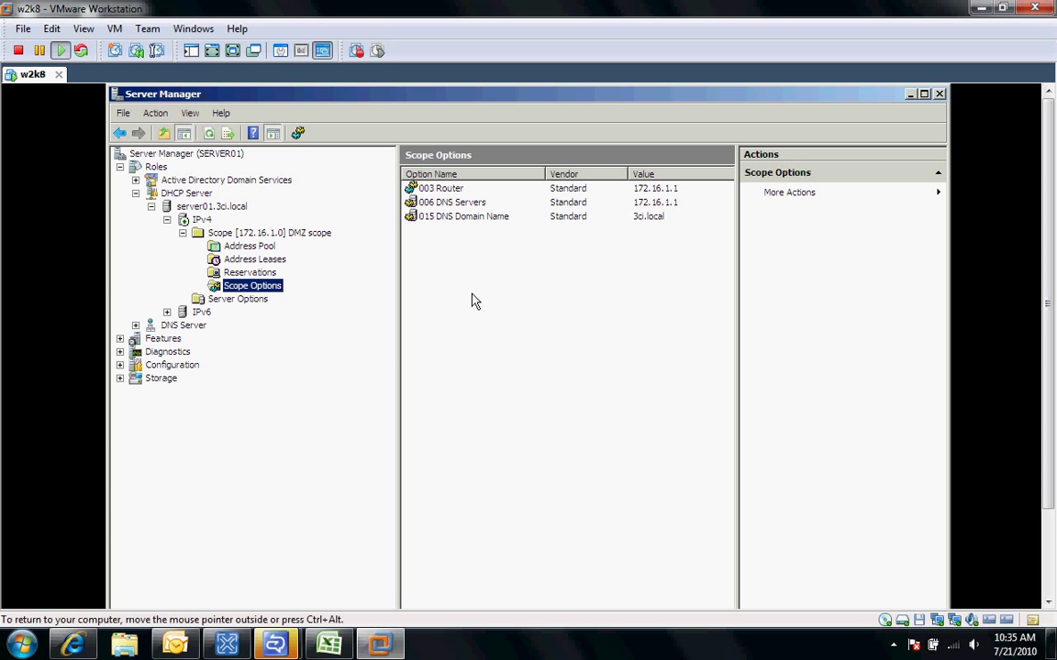
{"action": "mouse_move", "coordinate": [470, 300]}
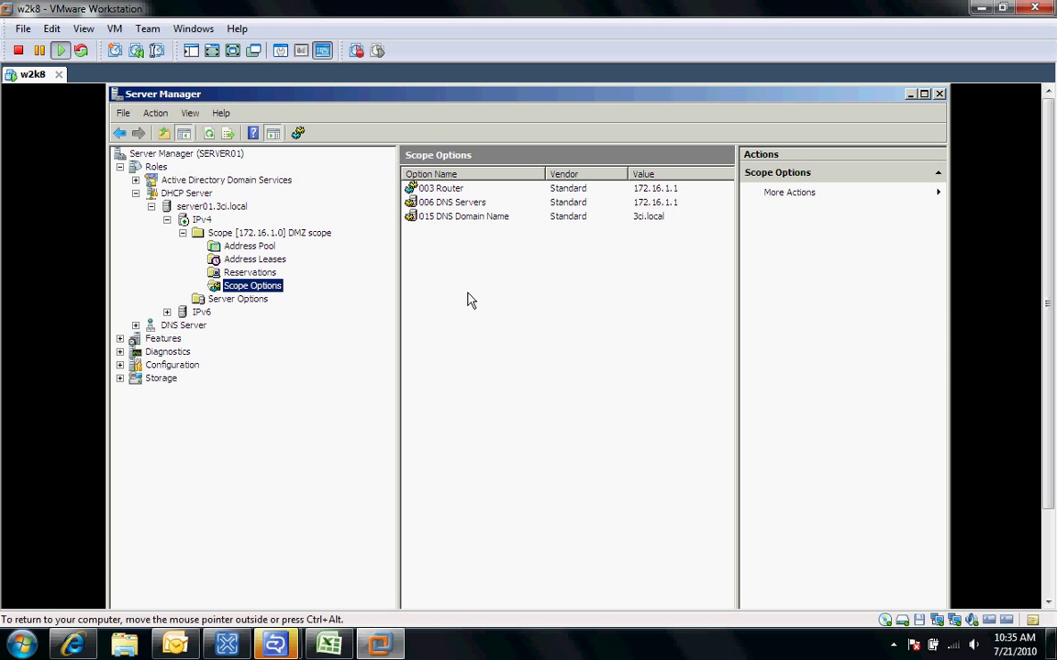
{"action": "mouse_move", "coordinate": [441, 199]}
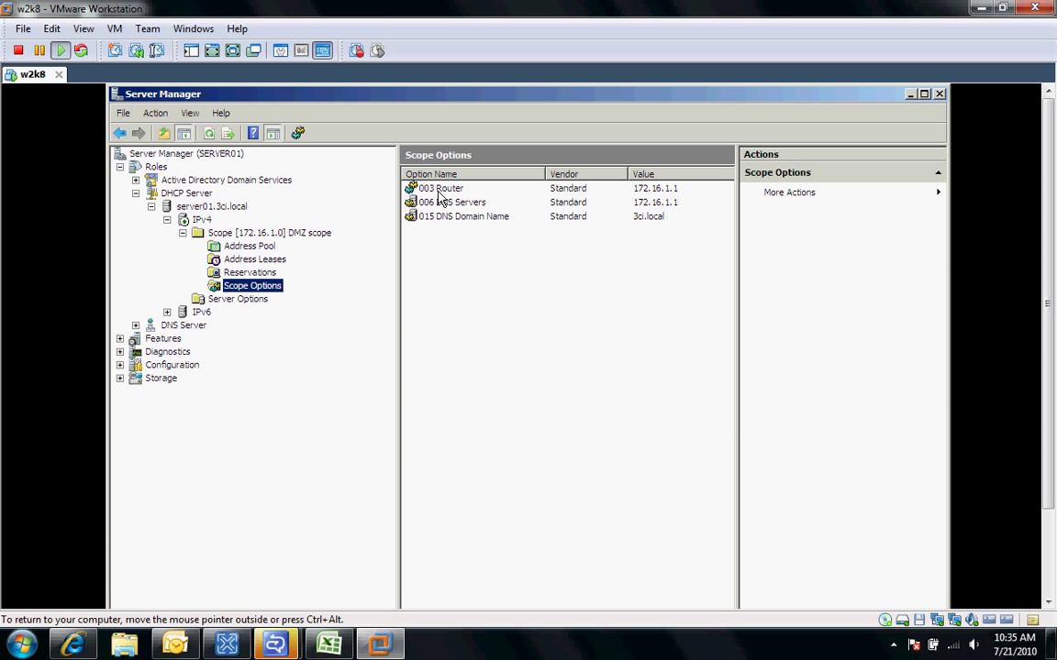
{"action": "mouse_move", "coordinate": [266, 290]}
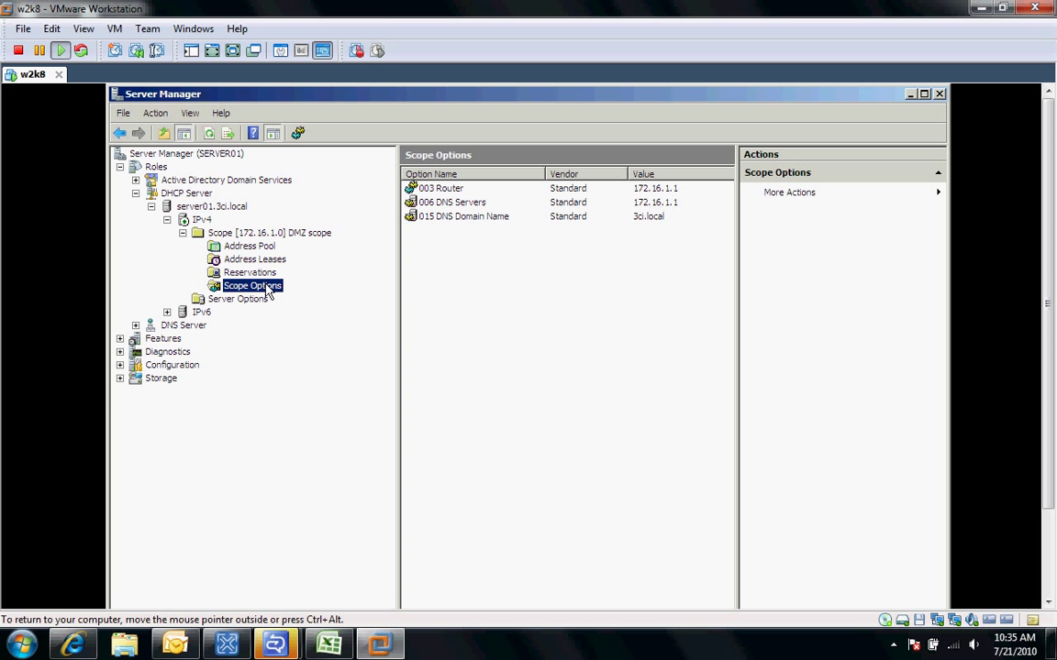
{"action": "right_click", "coordinate": [252, 285]}
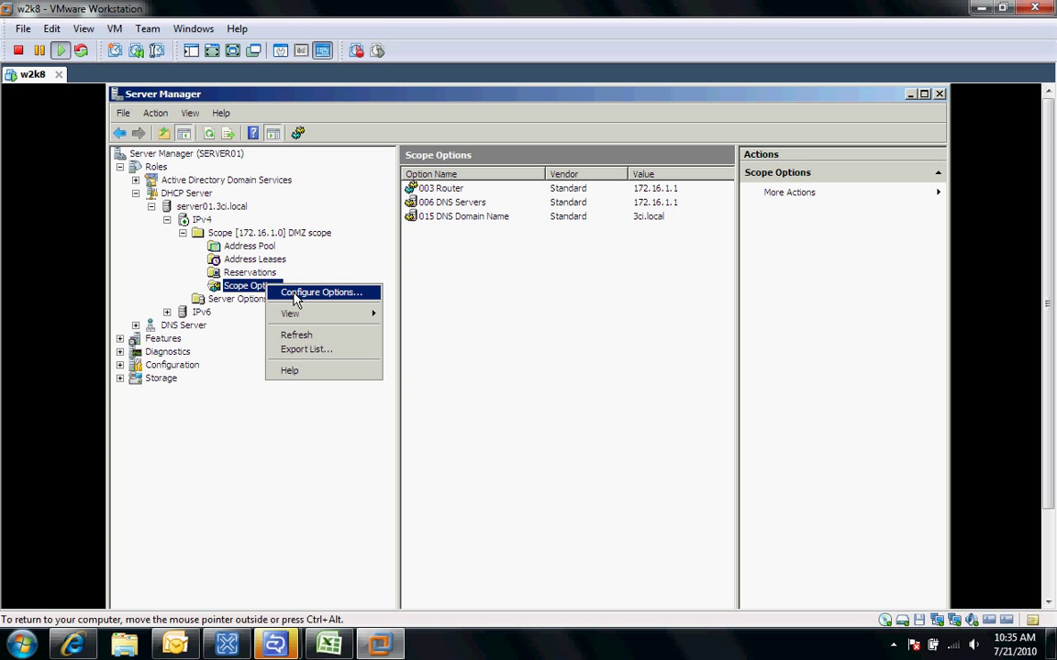
{"action": "left_click", "coordinate": [319, 291]}
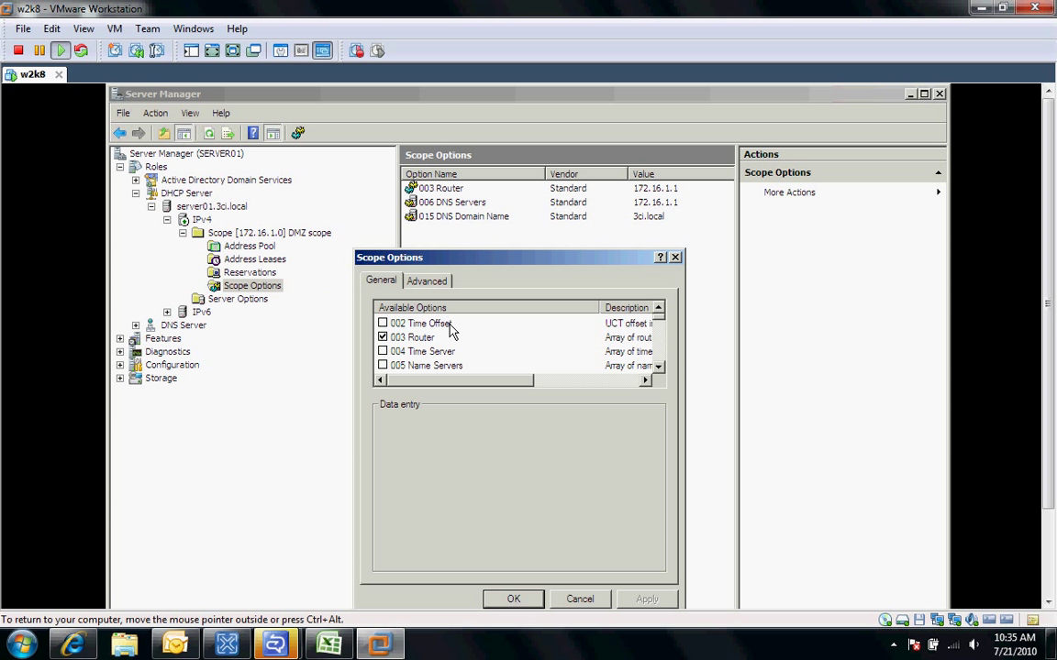
{"action": "mouse_move", "coordinate": [665, 331]}
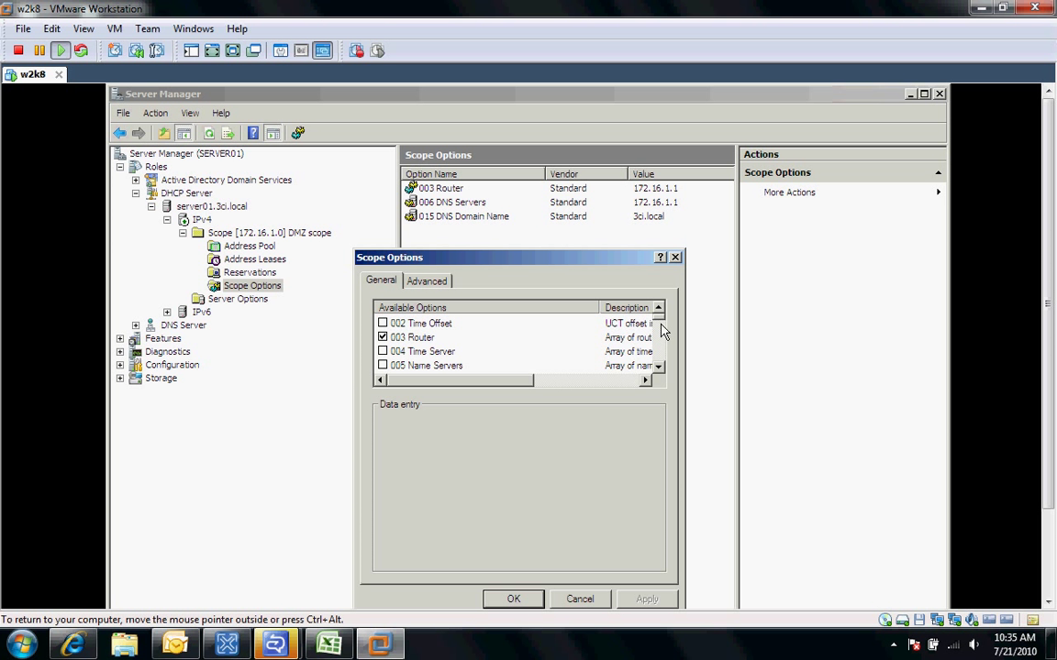
{"action": "mouse_move", "coordinate": [661, 378]}
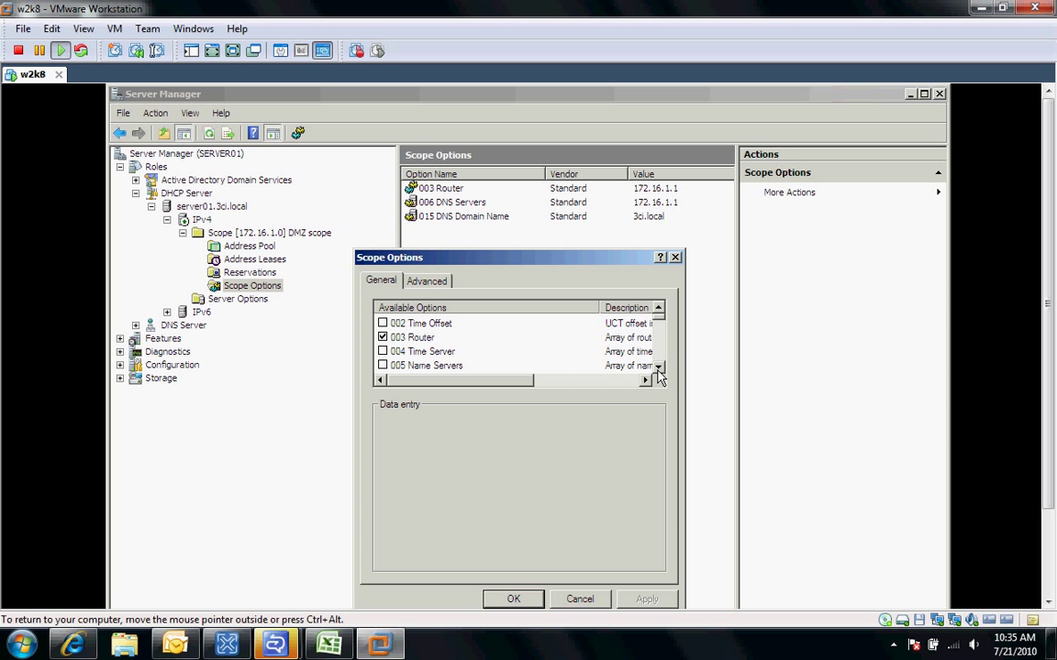
{"action": "mouse_move", "coordinate": [493, 318]}
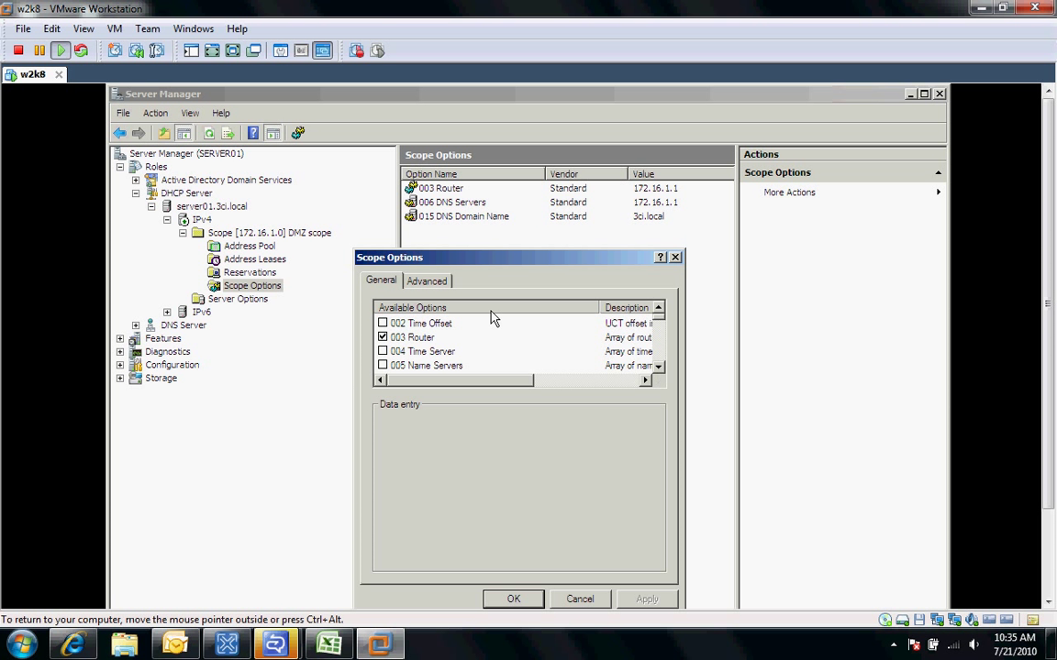
{"action": "mouse_move", "coordinate": [500, 387]}
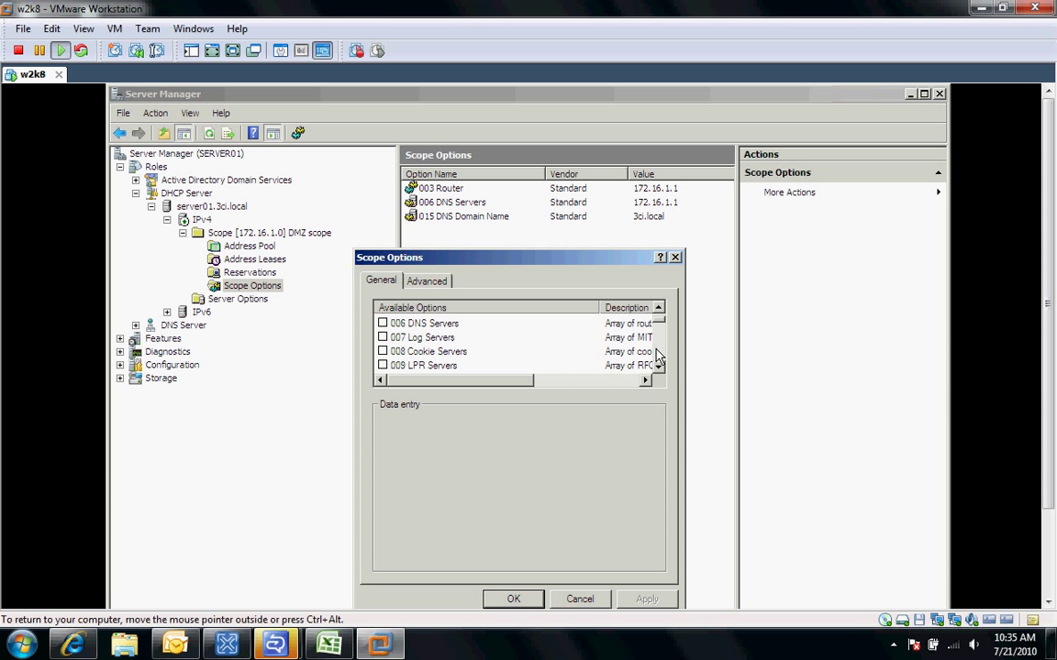
{"action": "left_click", "coordinate": [580, 599]}
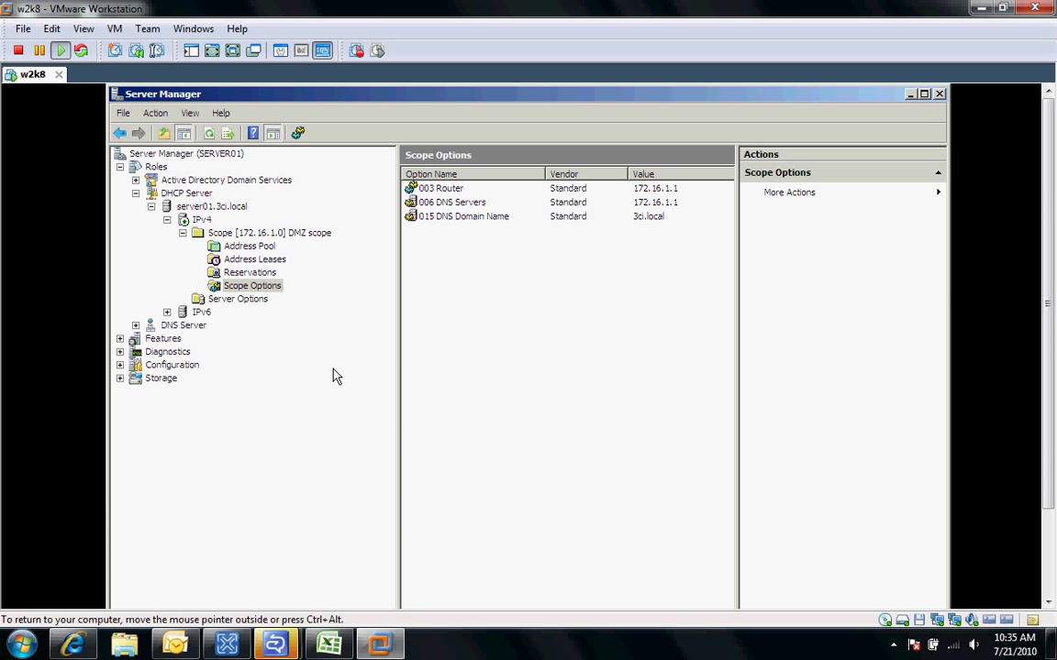
- Display Server Options listing DNS server 172.16.1.1 and domain name 3ci.local
{"action": "right_click", "coordinate": [237, 299]}
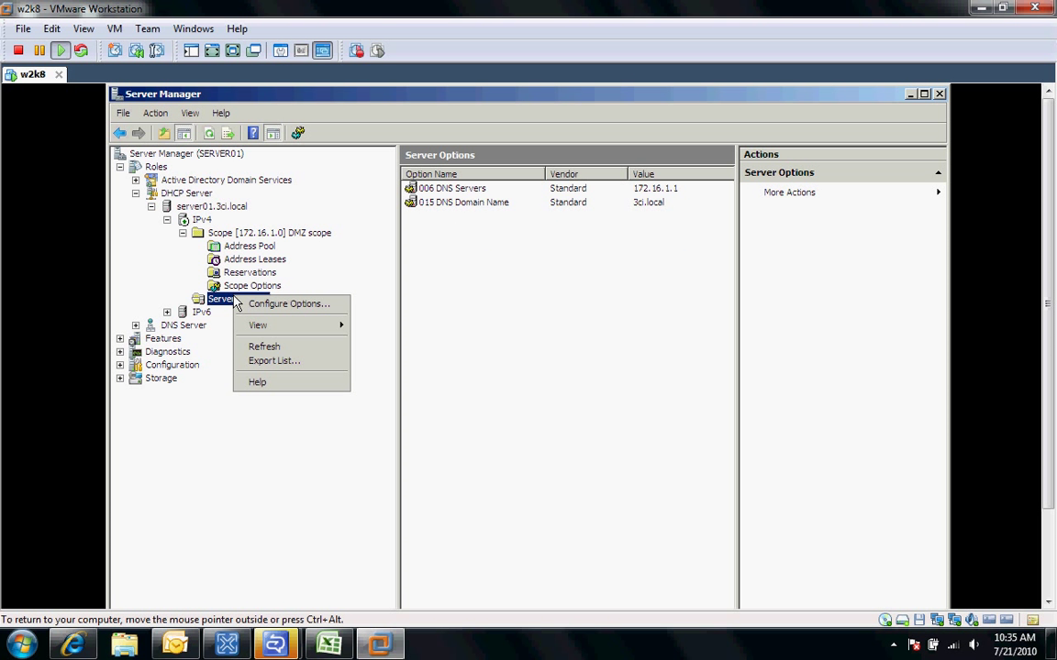
{"action": "mouse_move", "coordinate": [257, 383]}
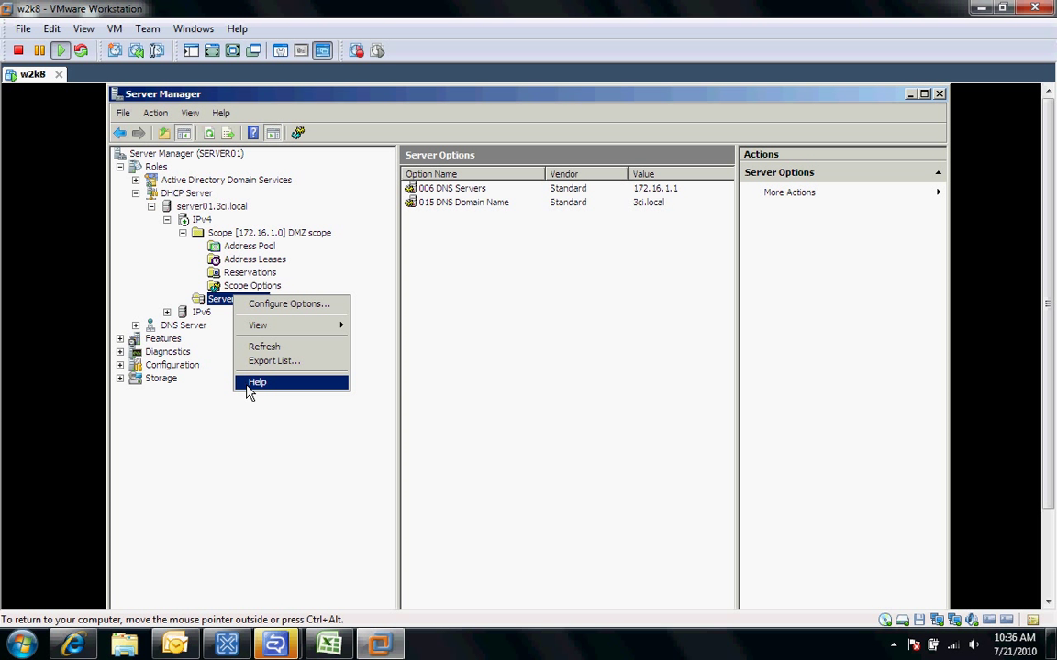
{"action": "mouse_move", "coordinate": [245, 422]}
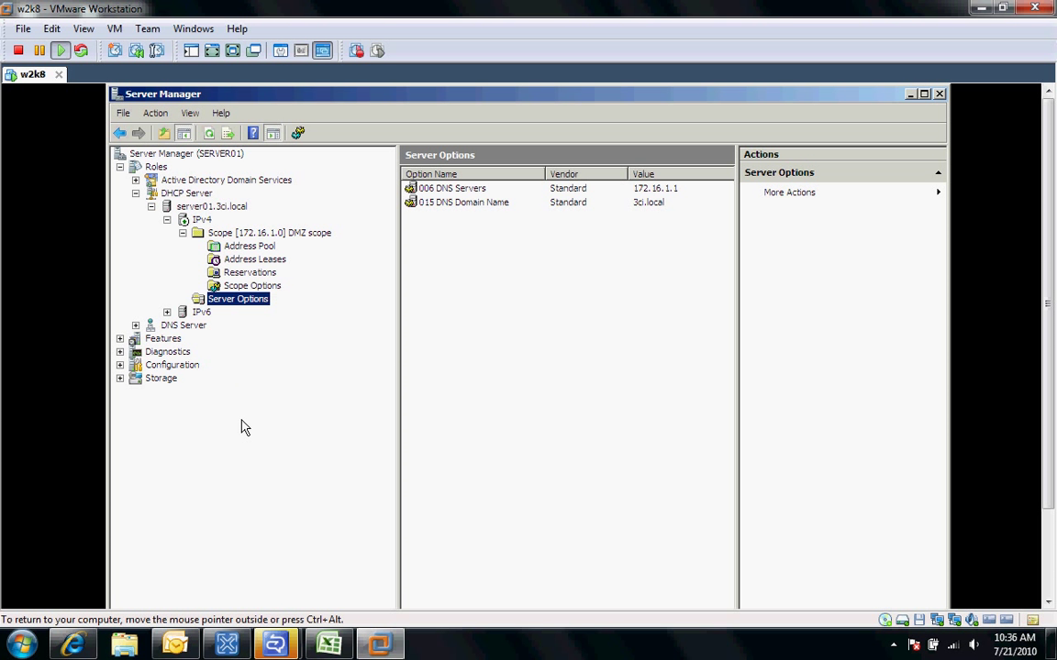
{"action": "mouse_move", "coordinate": [190, 295]}
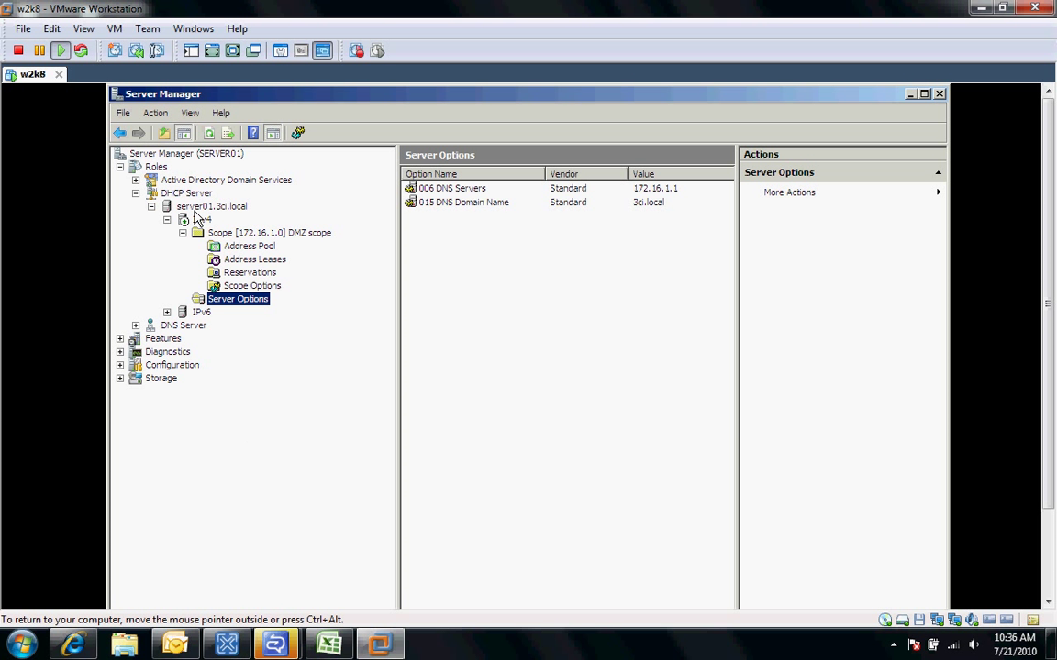
{"action": "mouse_move", "coordinate": [714, 145]}
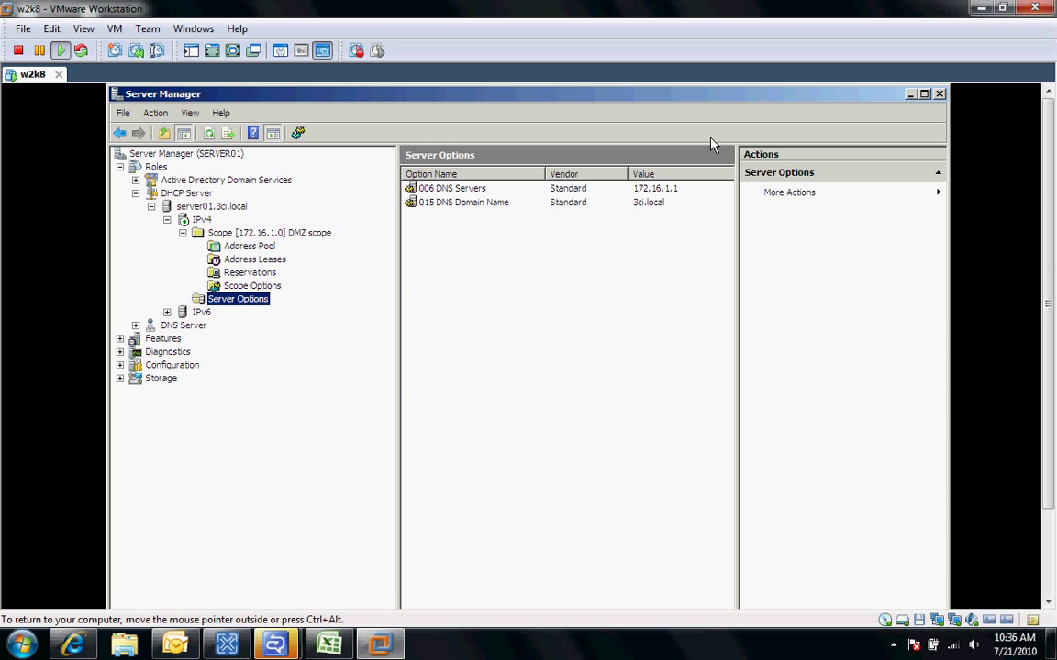
- Attempt to close Server Manager and dismiss the warning about the open bindings dialog
{"action": "left_click", "coordinate": [940, 93]}
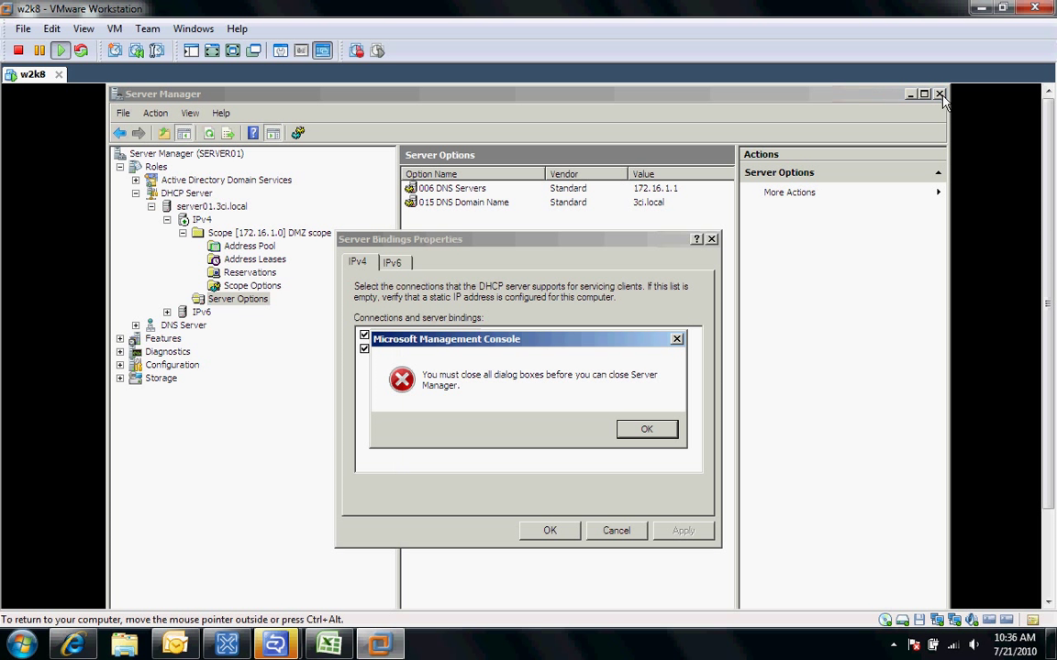
{"action": "left_click", "coordinate": [646, 430]}
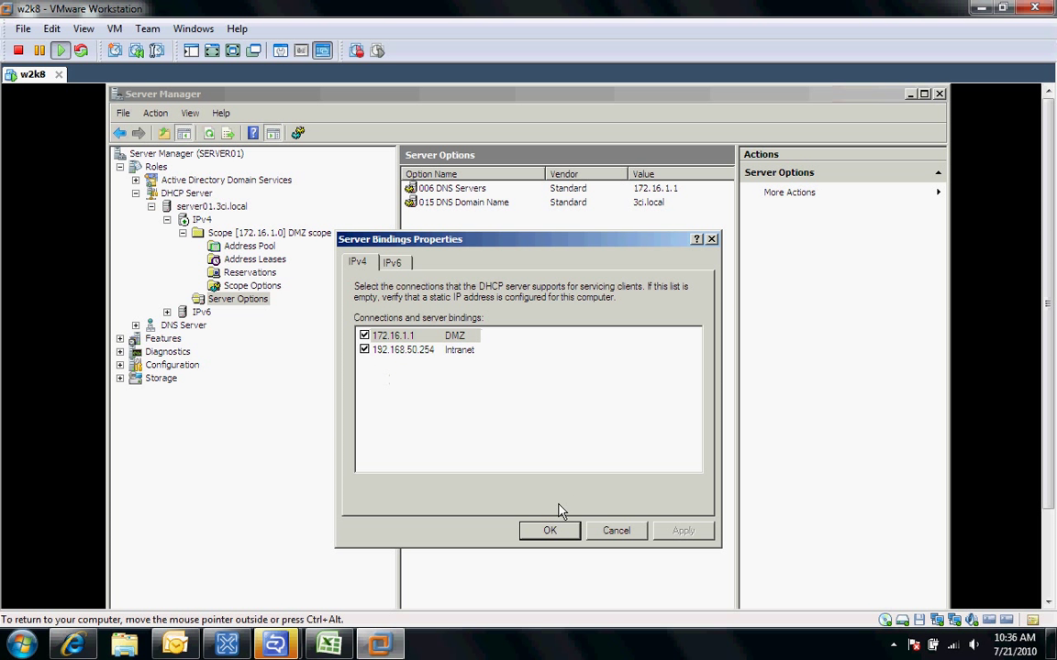